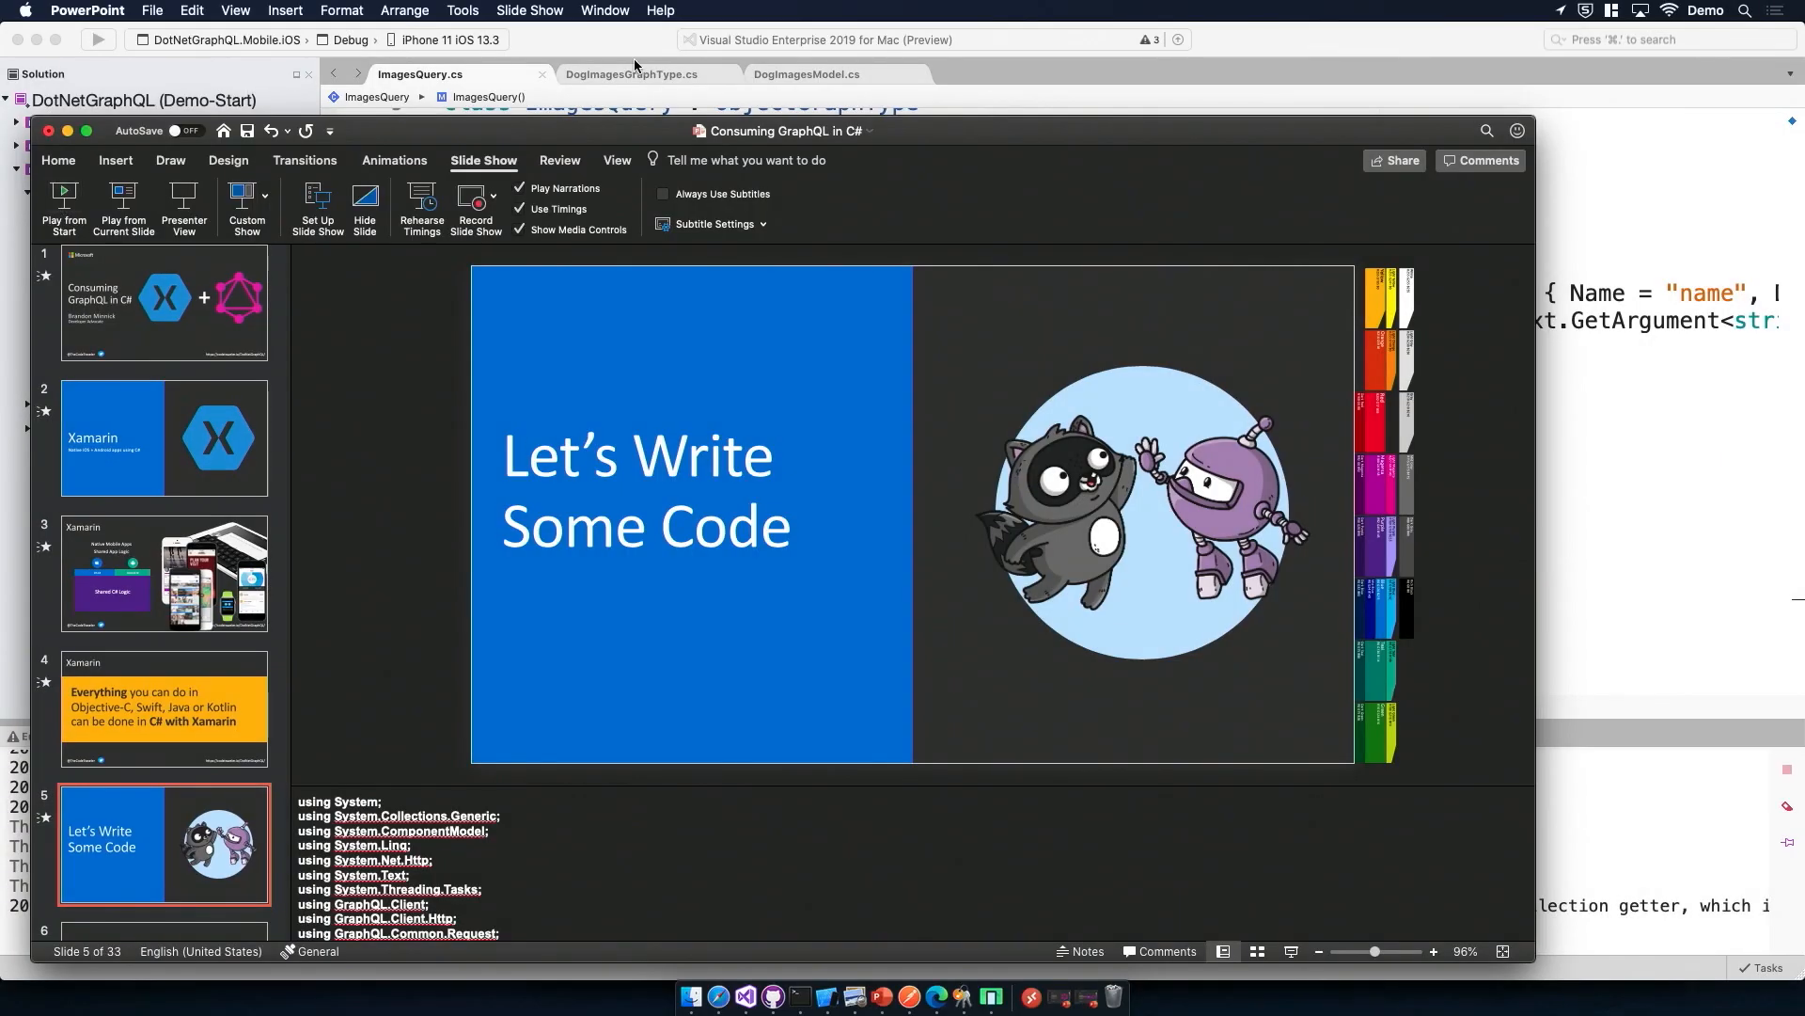
Step: Leave the PowerPoint slide show and return to ImagesQuery.cs in Visual Studio
click(98, 40)
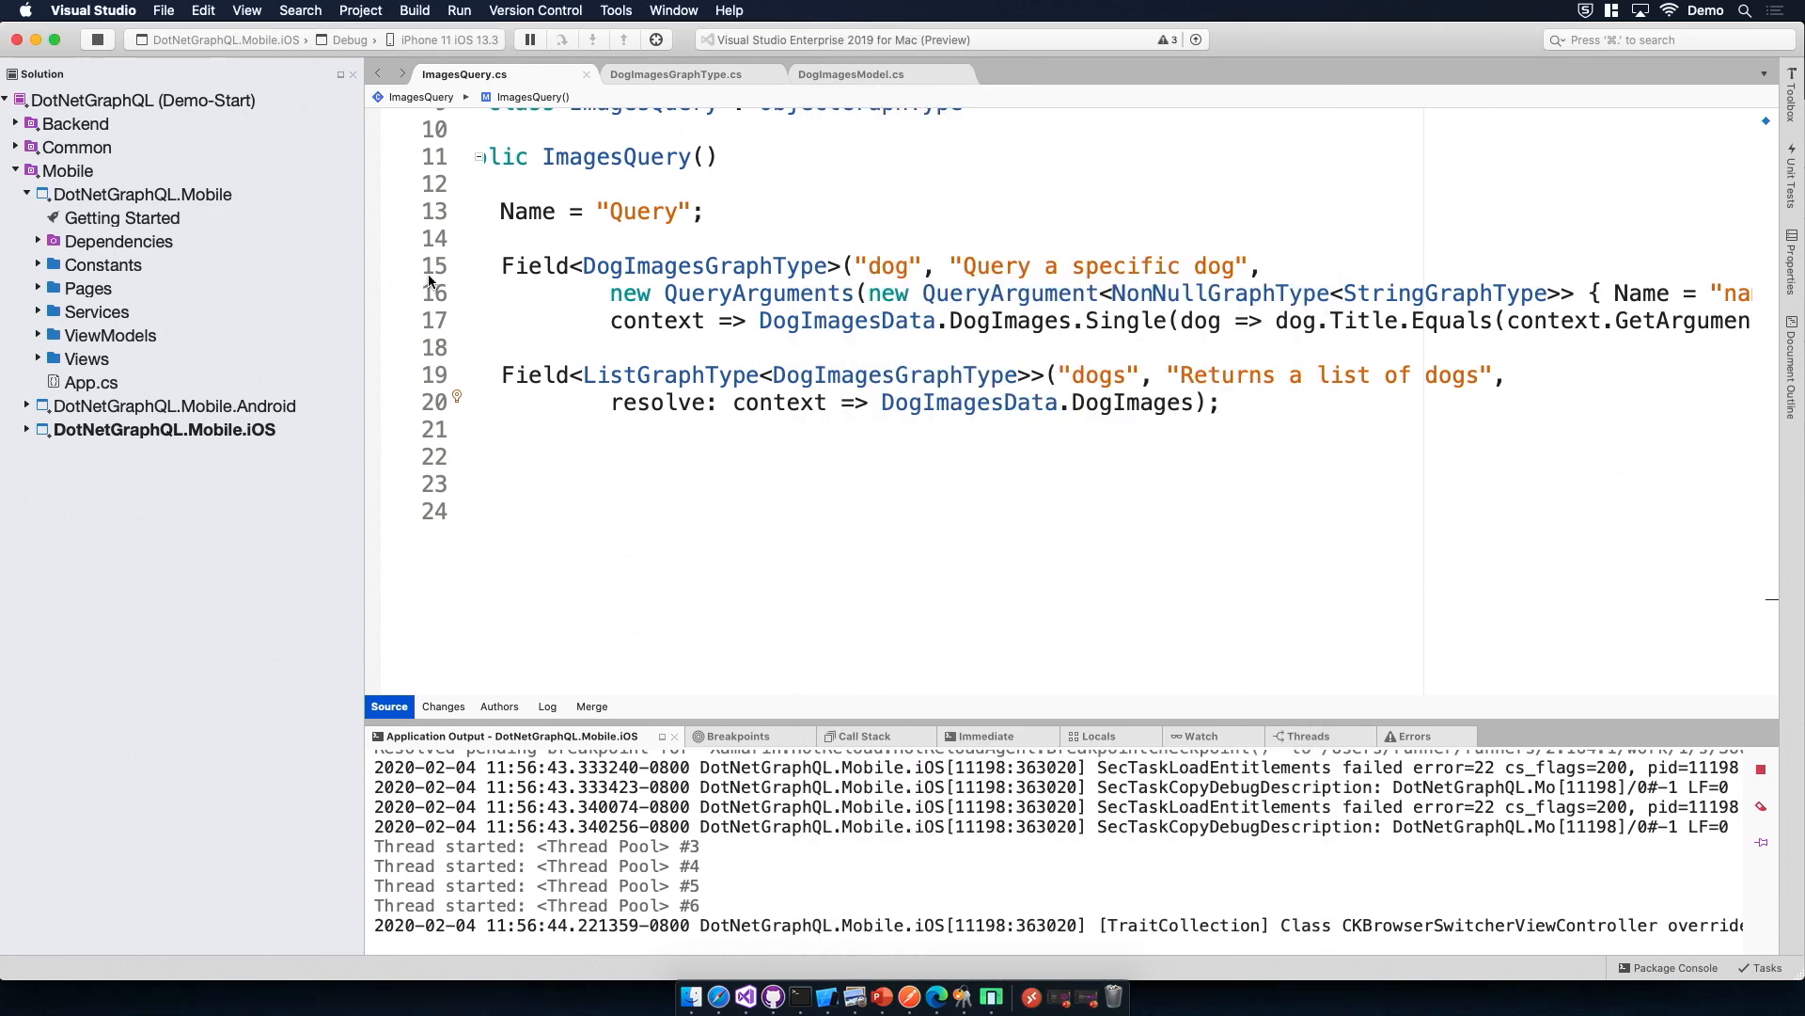
Step: Open ImageListViewModel.cs from ViewModels and review the mobile project's NuGet dependencies
click(111, 334)
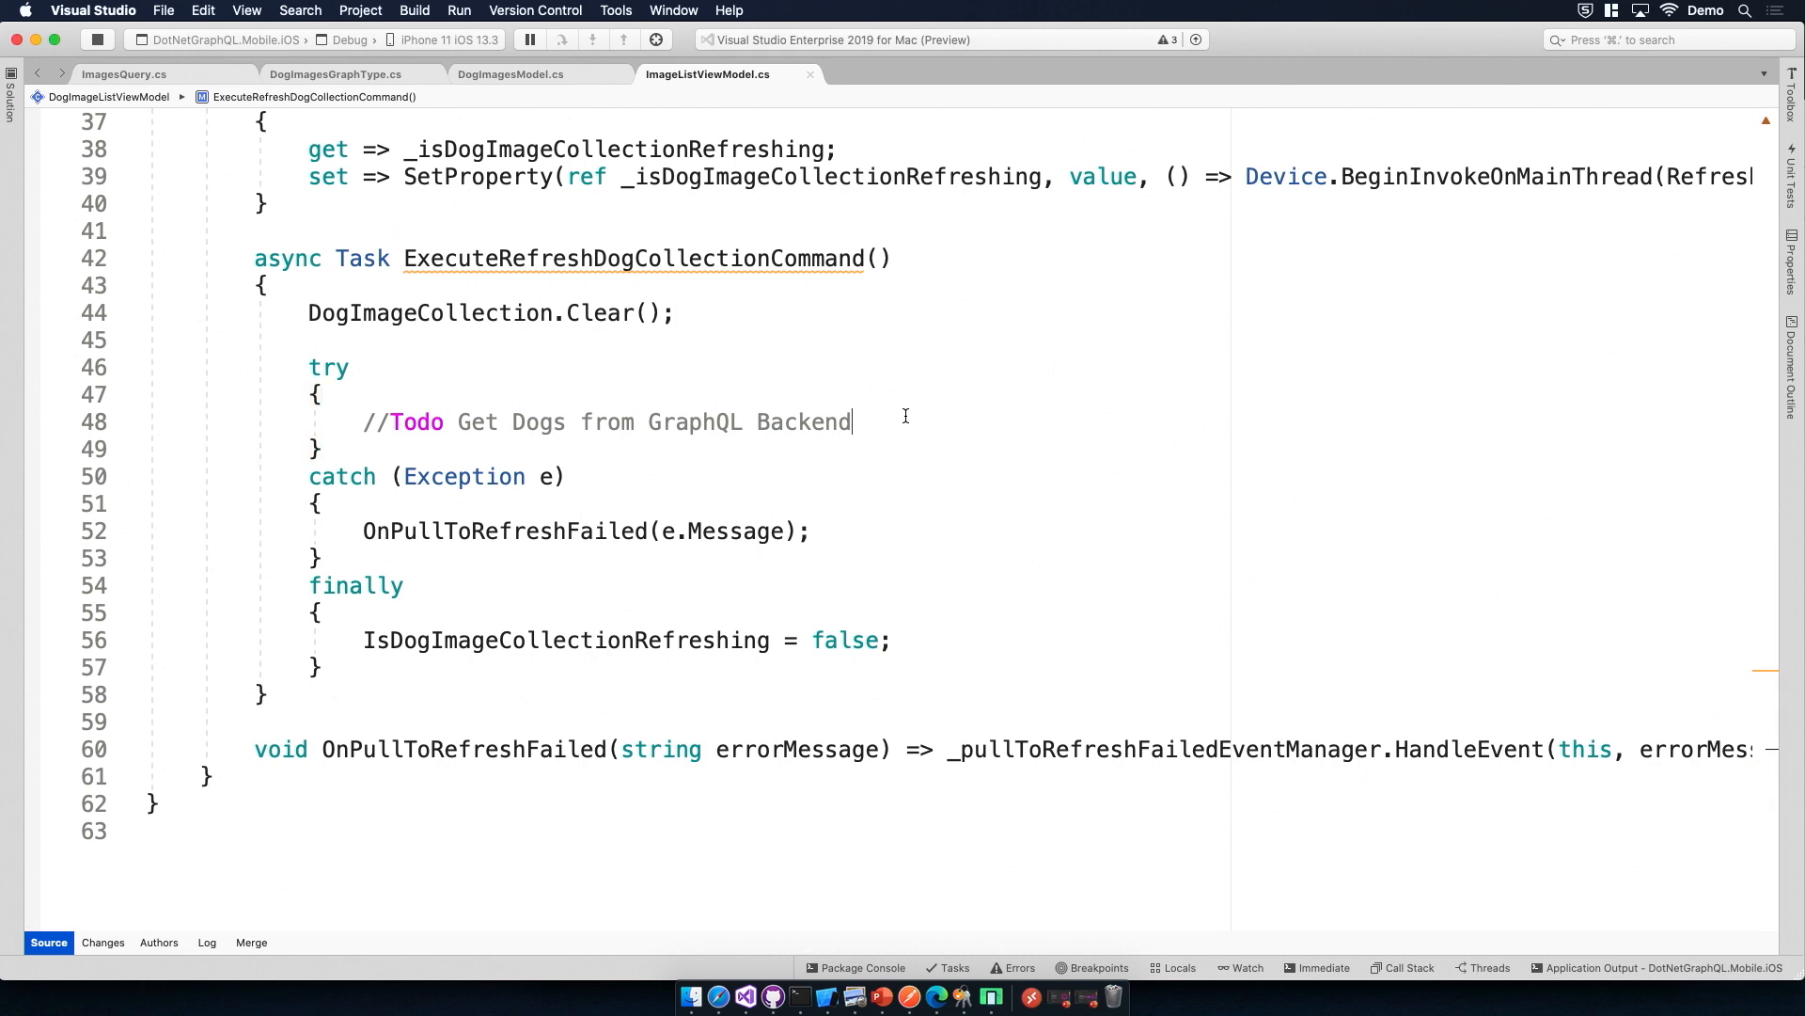
click(10, 103)
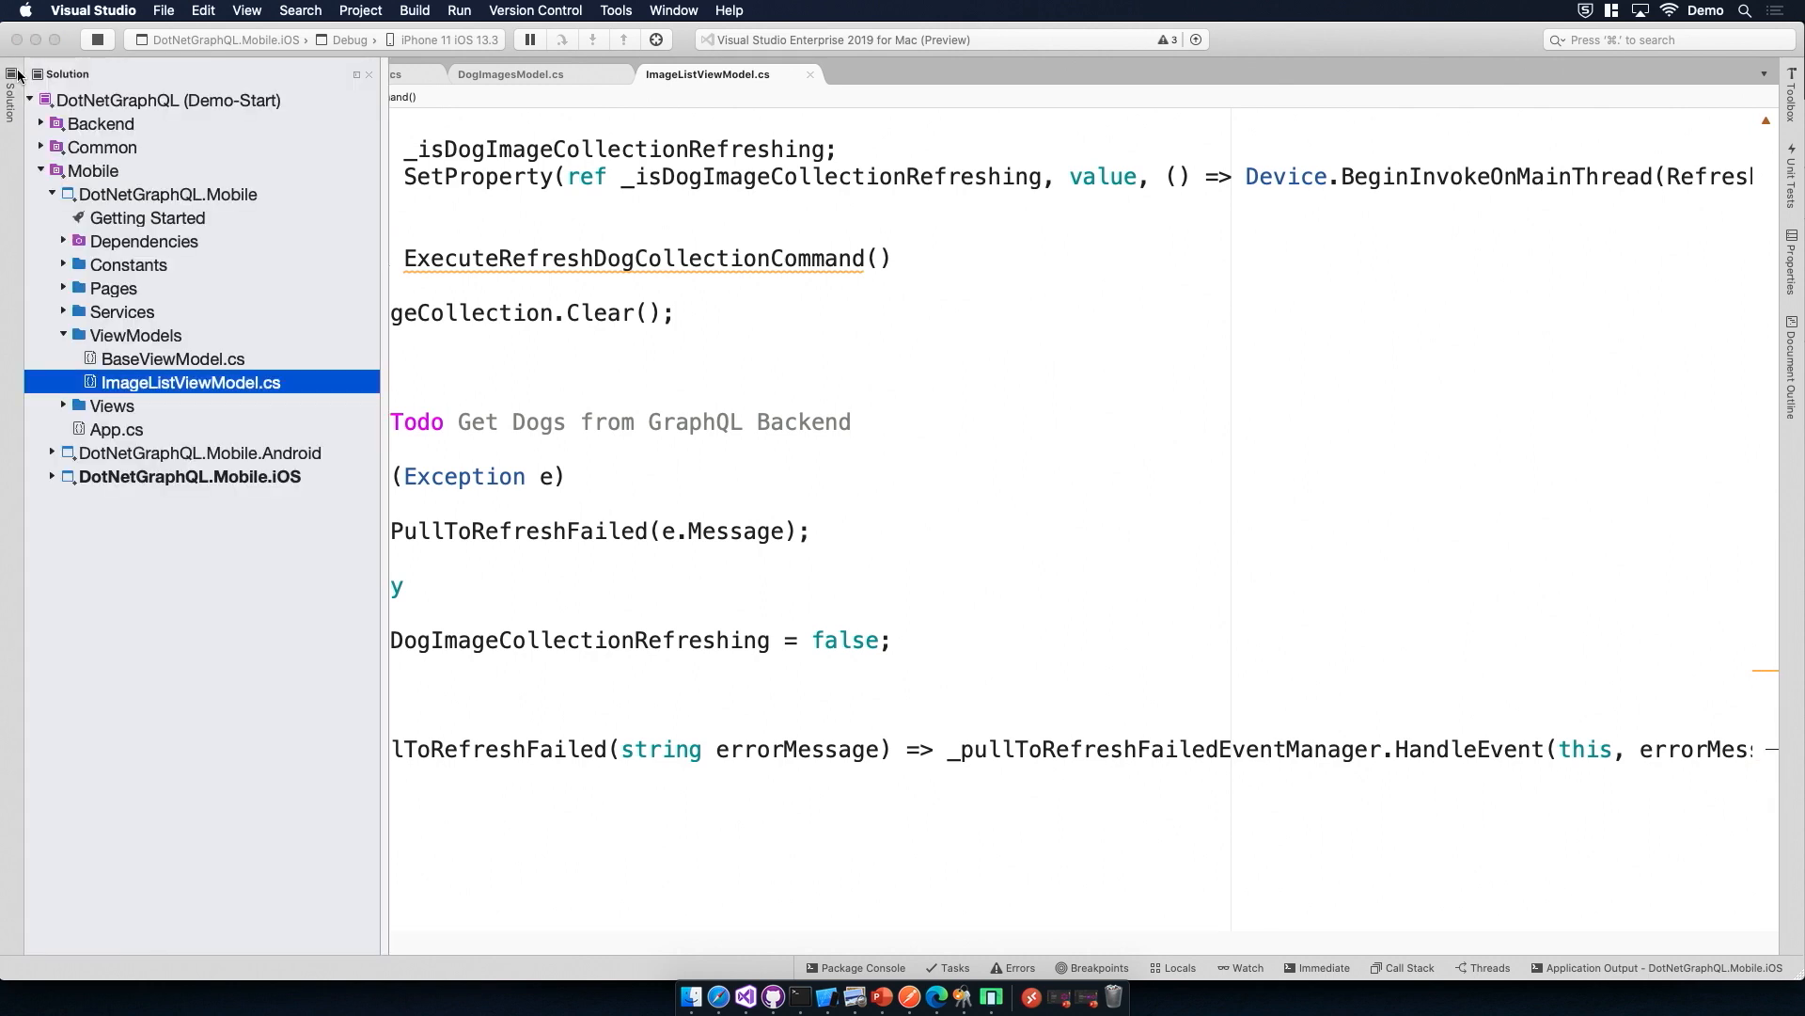
click(64, 243)
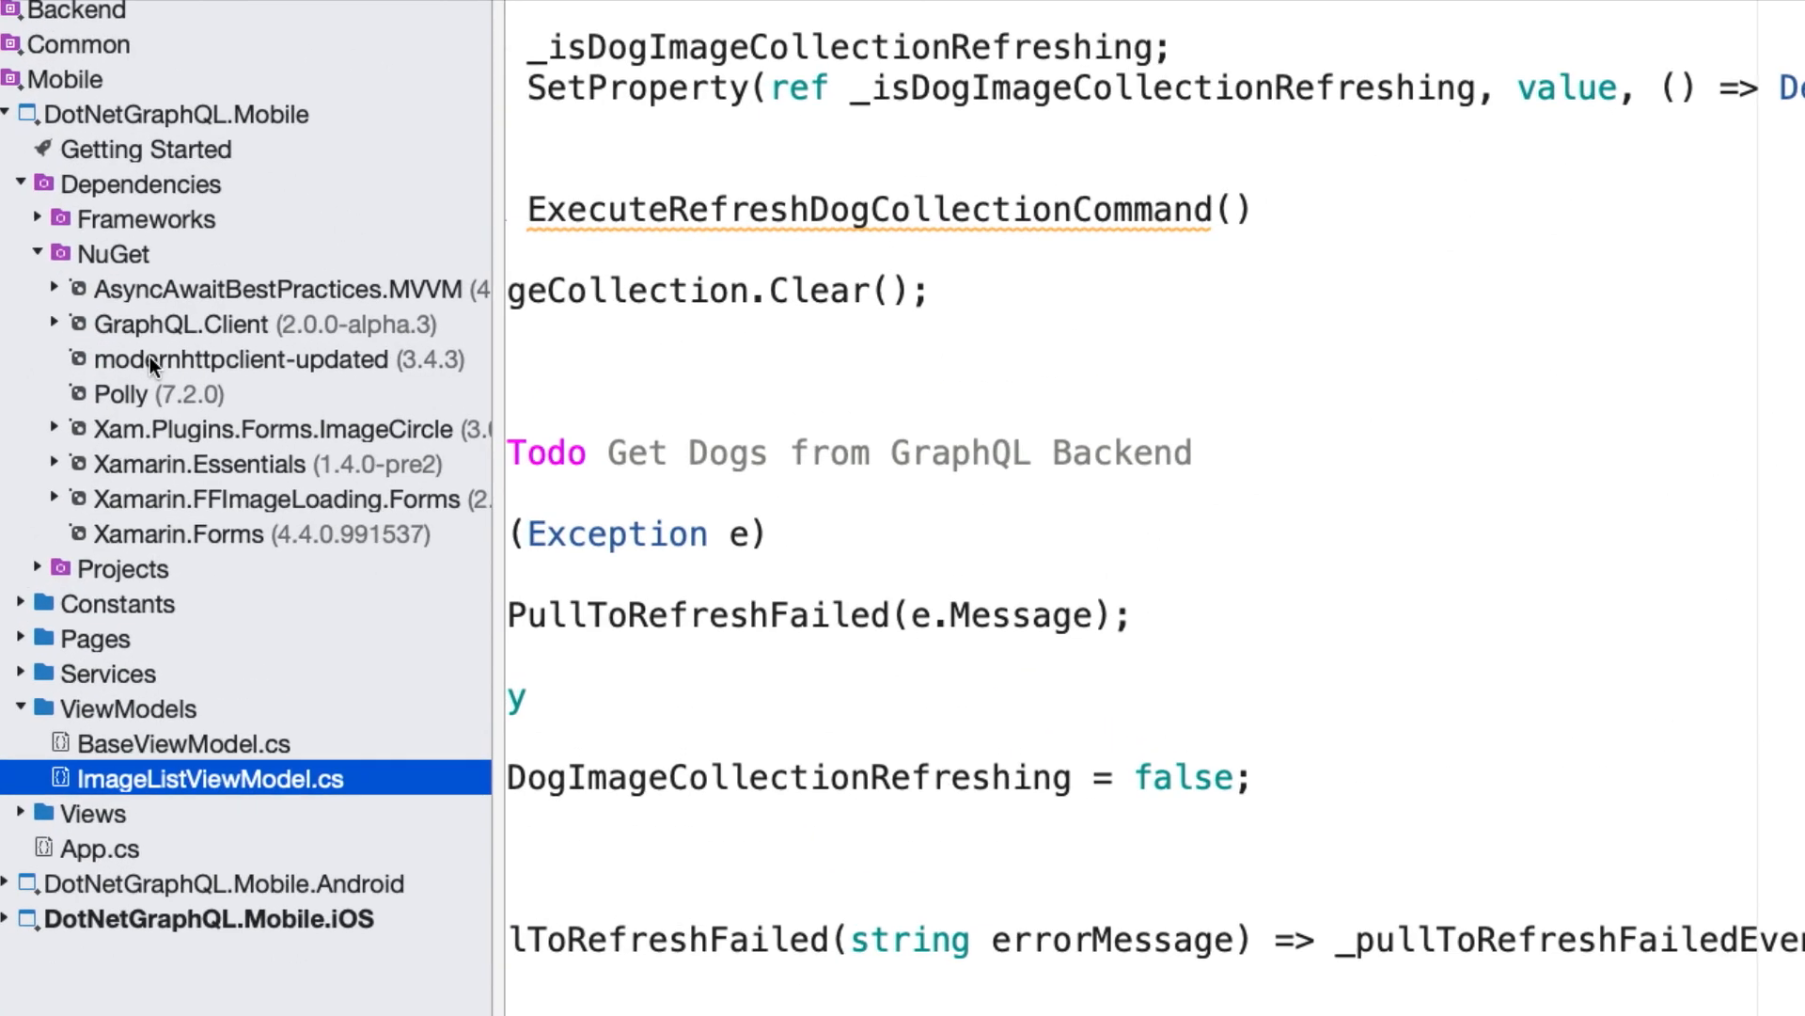
scroll(down, 3)
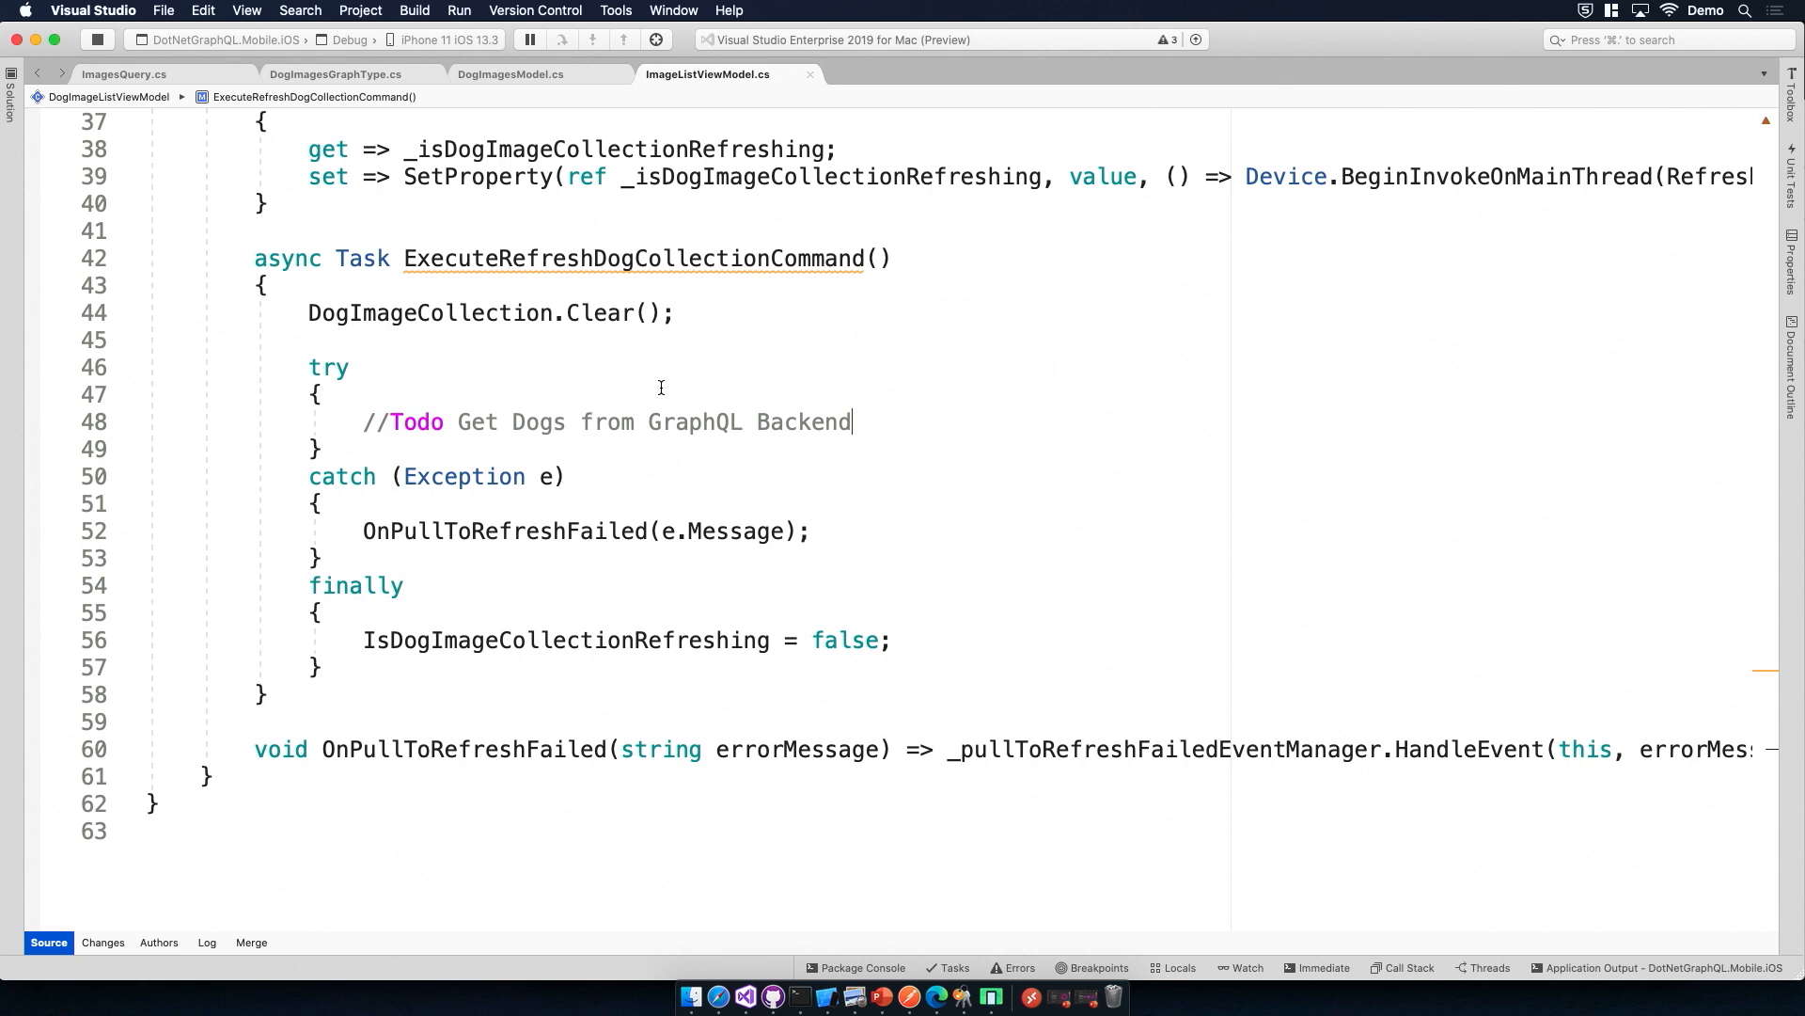
mouse_move(865, 421)
text(var)
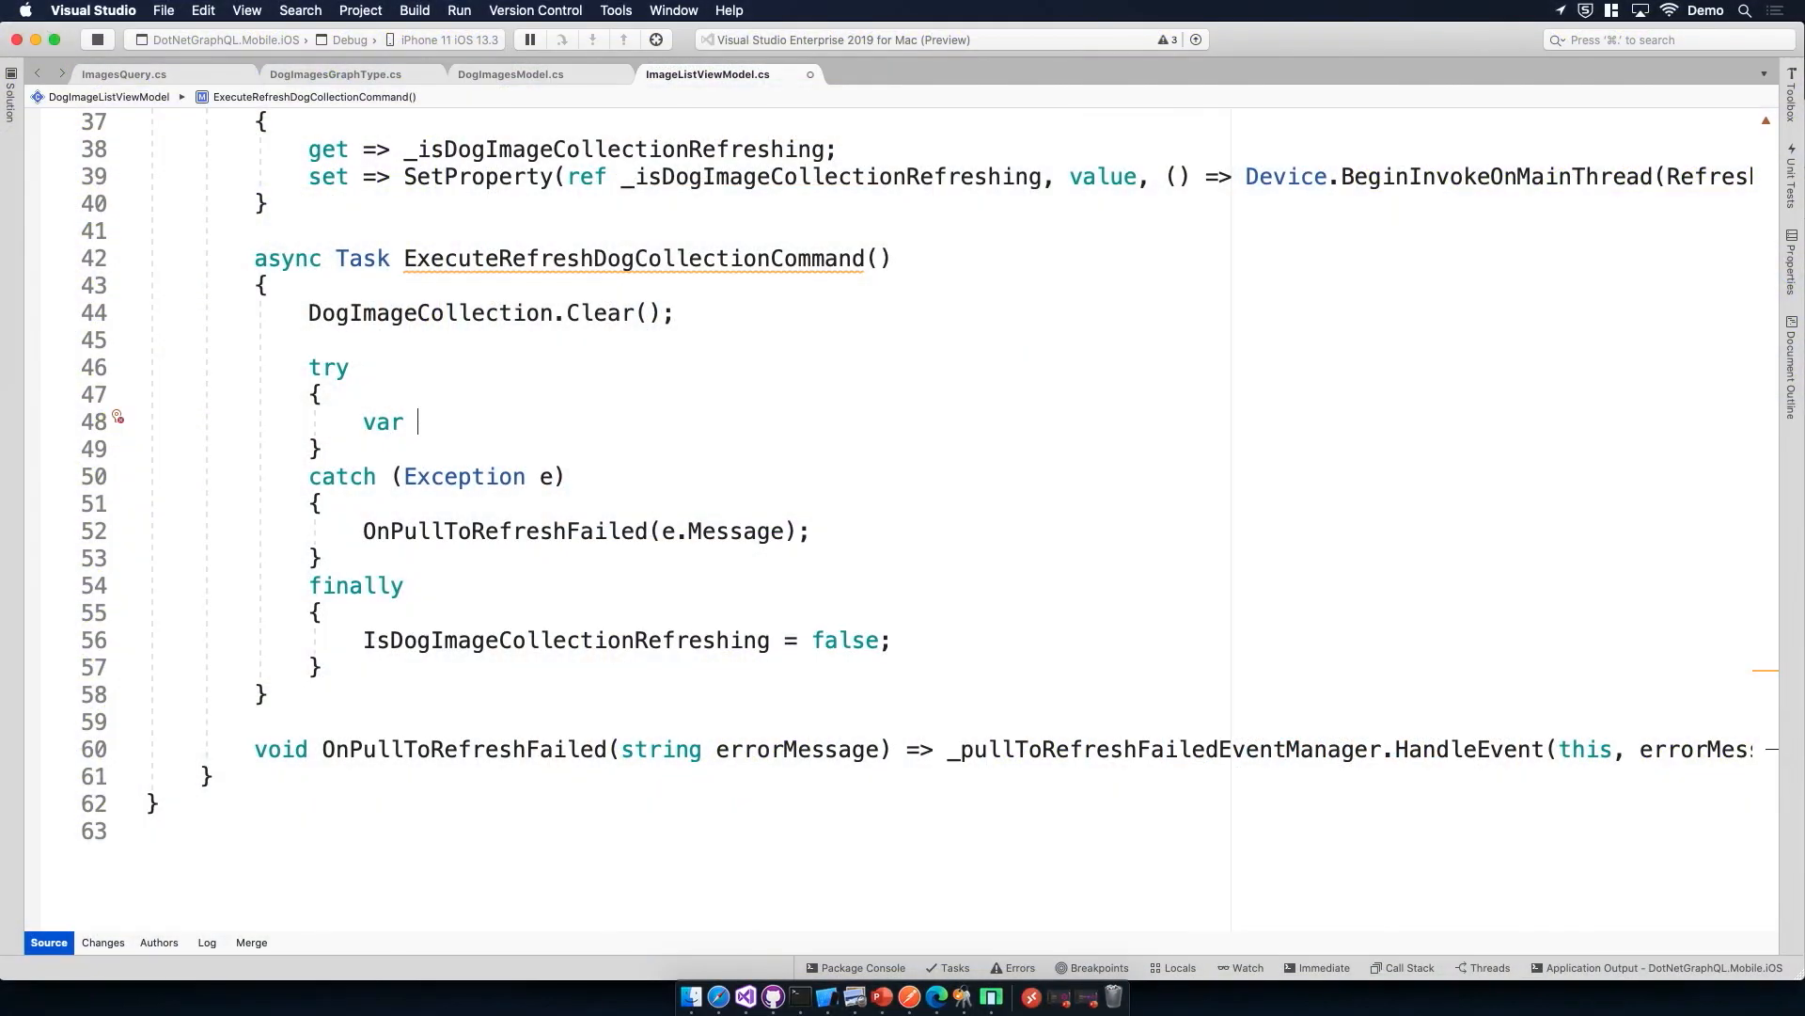
Step: Replace the todo with var client = new GraphQLHttpClient(new GraphQLHttpClientOptions { ... })
text(client = n)
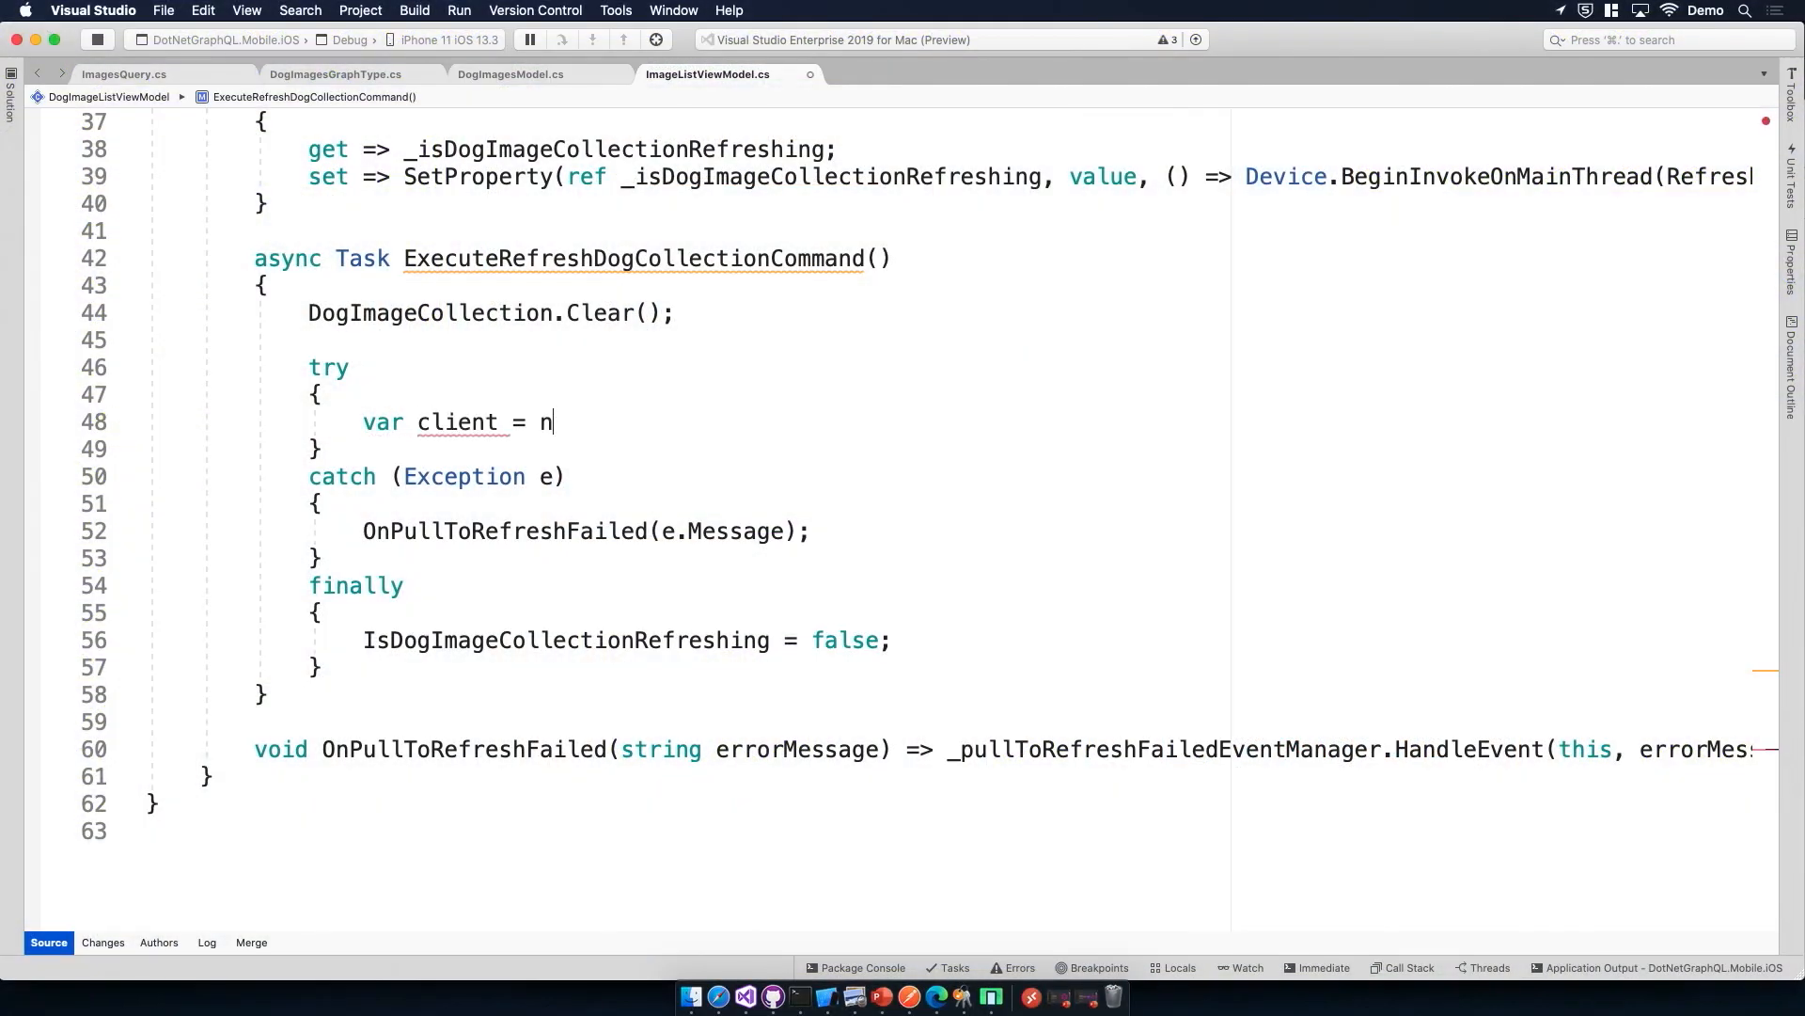
text(ew)
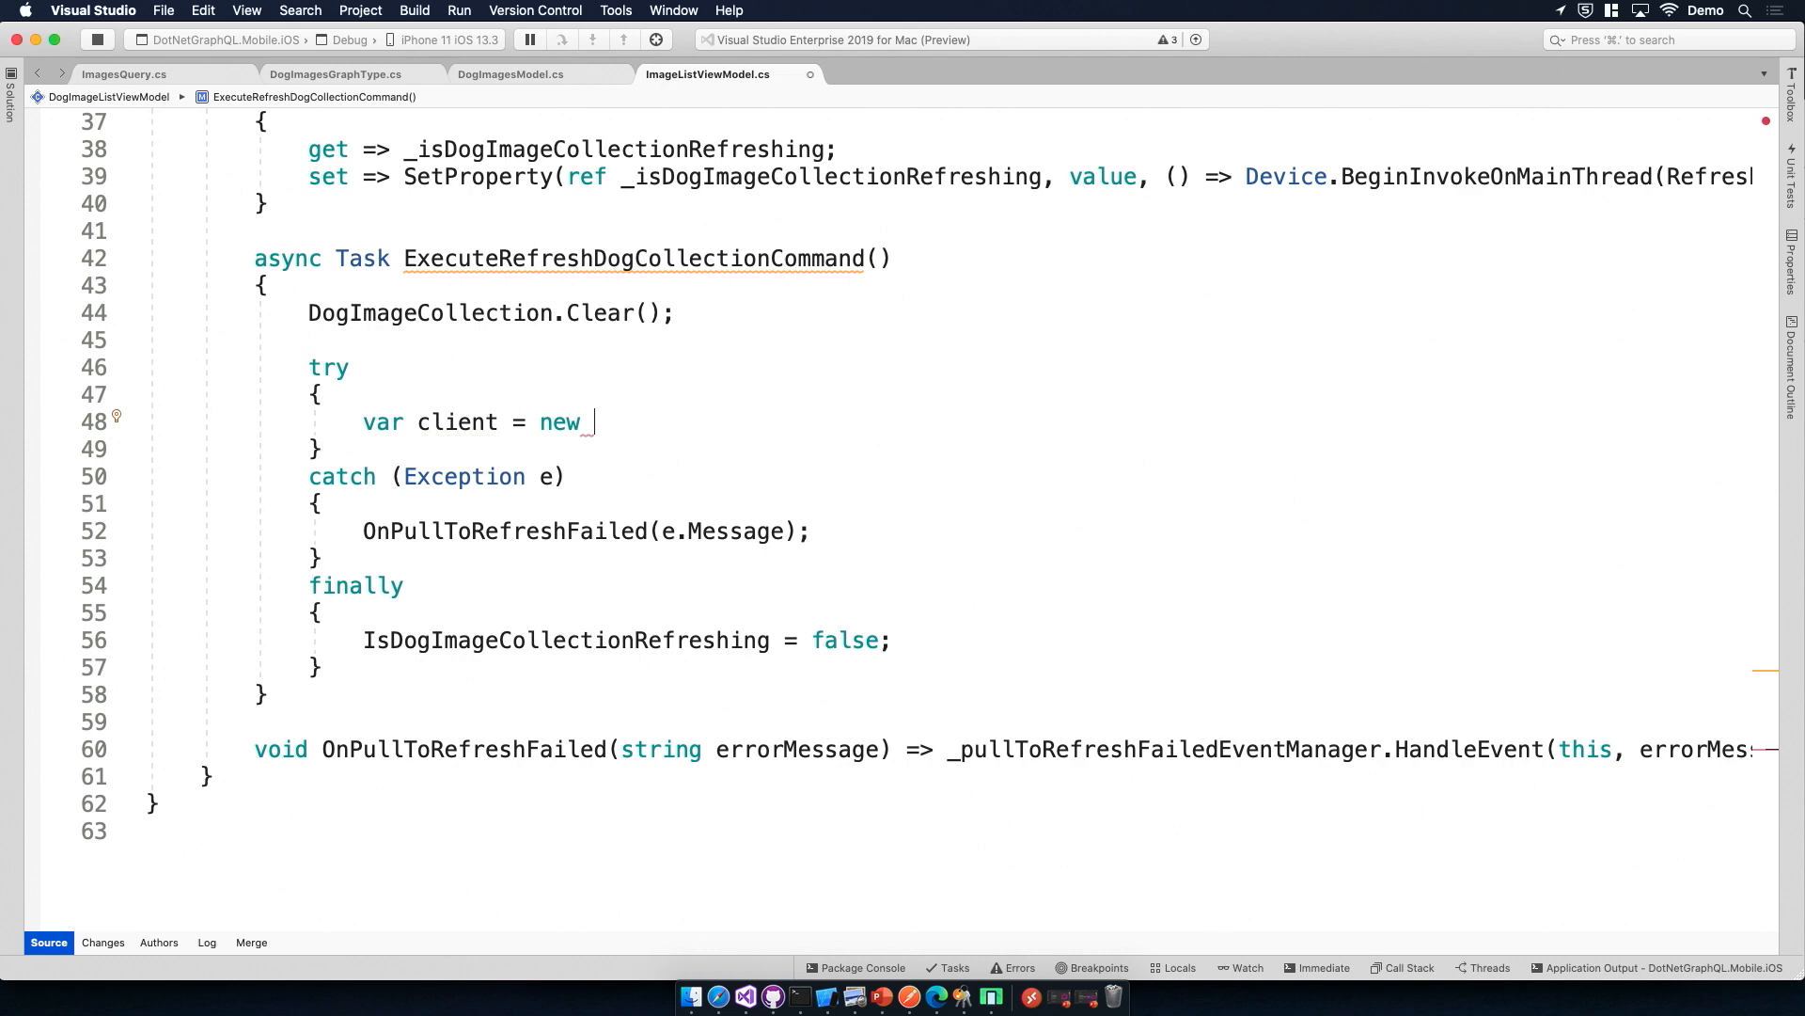
text(graohql)
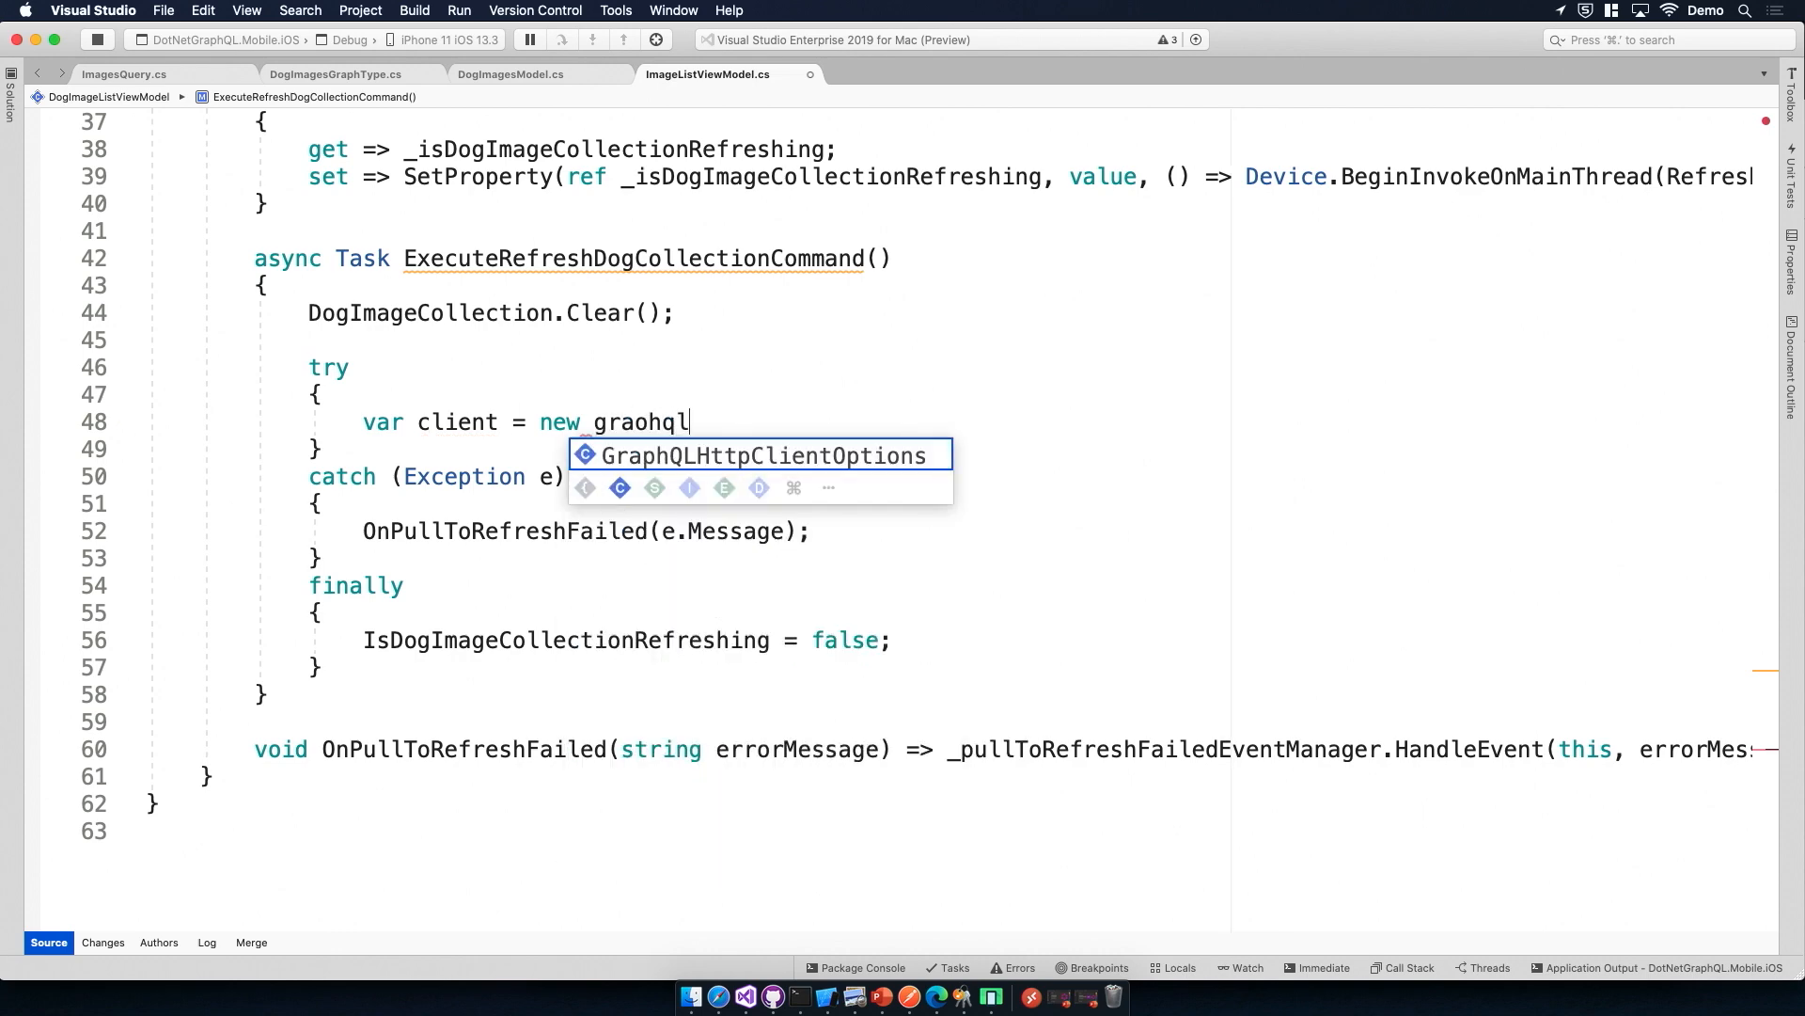
key(Backspace)
text(GraphQLHttpClient)
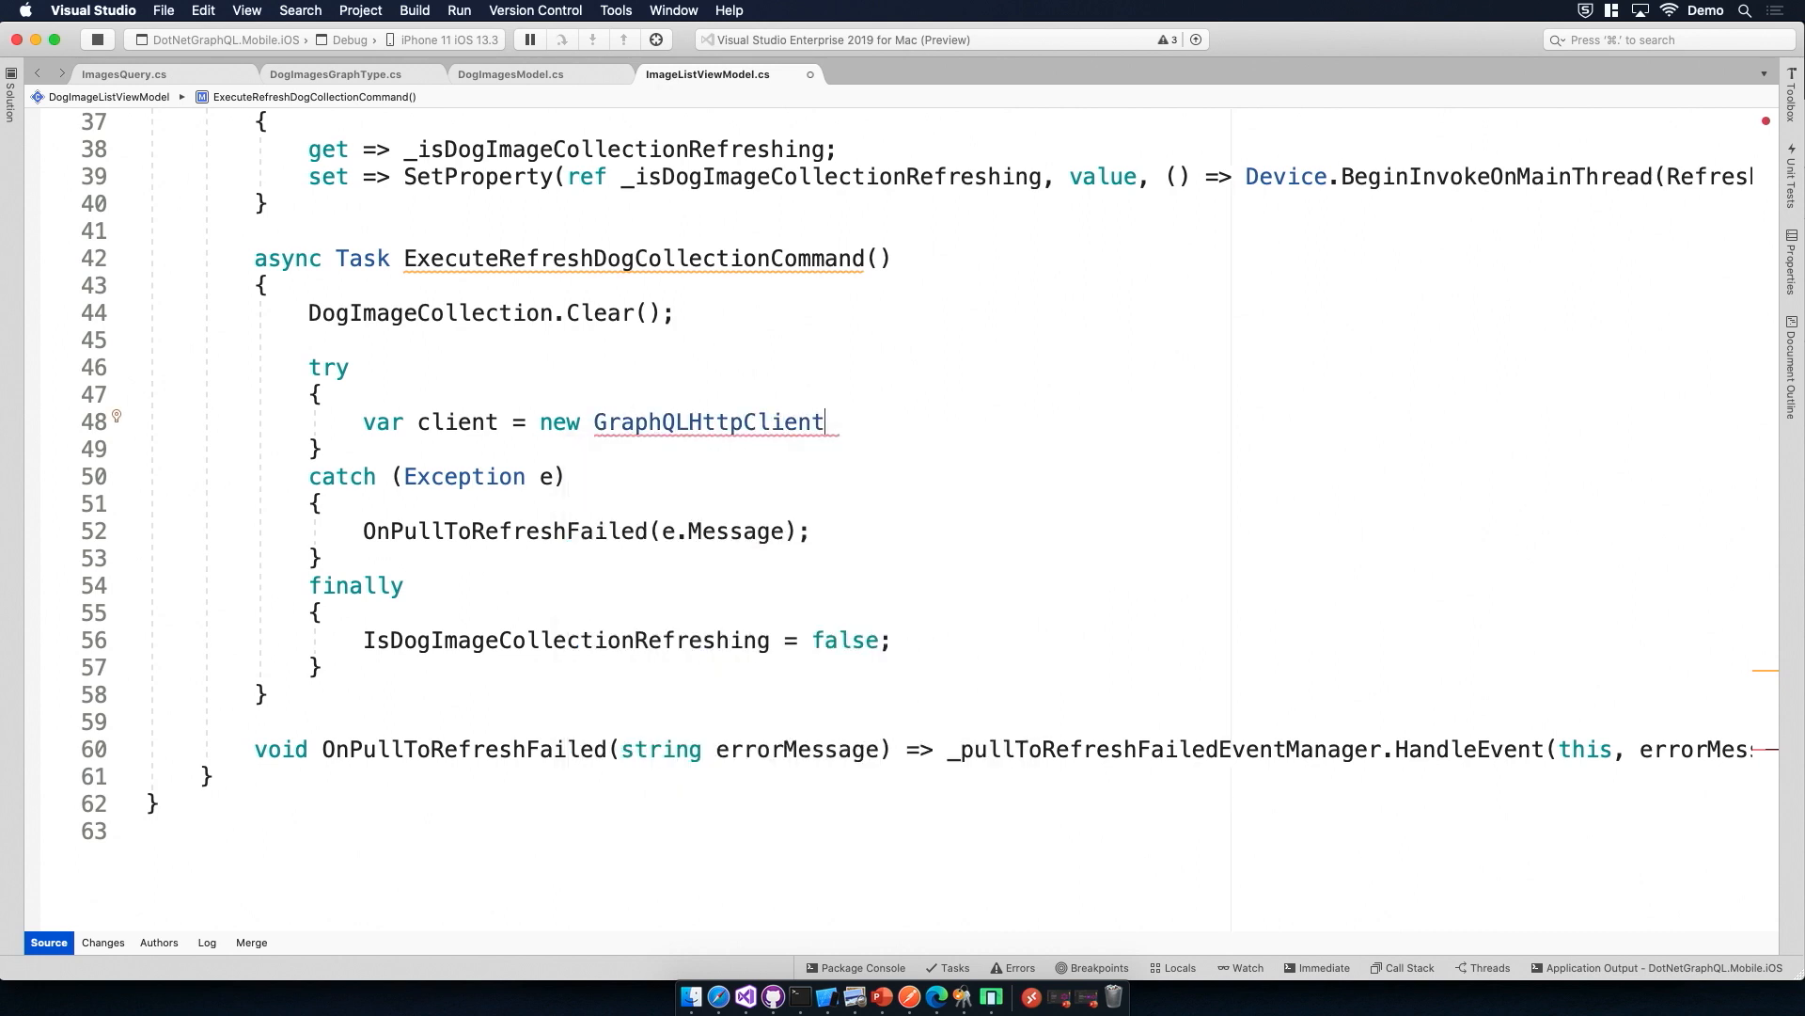
text(()
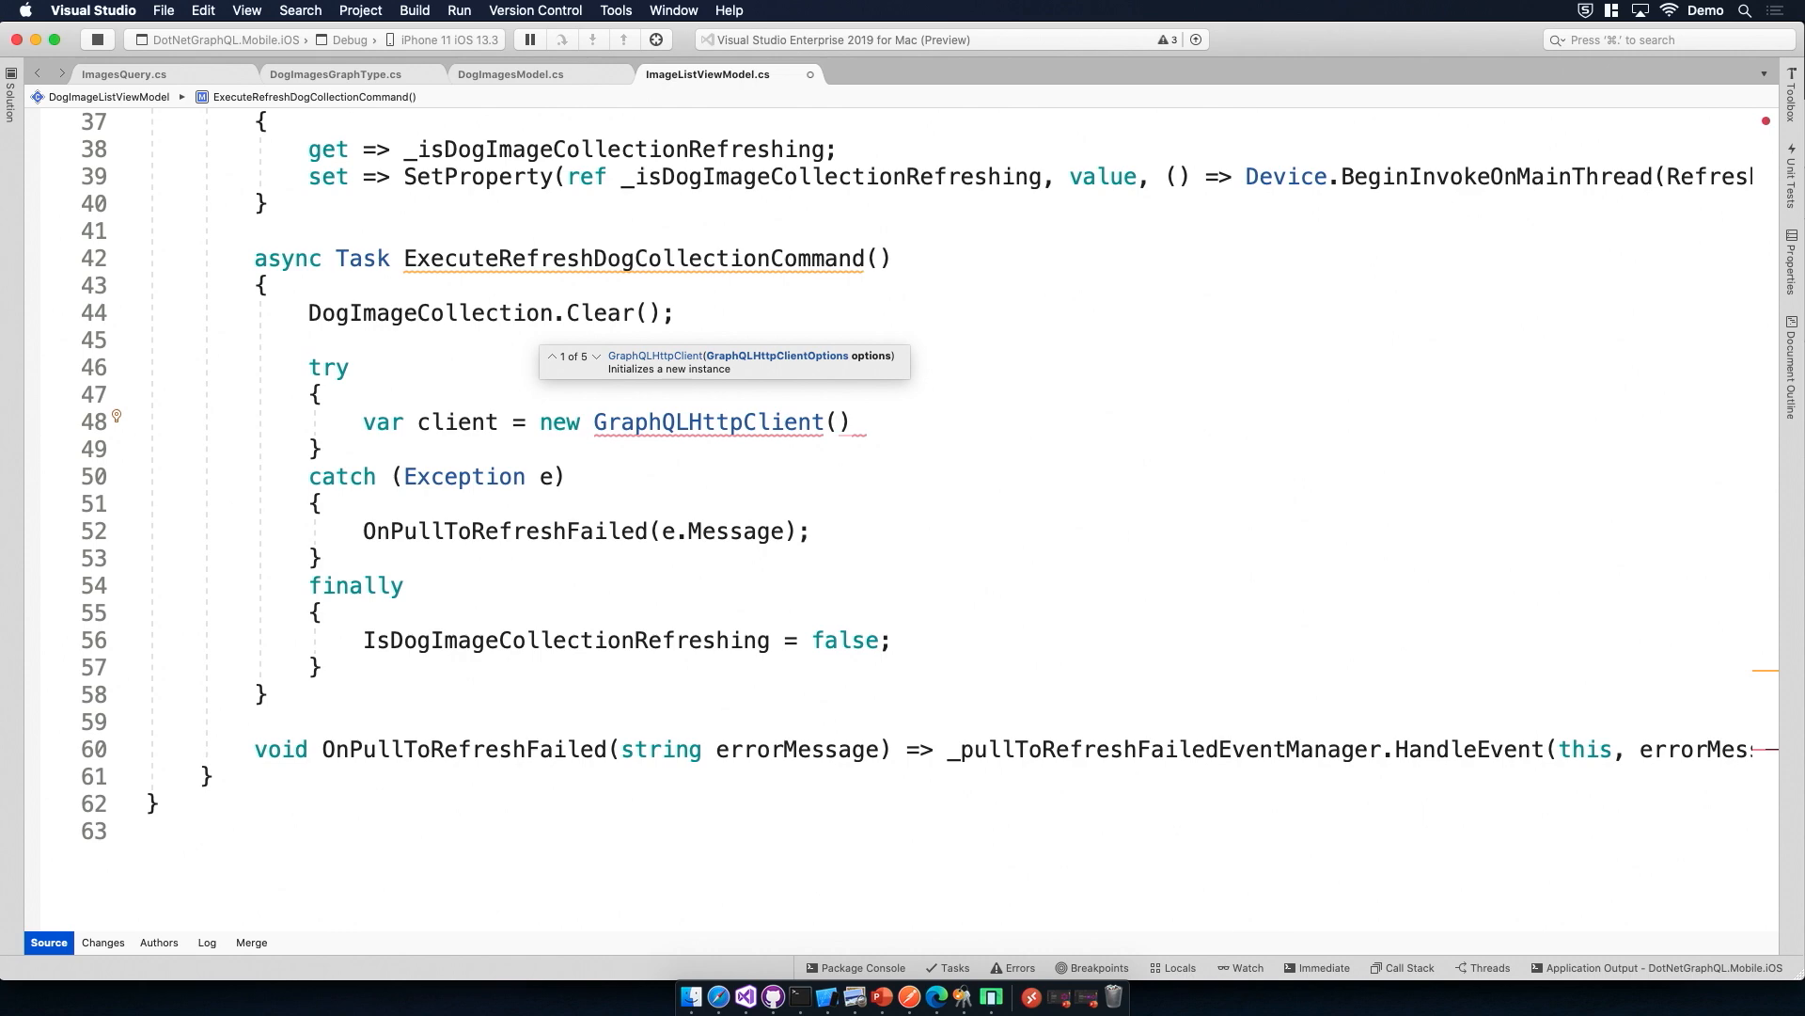
text(new GraphQLHttpClientOptions)
text(EndPoint =)
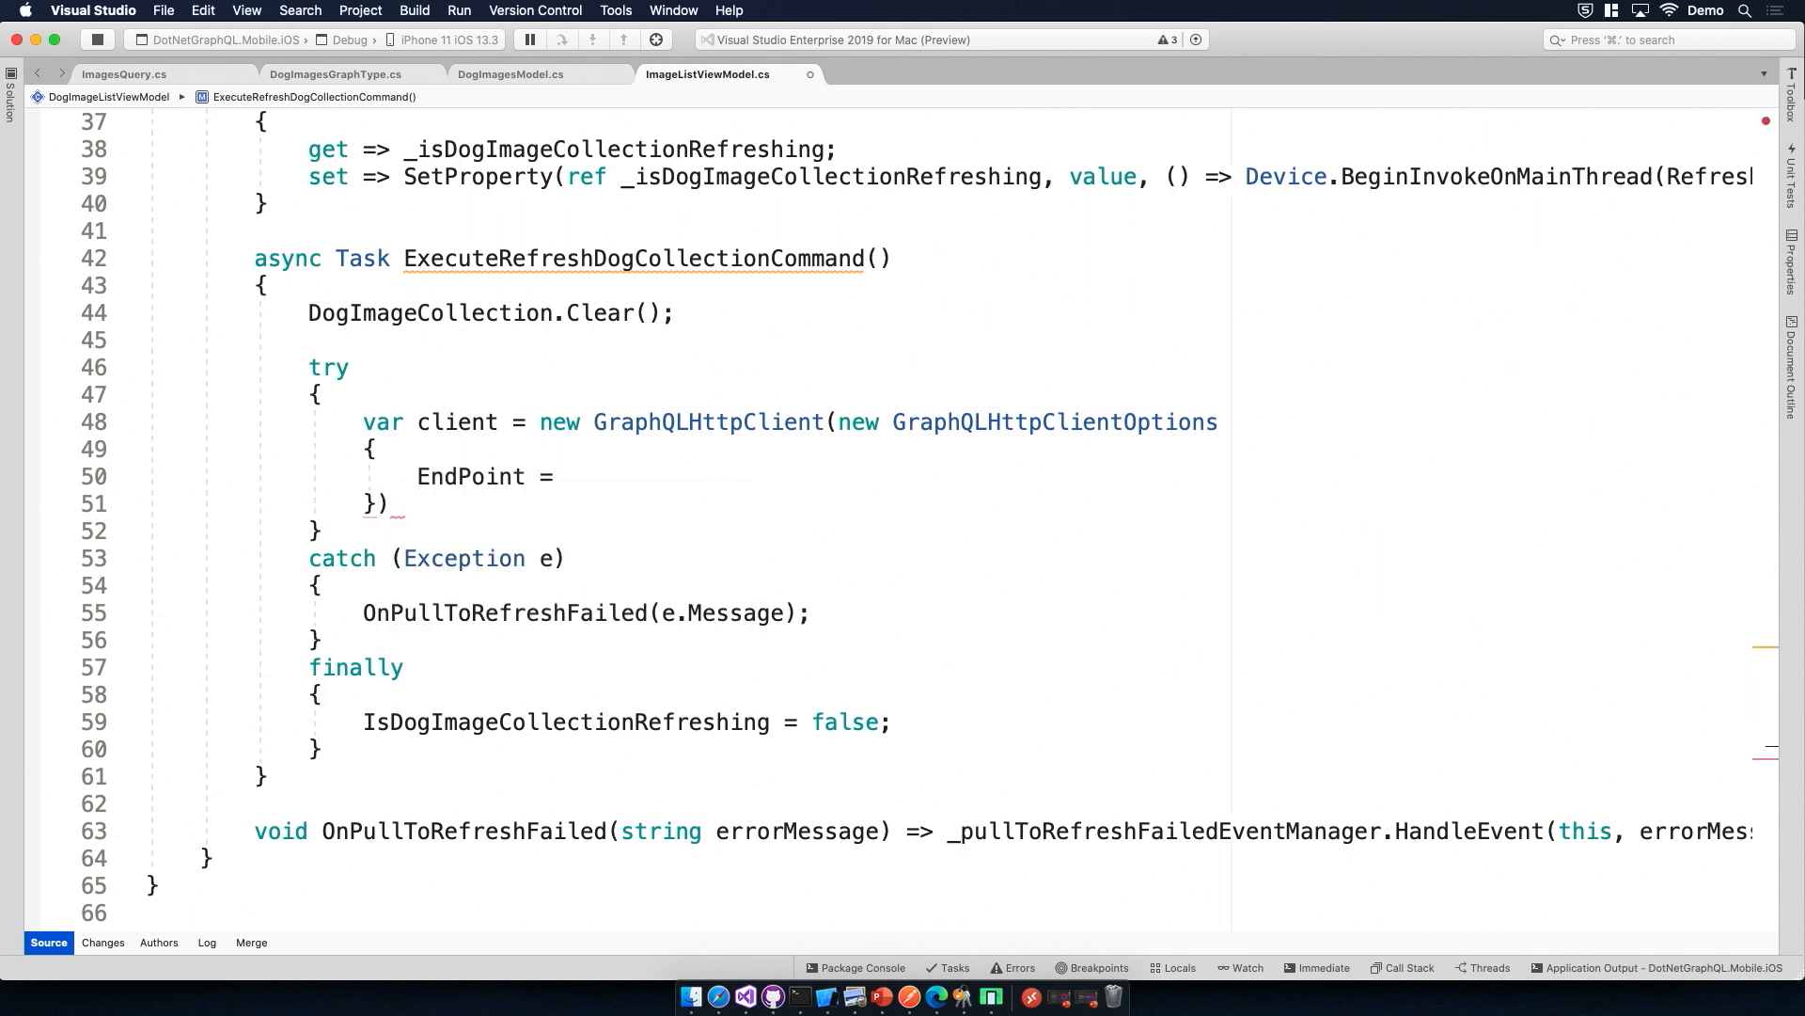
Step: Set the options' EndPoint to new Uri(BackendConstants.GraphQLApiUrl) and finish the statement
text(Con)
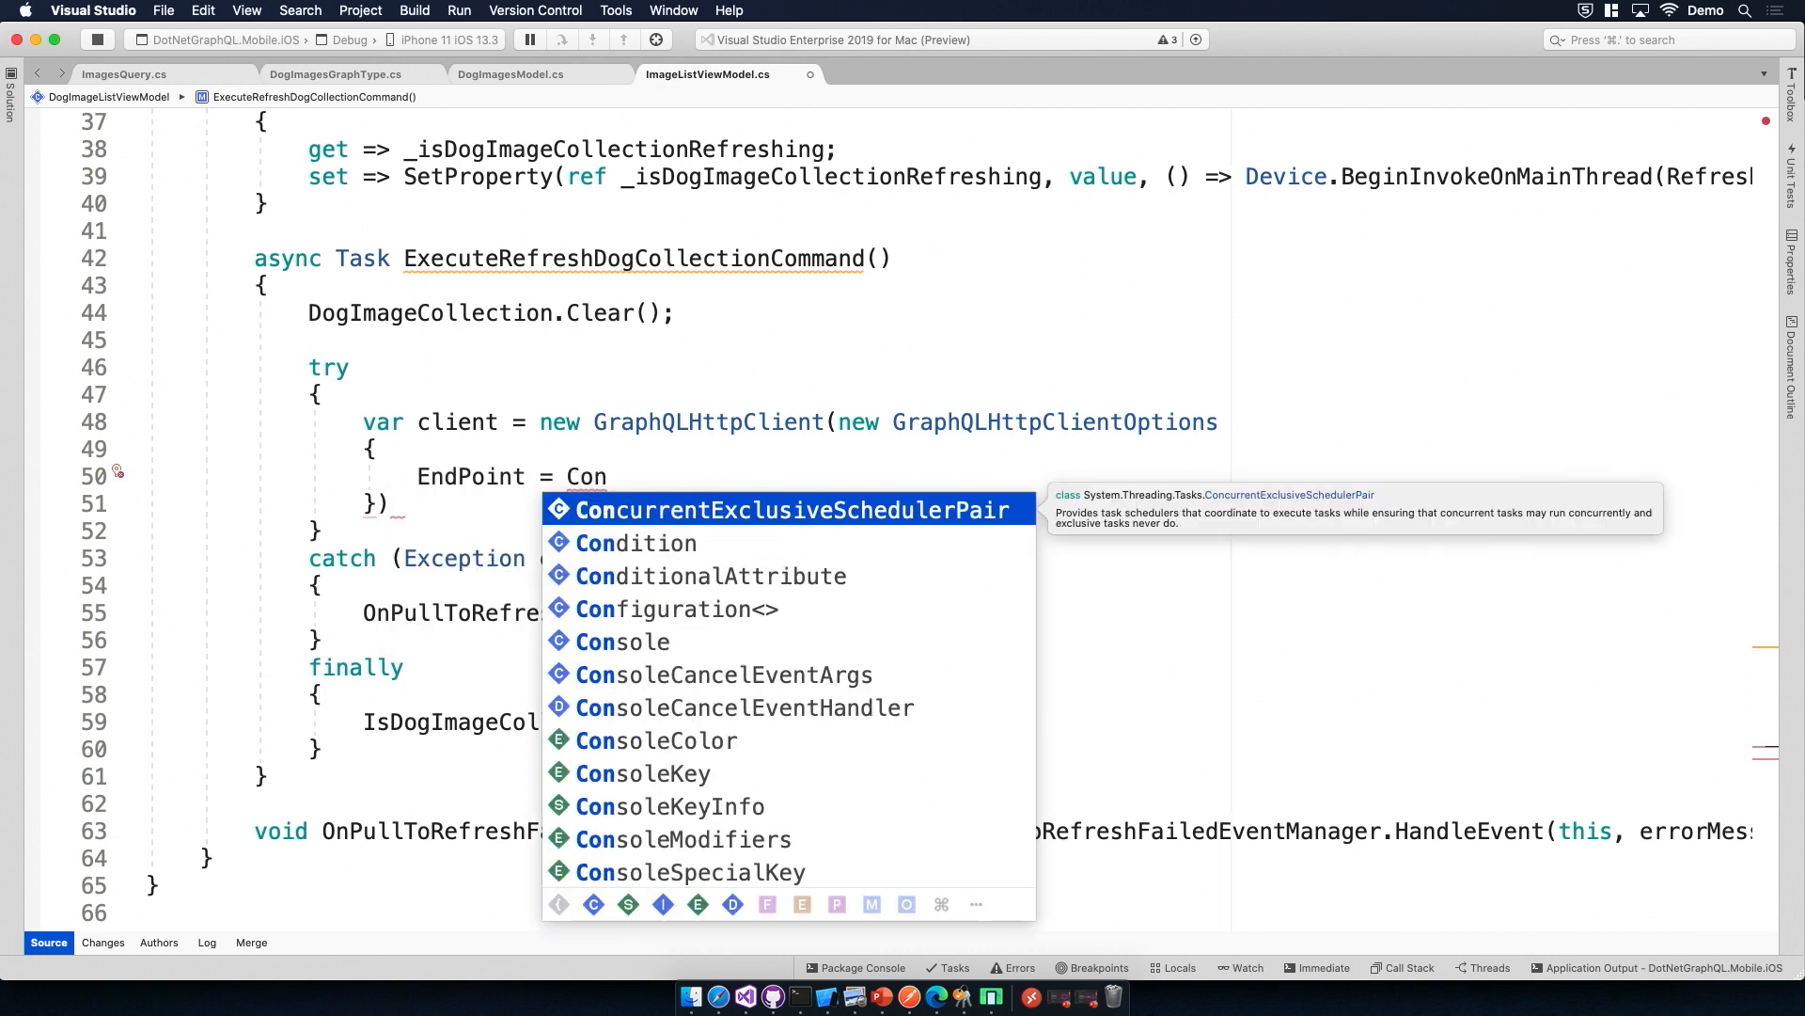
text(BackendConstants.GraphQLApiUrl)
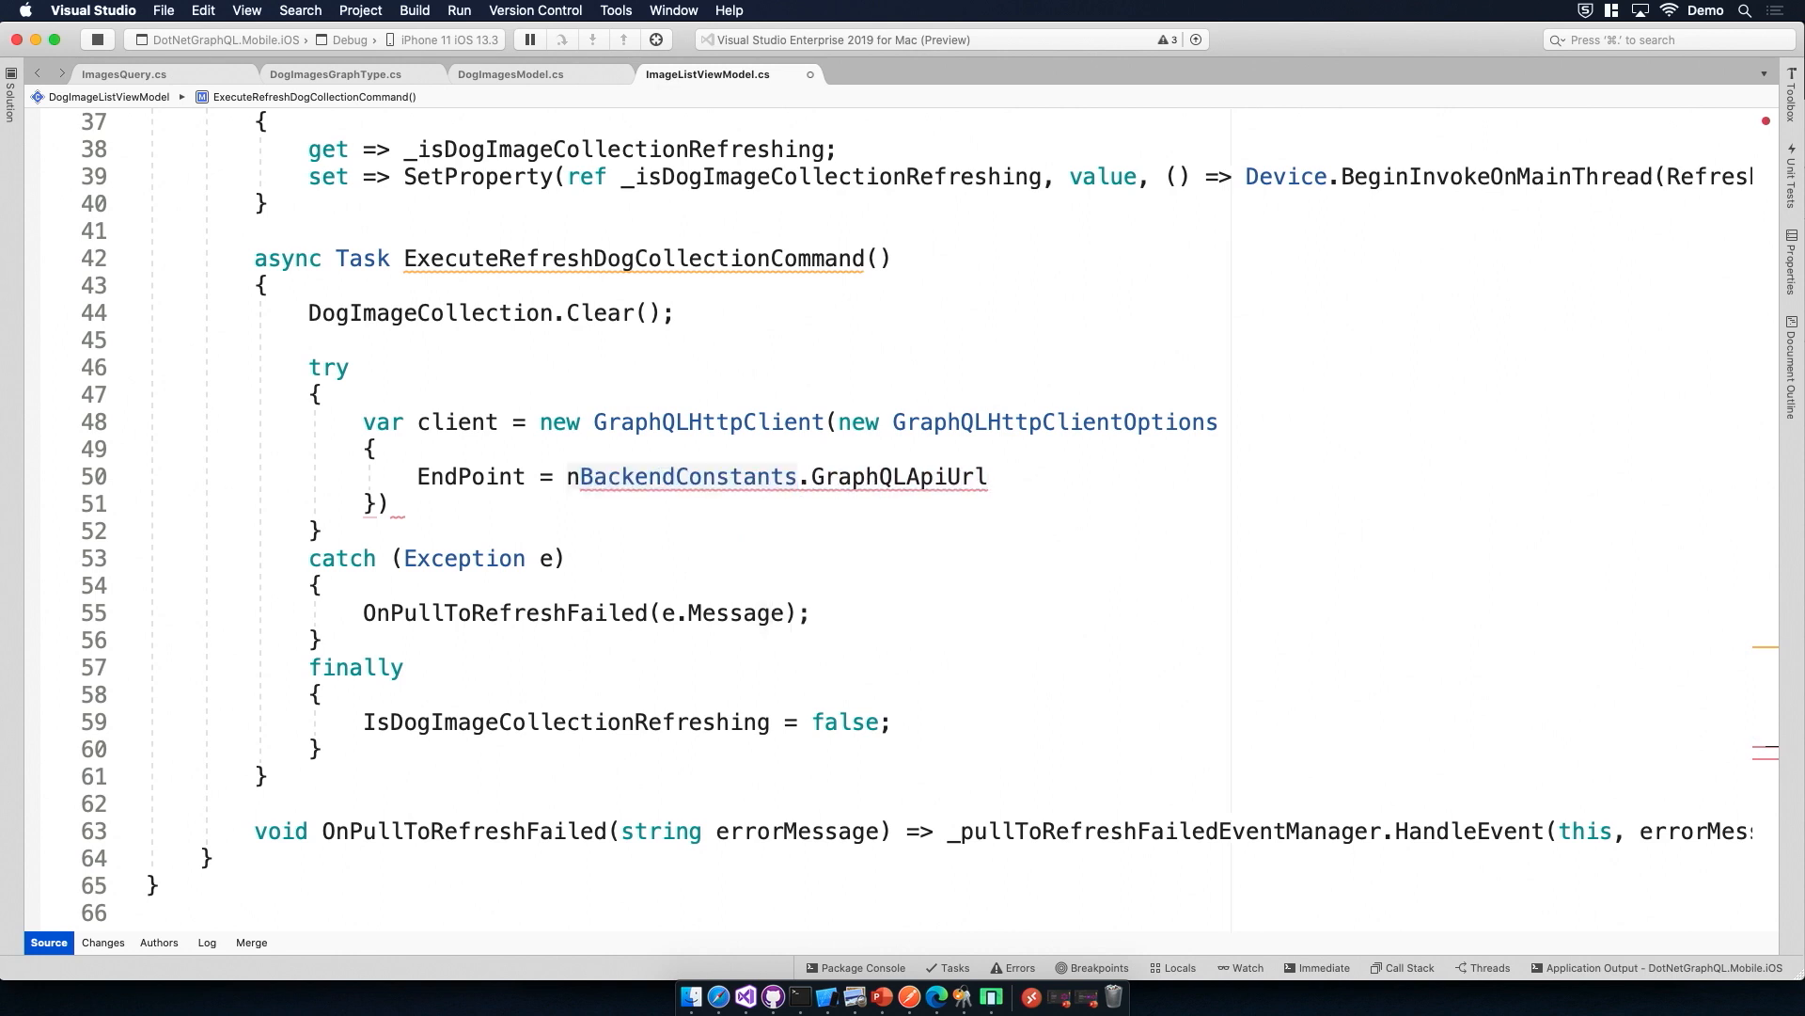
text(ew Uri ()
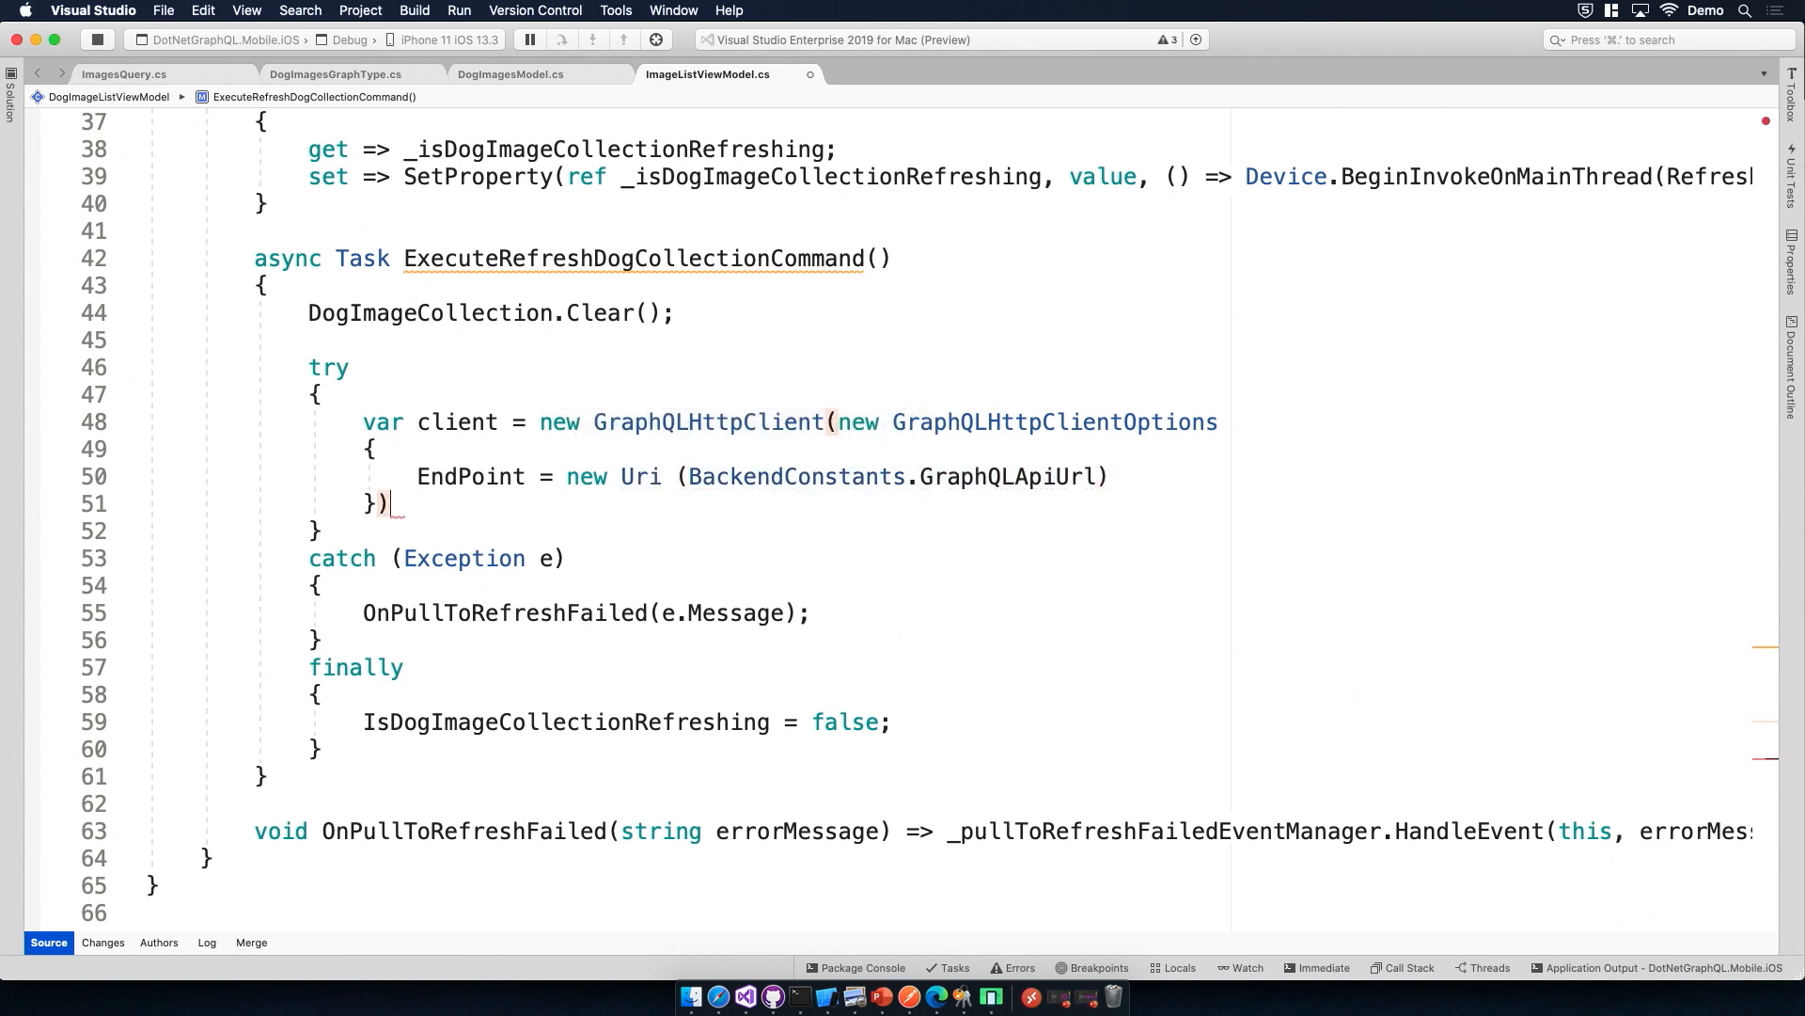
text(;)
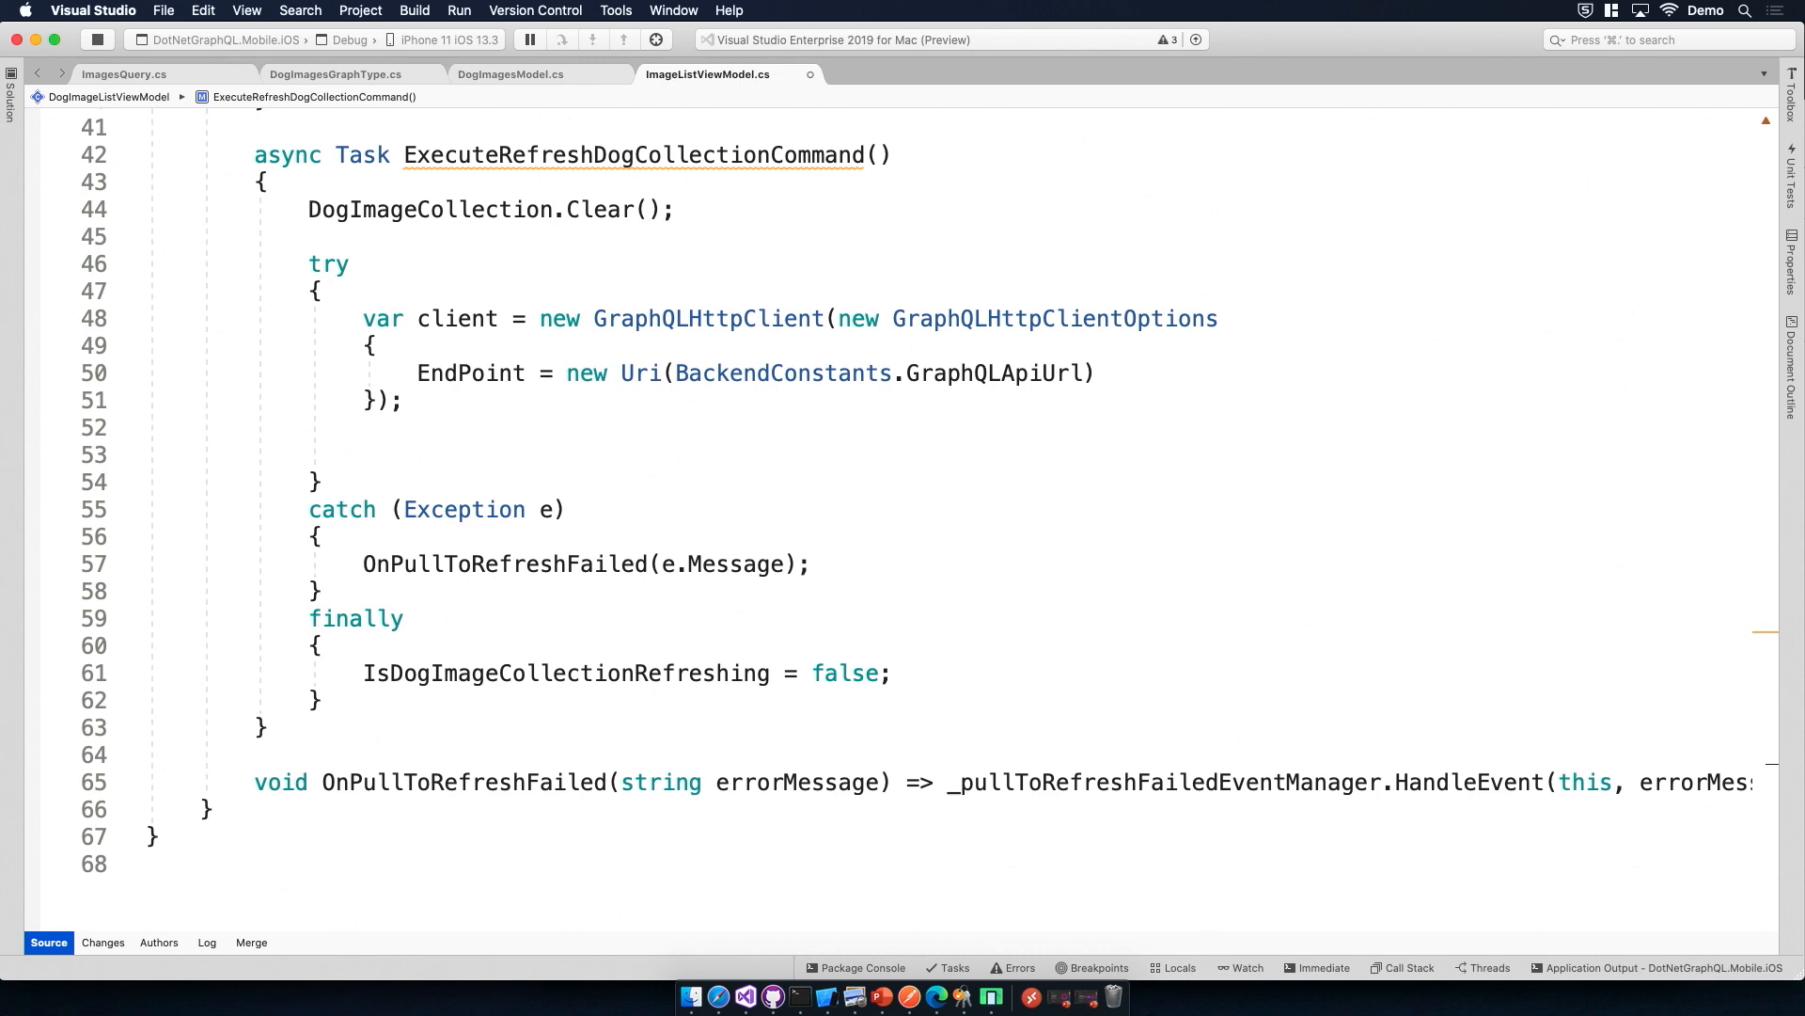
text(var)
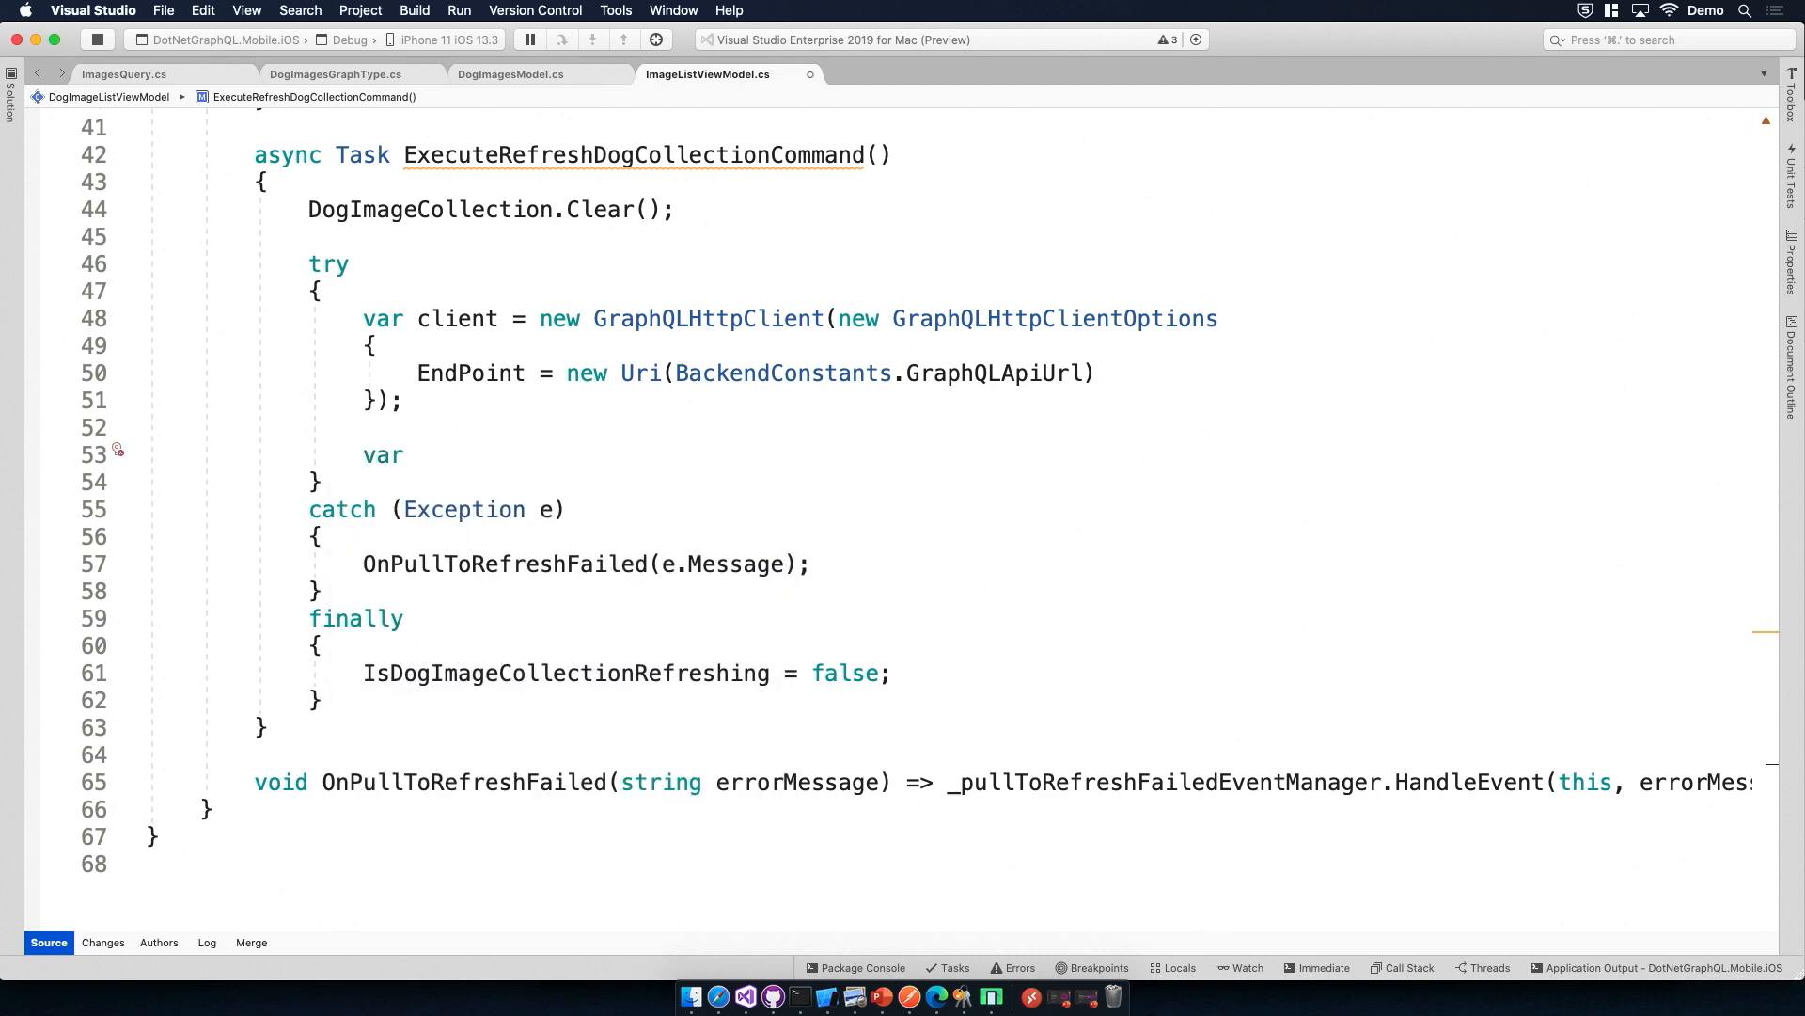
click(936, 996)
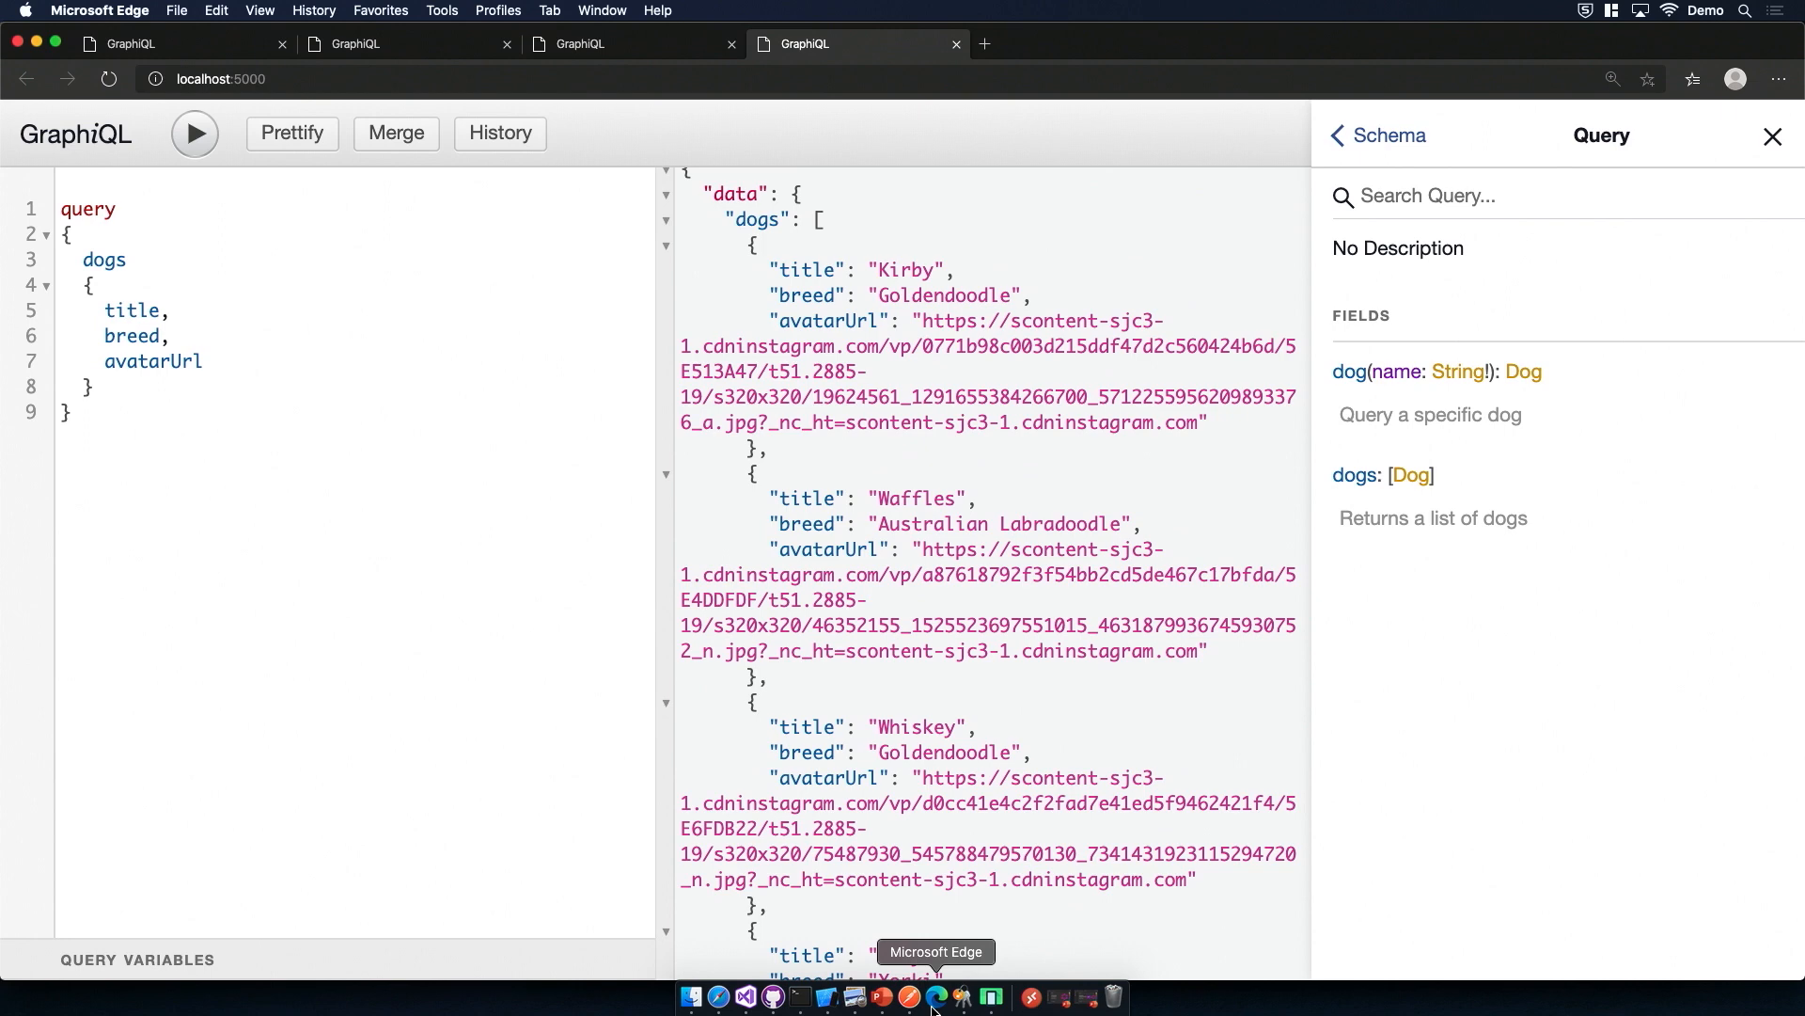
Step: Restart the API from the terminal and close the other GraphiQL tabs, leaving one
click(799, 997)
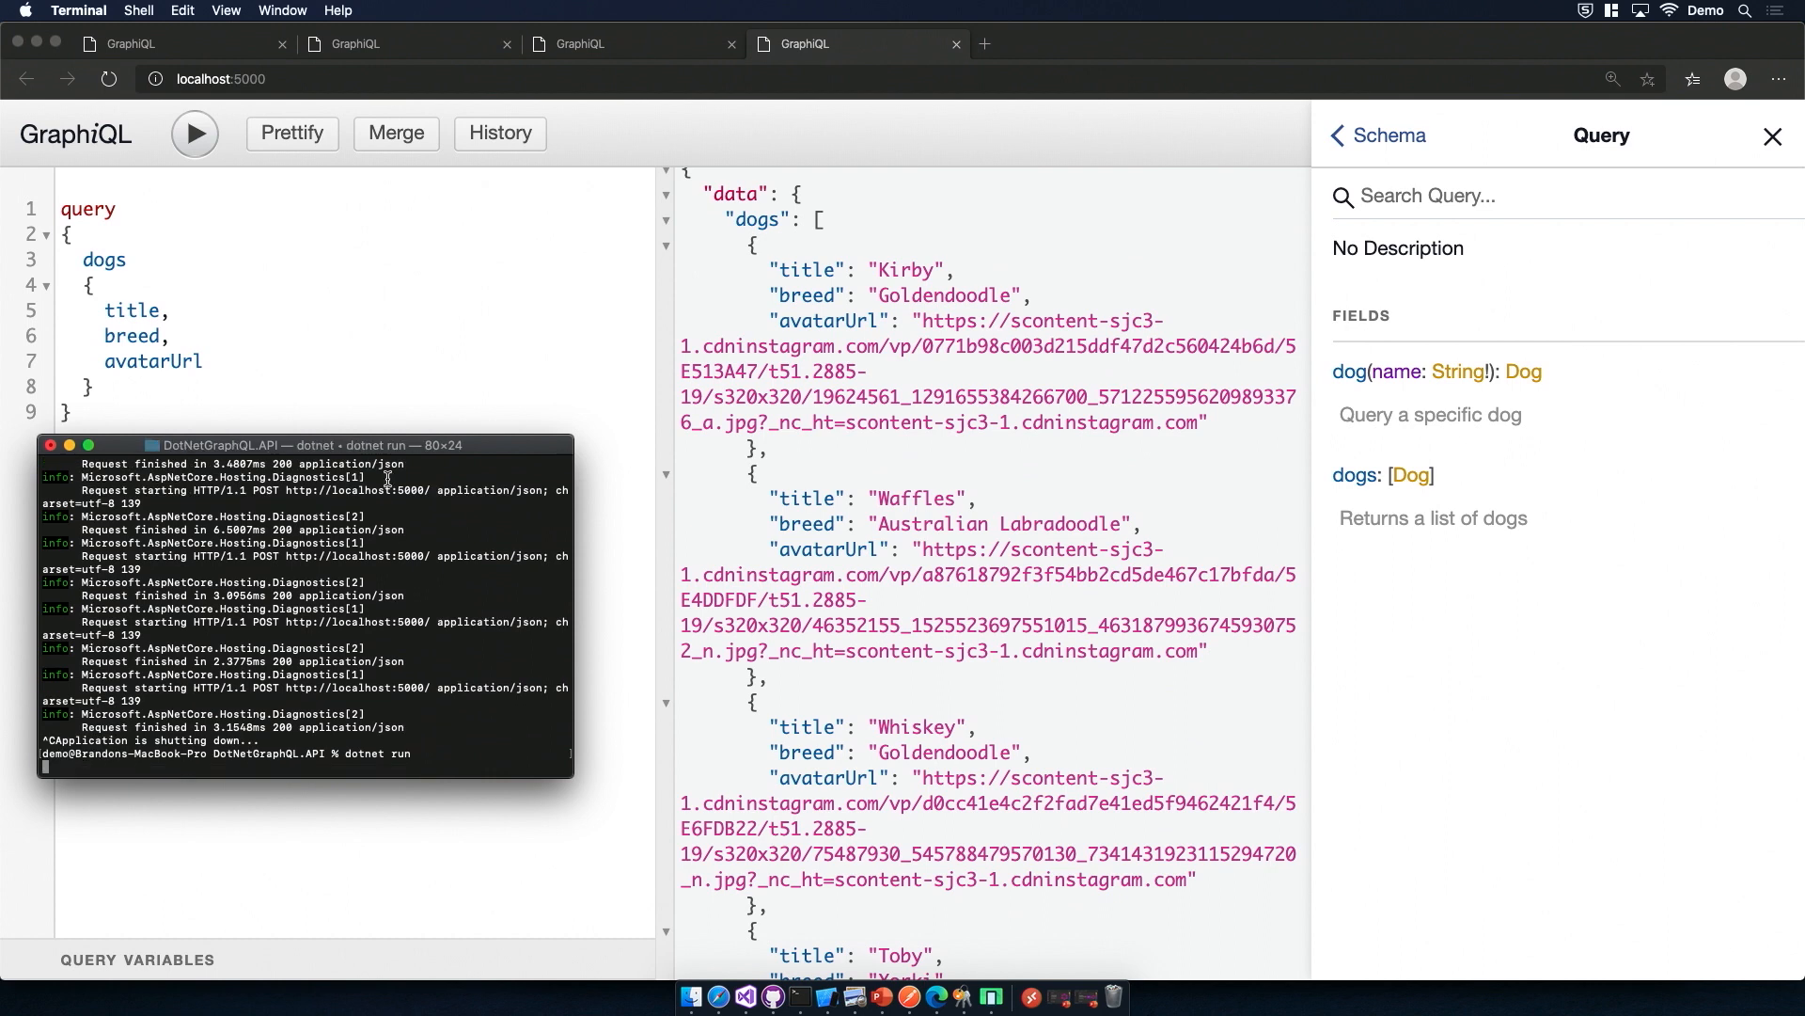
mouse_move(370, 572)
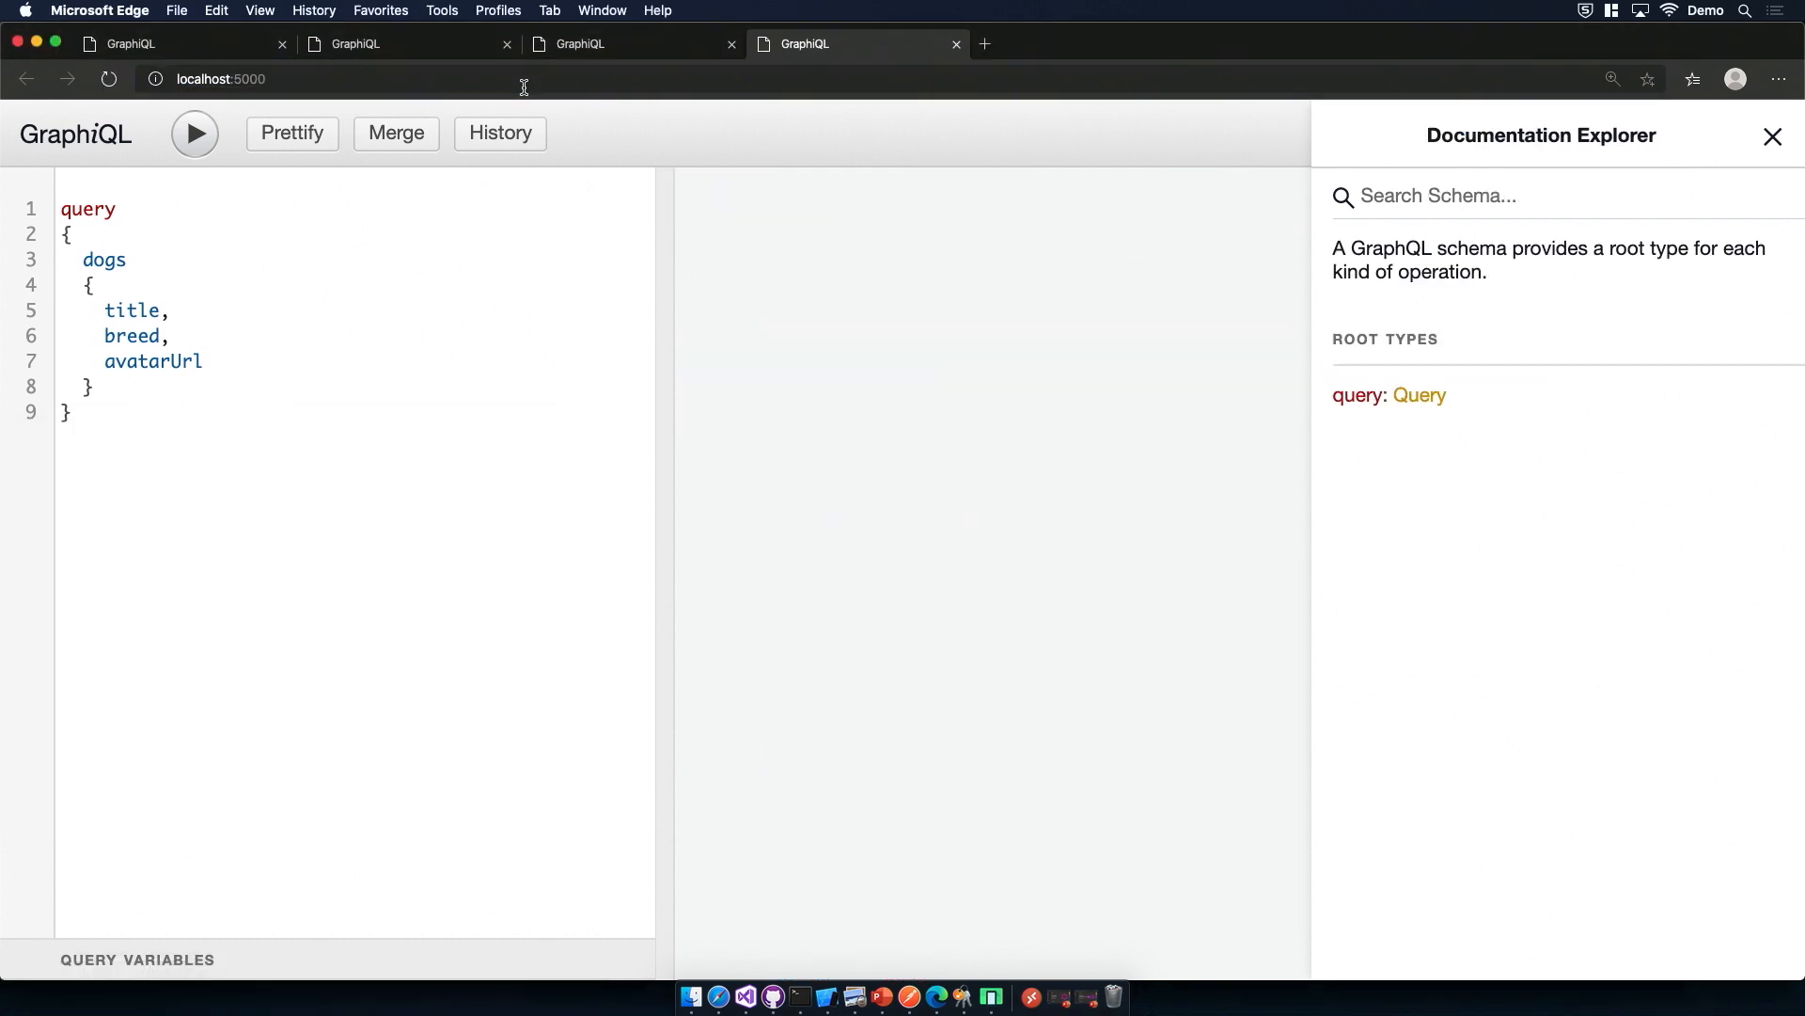
right_click(852, 43)
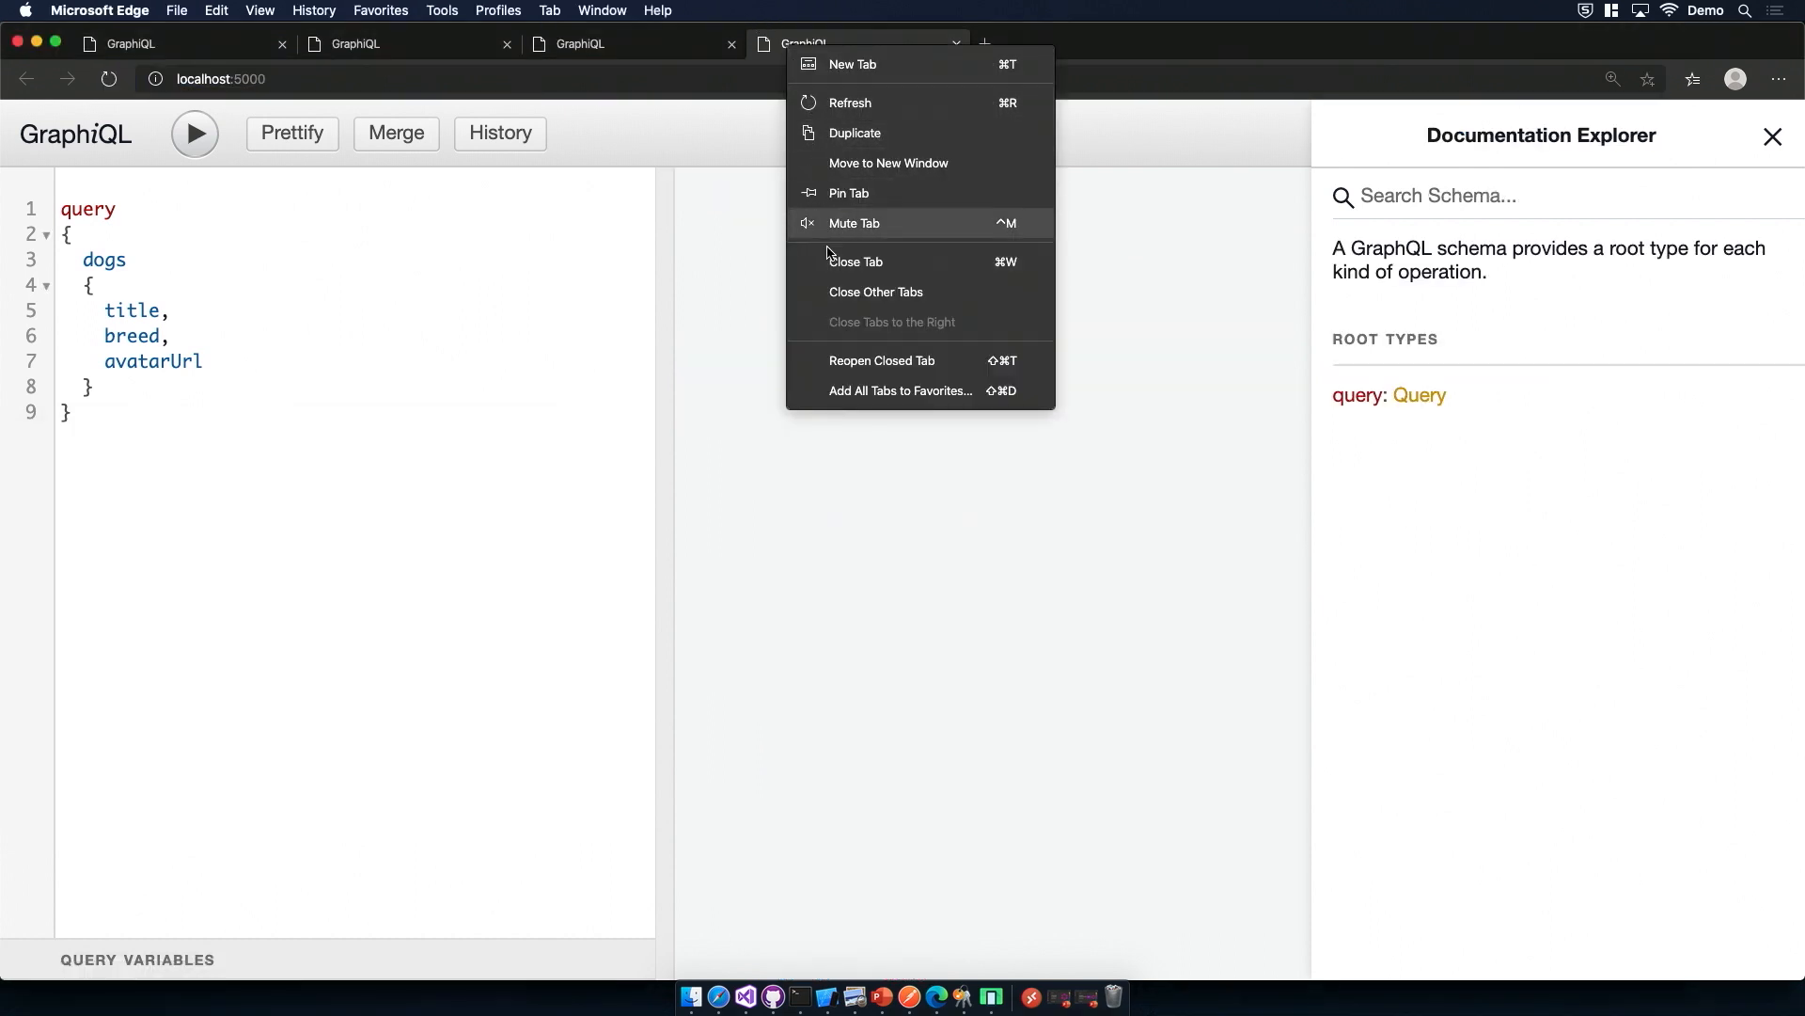
click(875, 292)
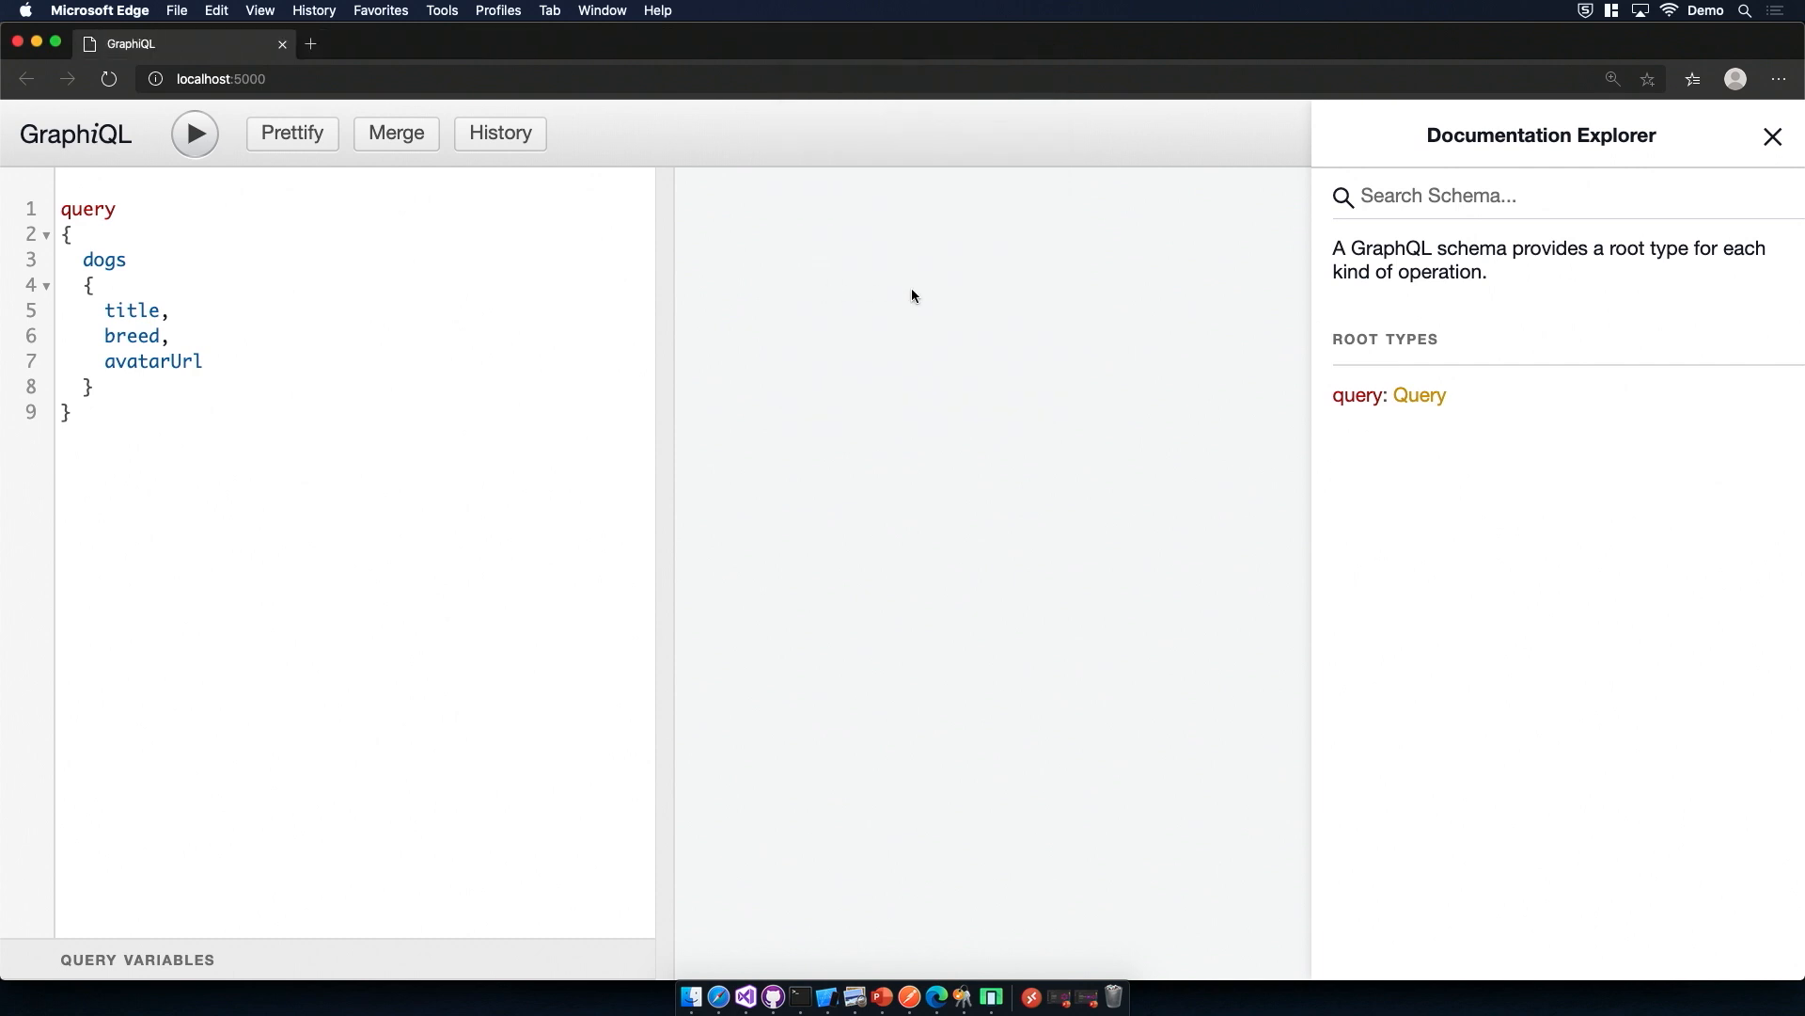
Step: Run the dogs query, add birthDate, coatColor and websiteUrl fields, and run it again
click(1420, 395)
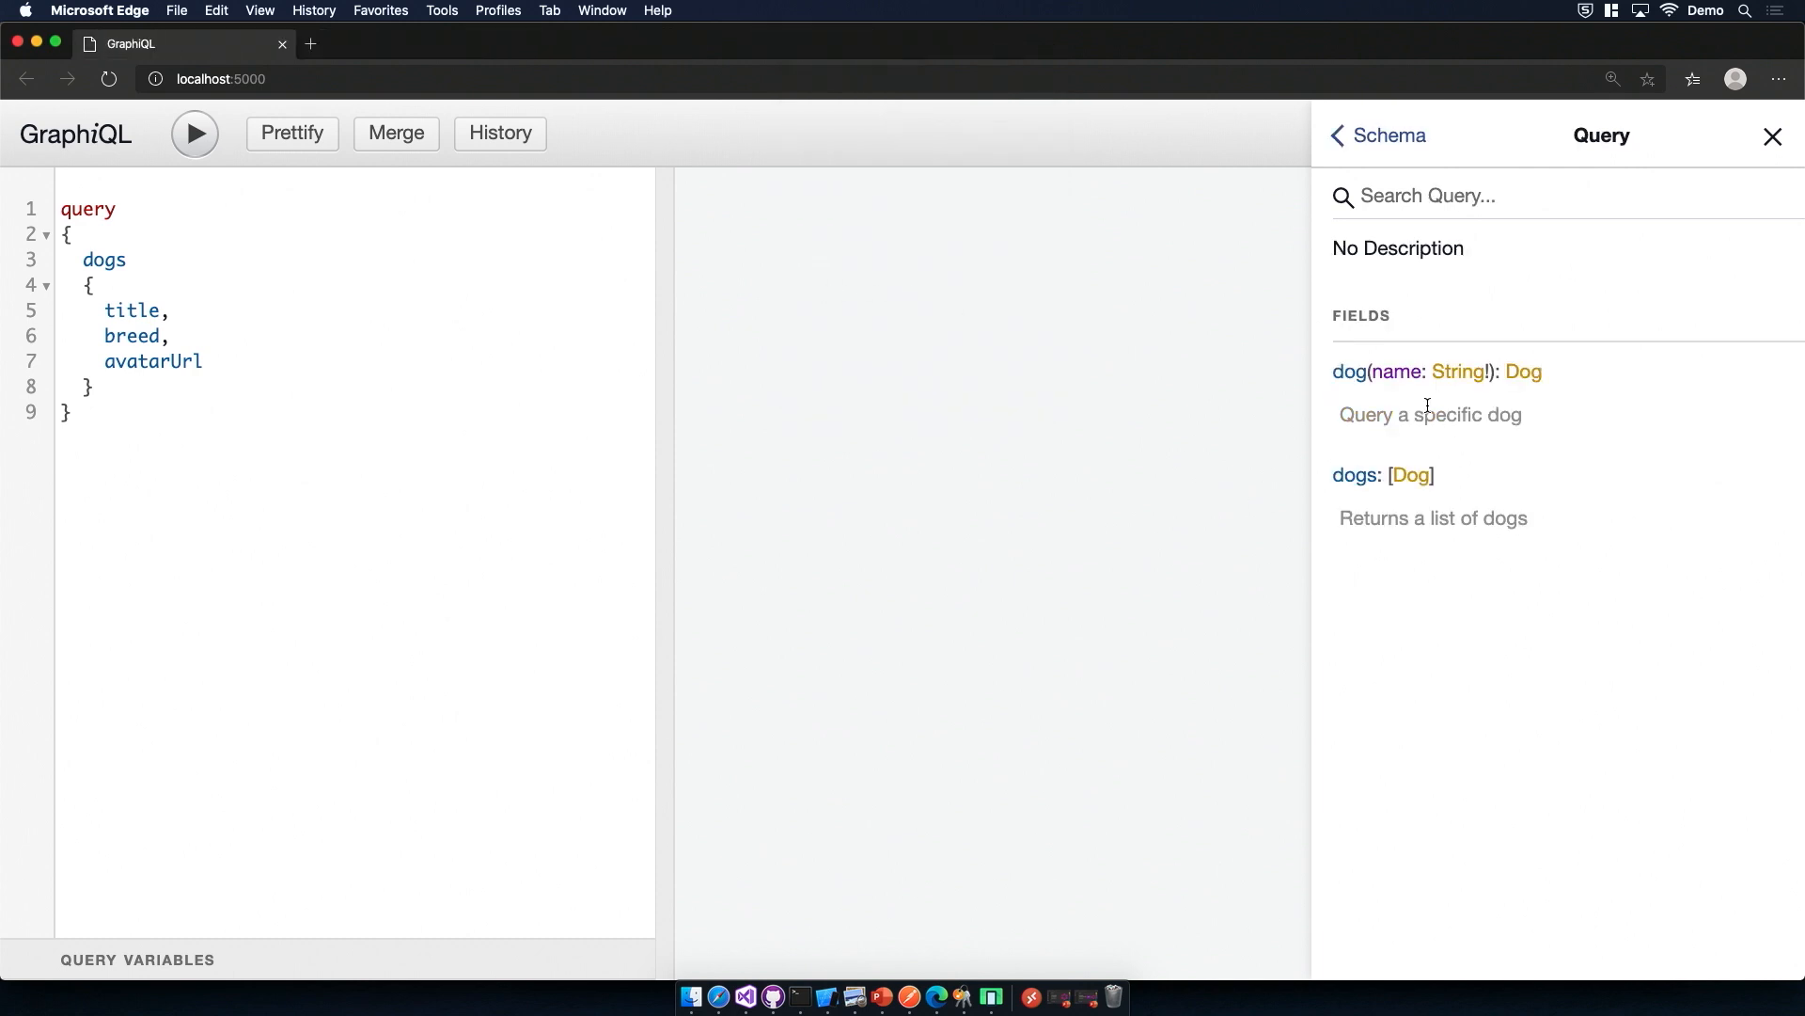
mouse_move(1465, 495)
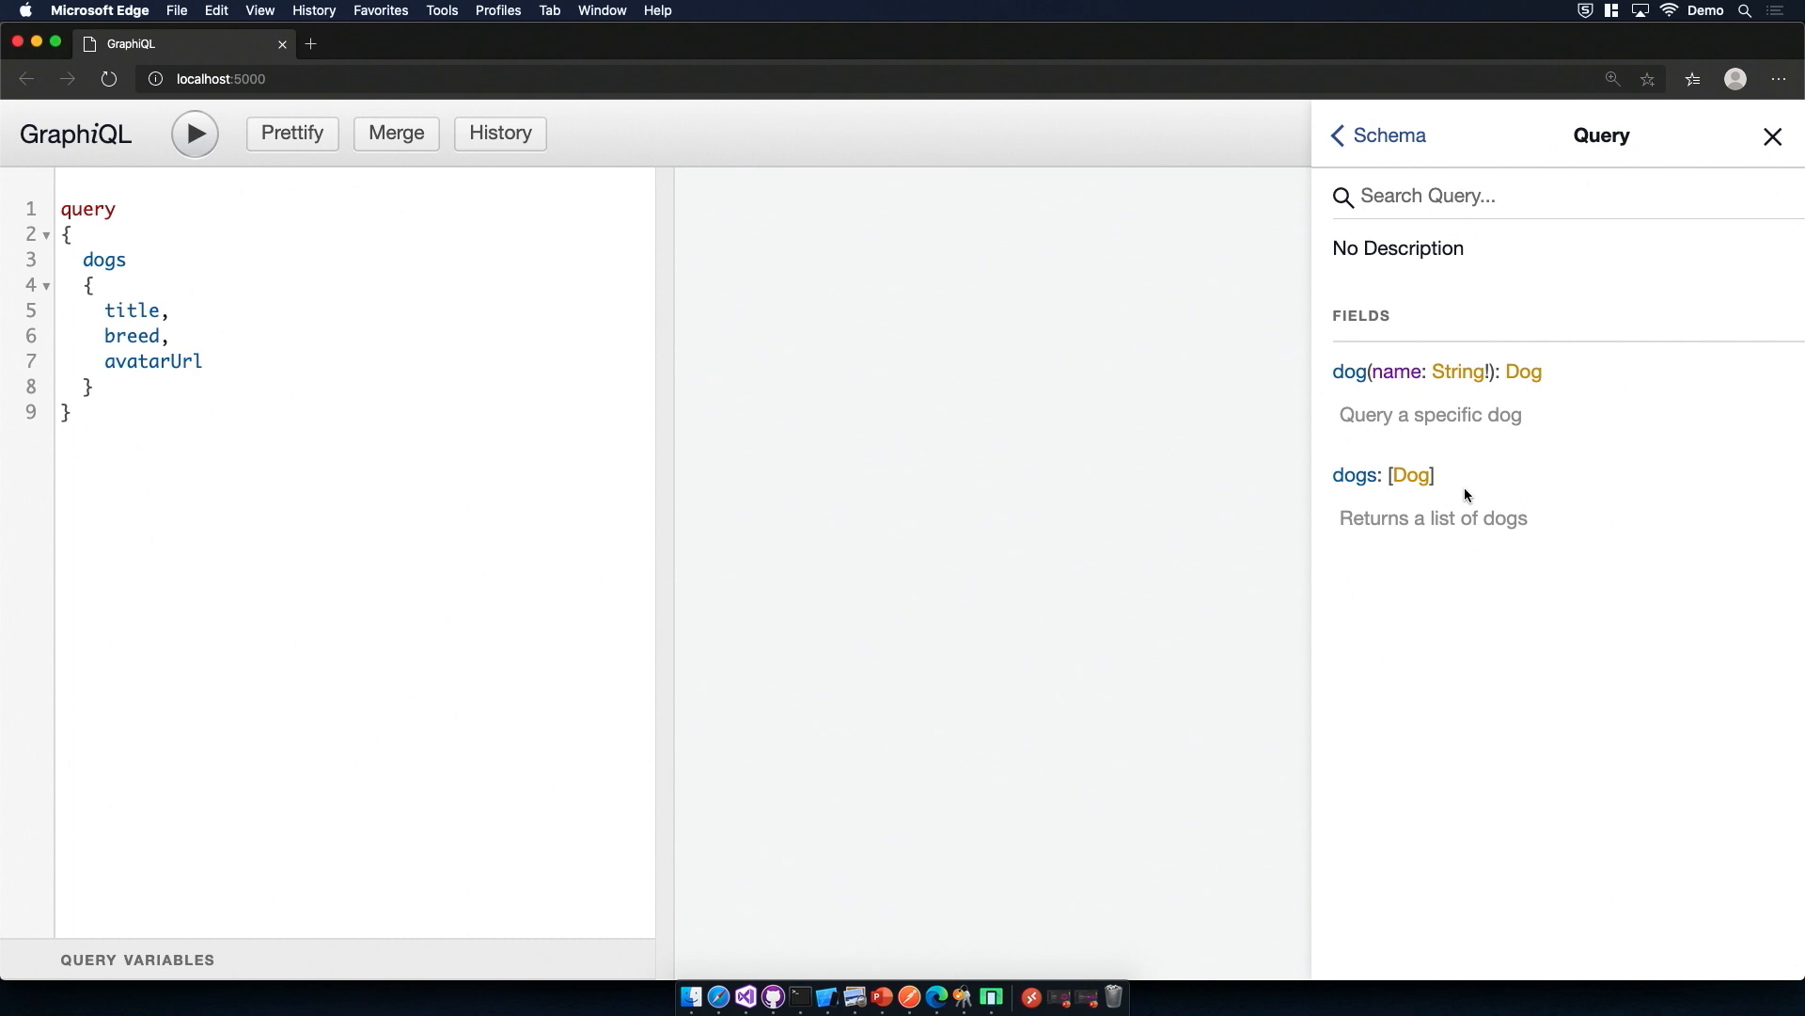
click(203, 361)
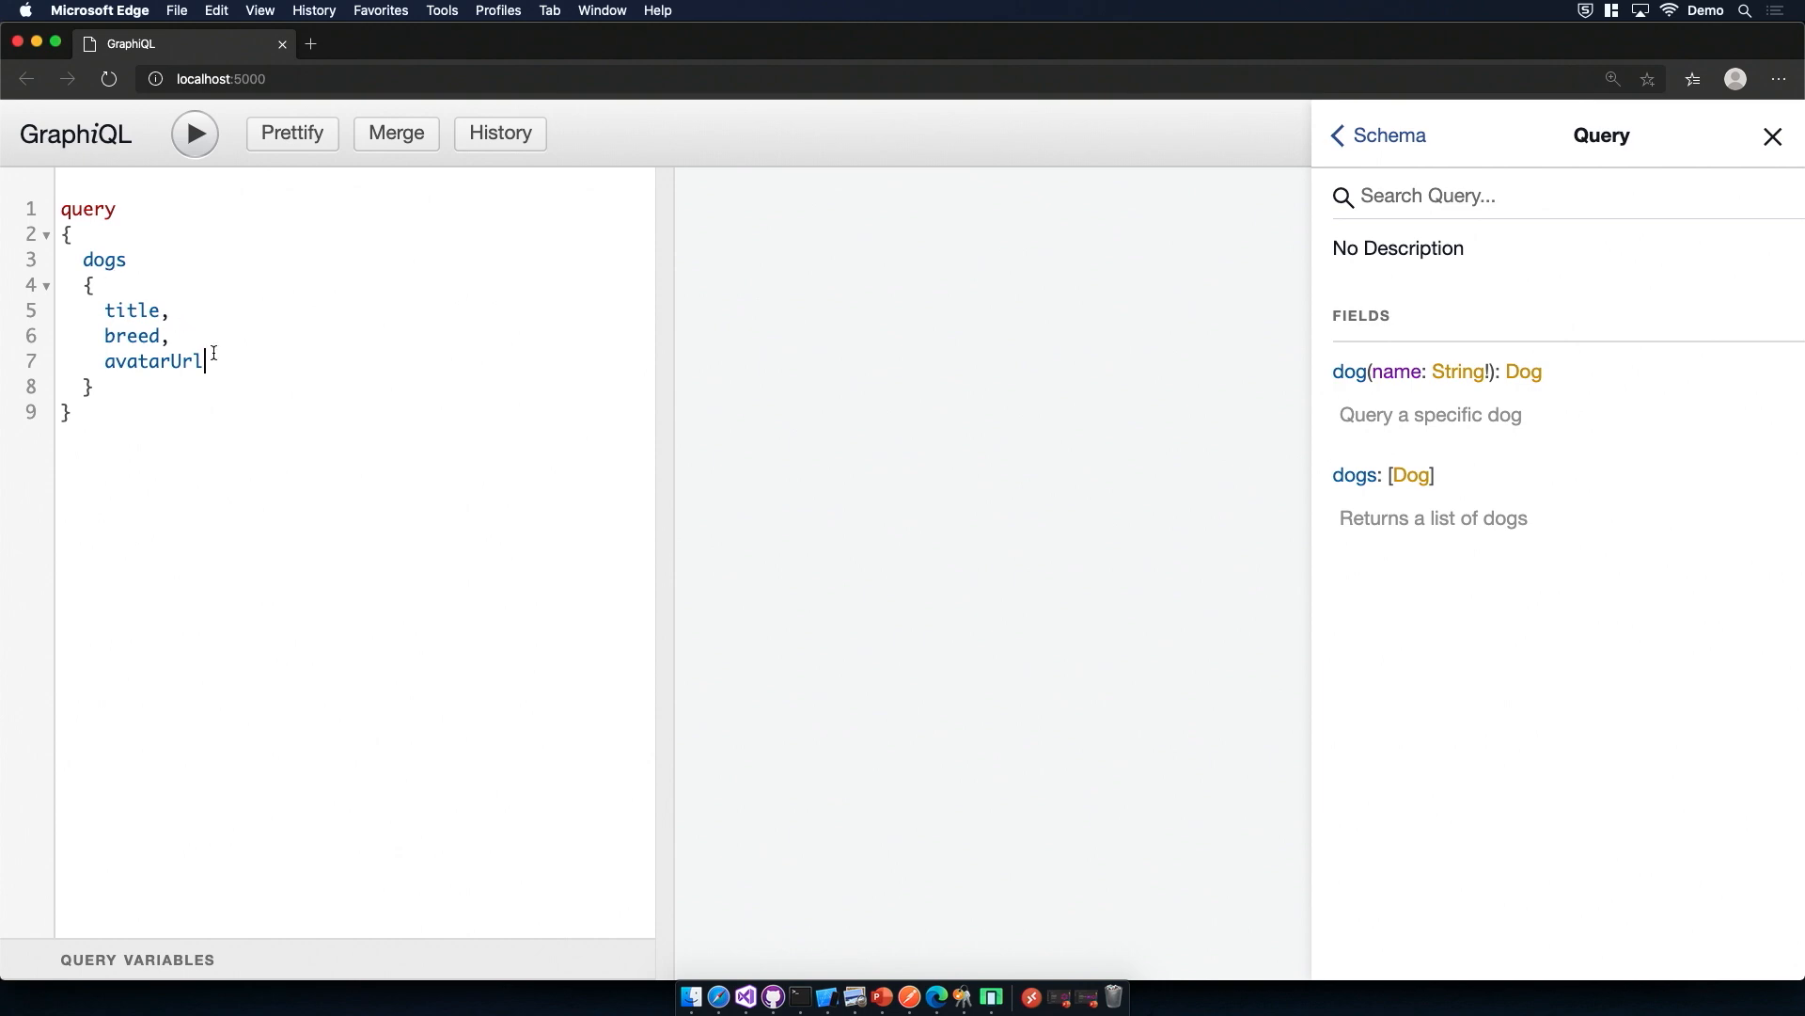
click(194, 132)
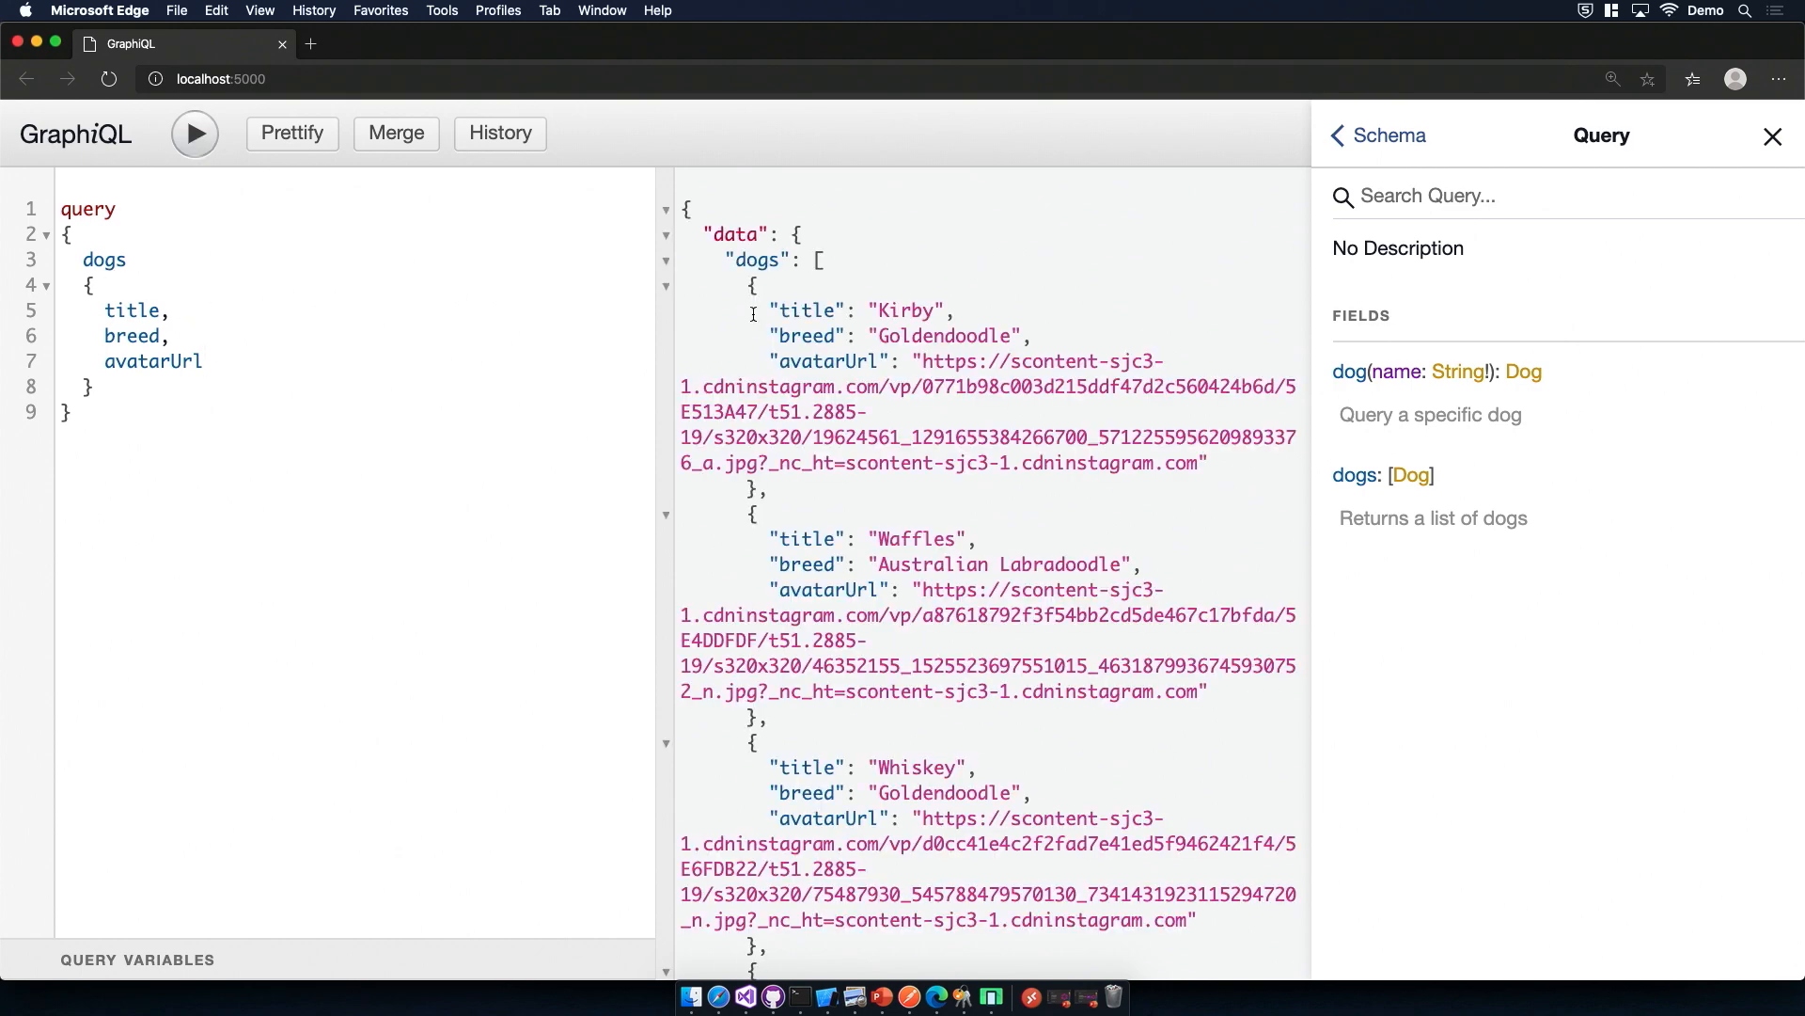
scroll(down, 3)
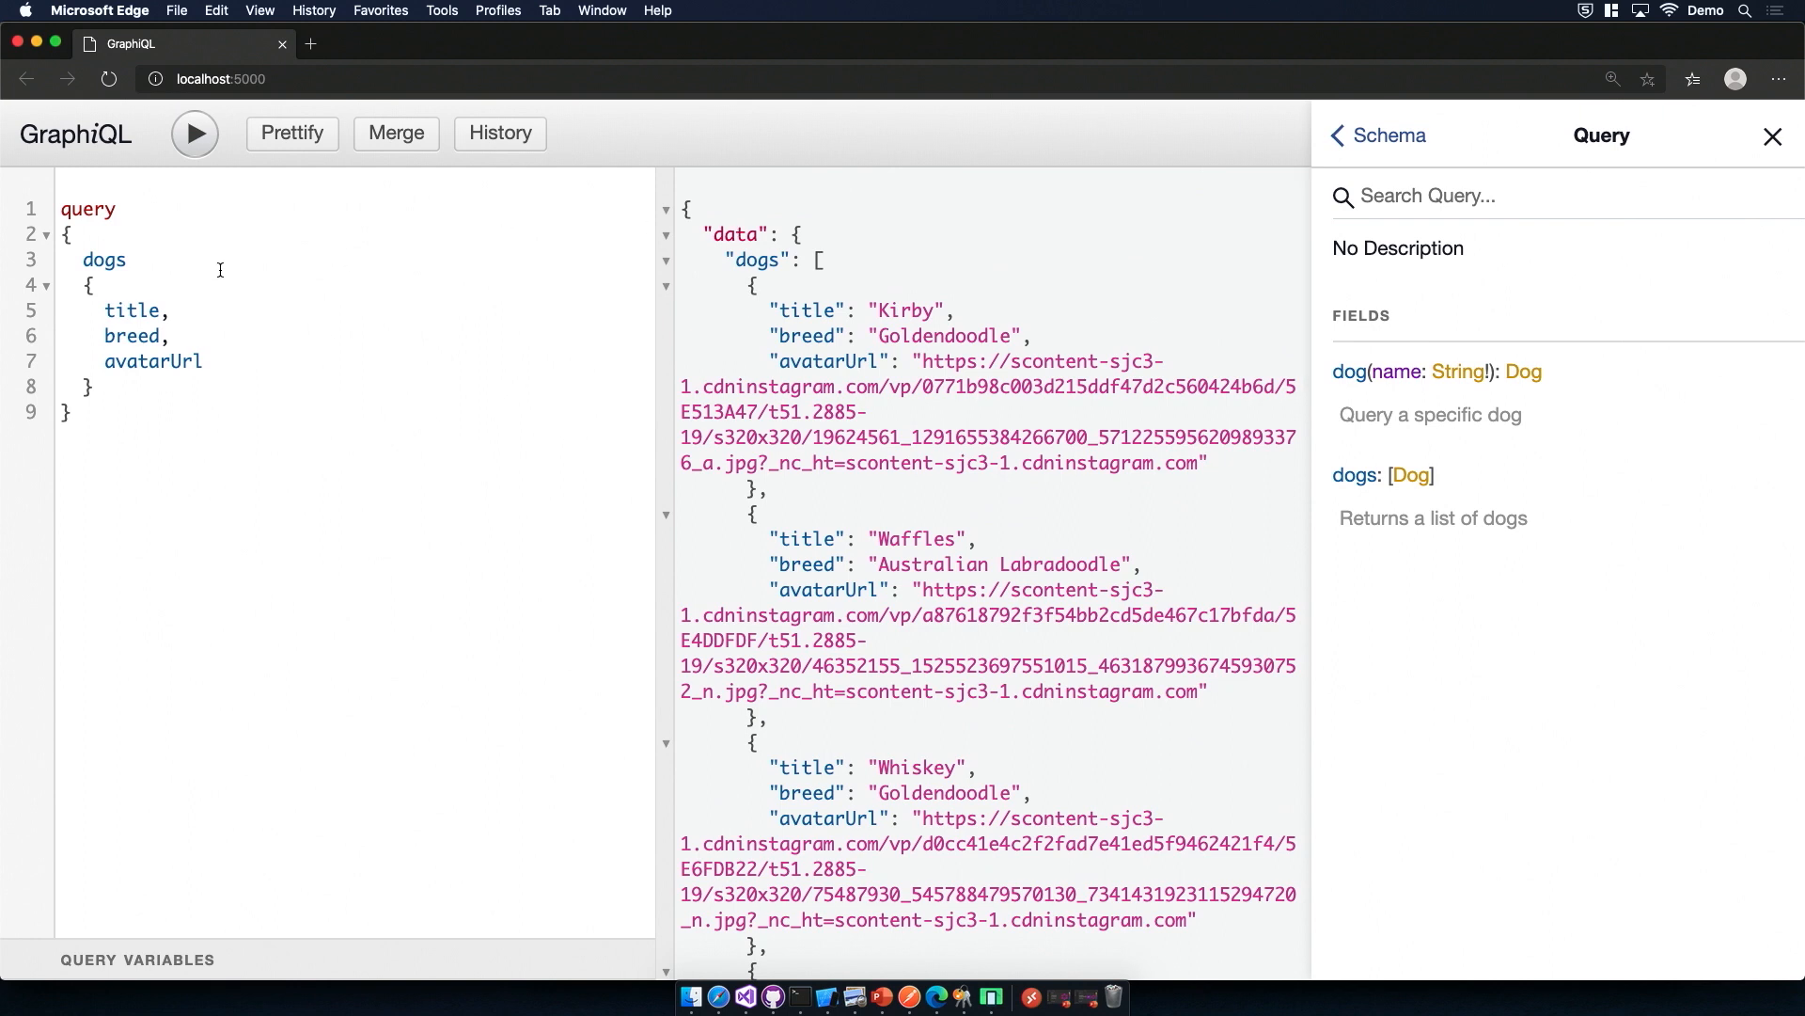
mouse_move(735, 239)
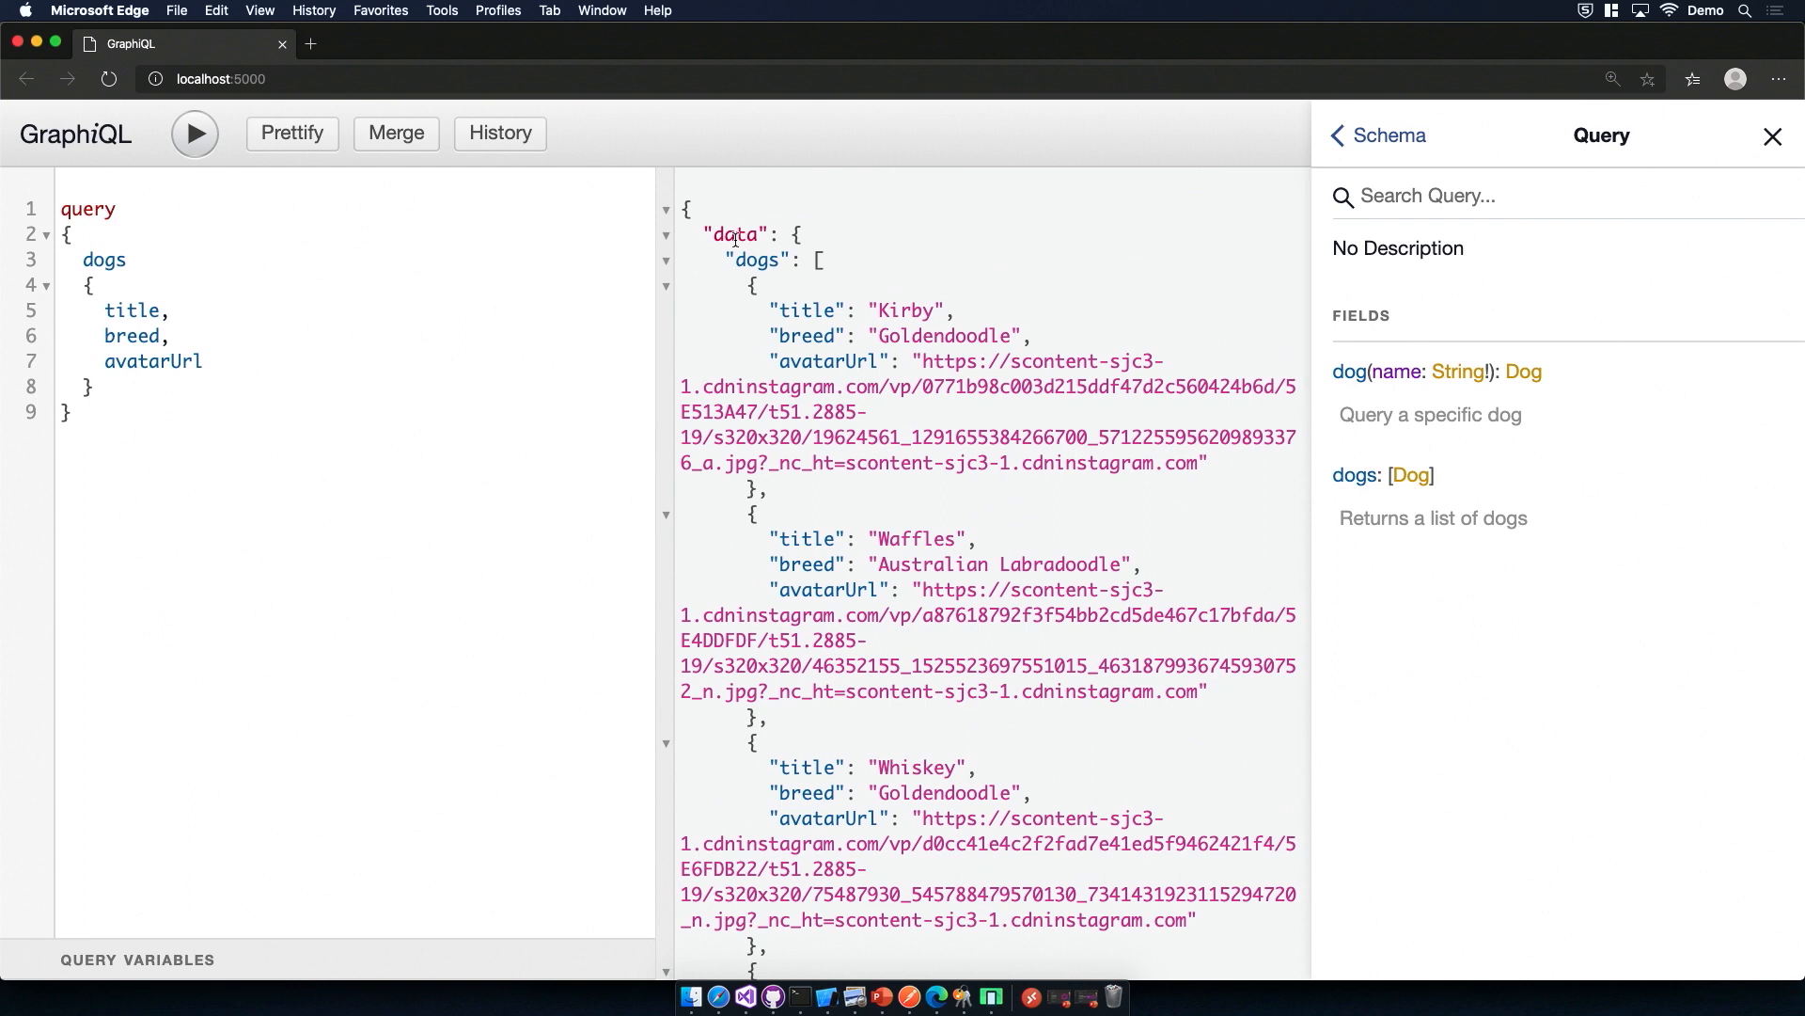
mouse_move(572, 326)
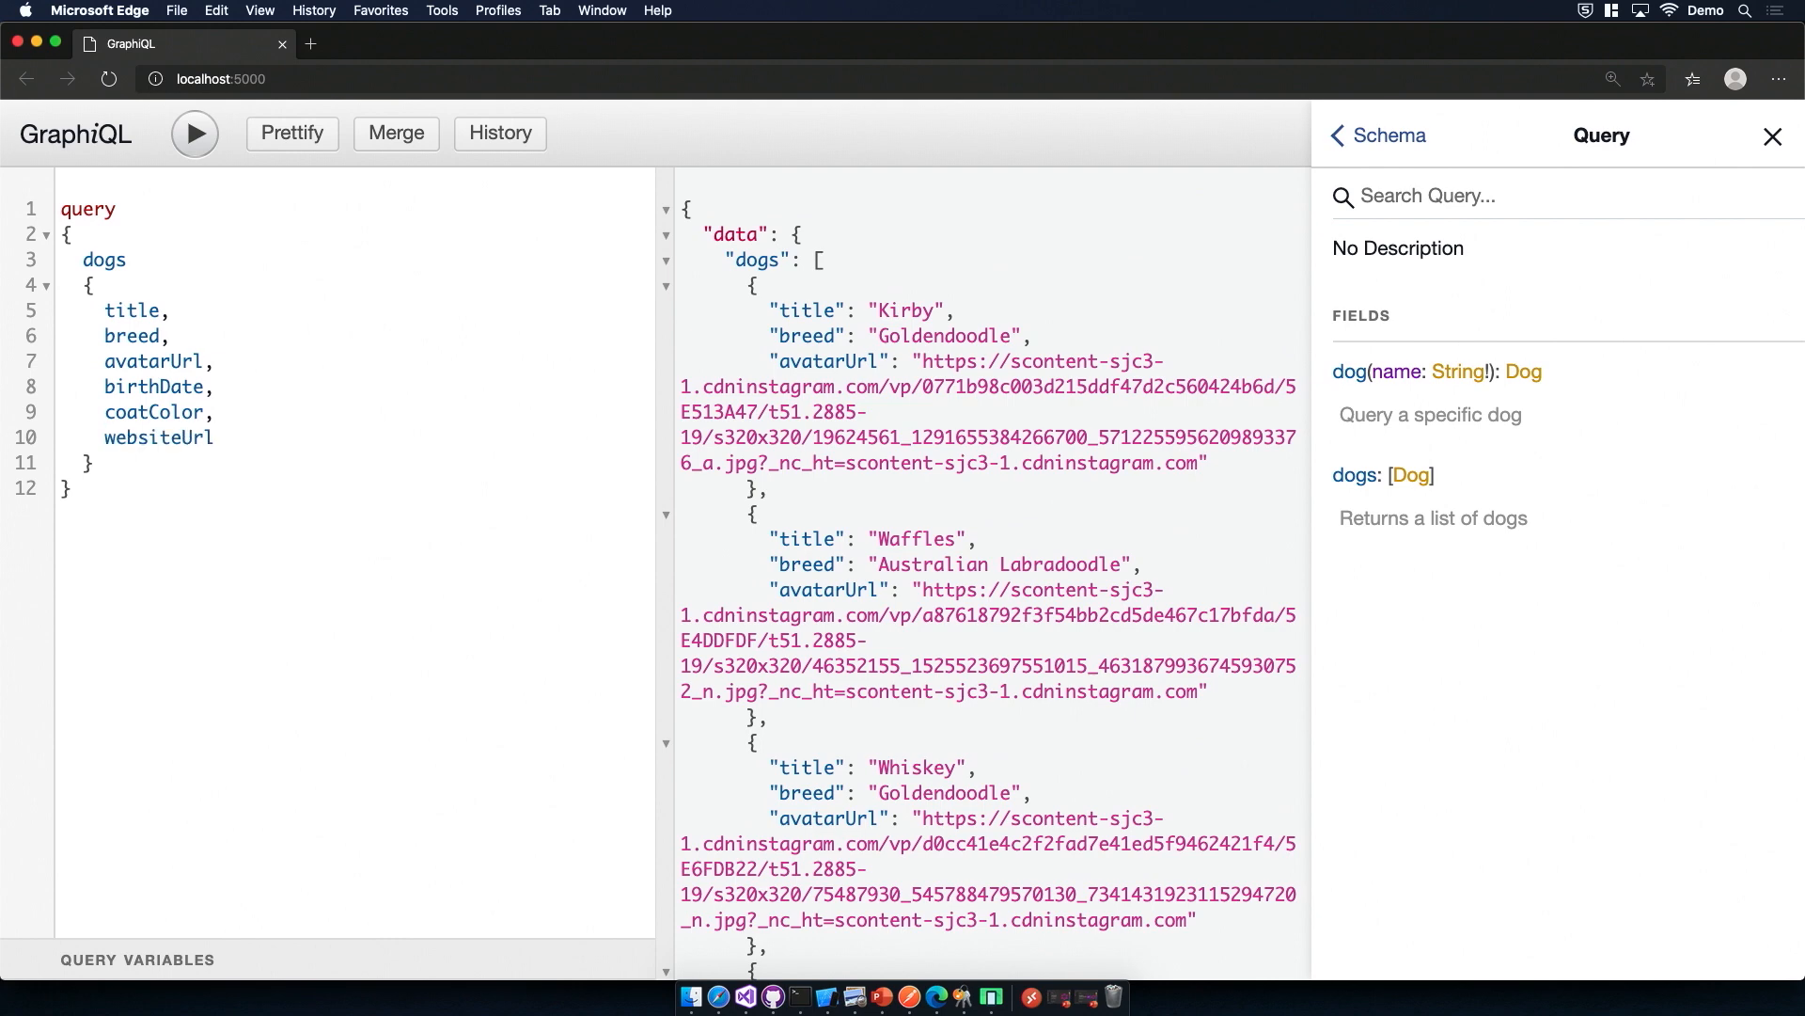
click(193, 132)
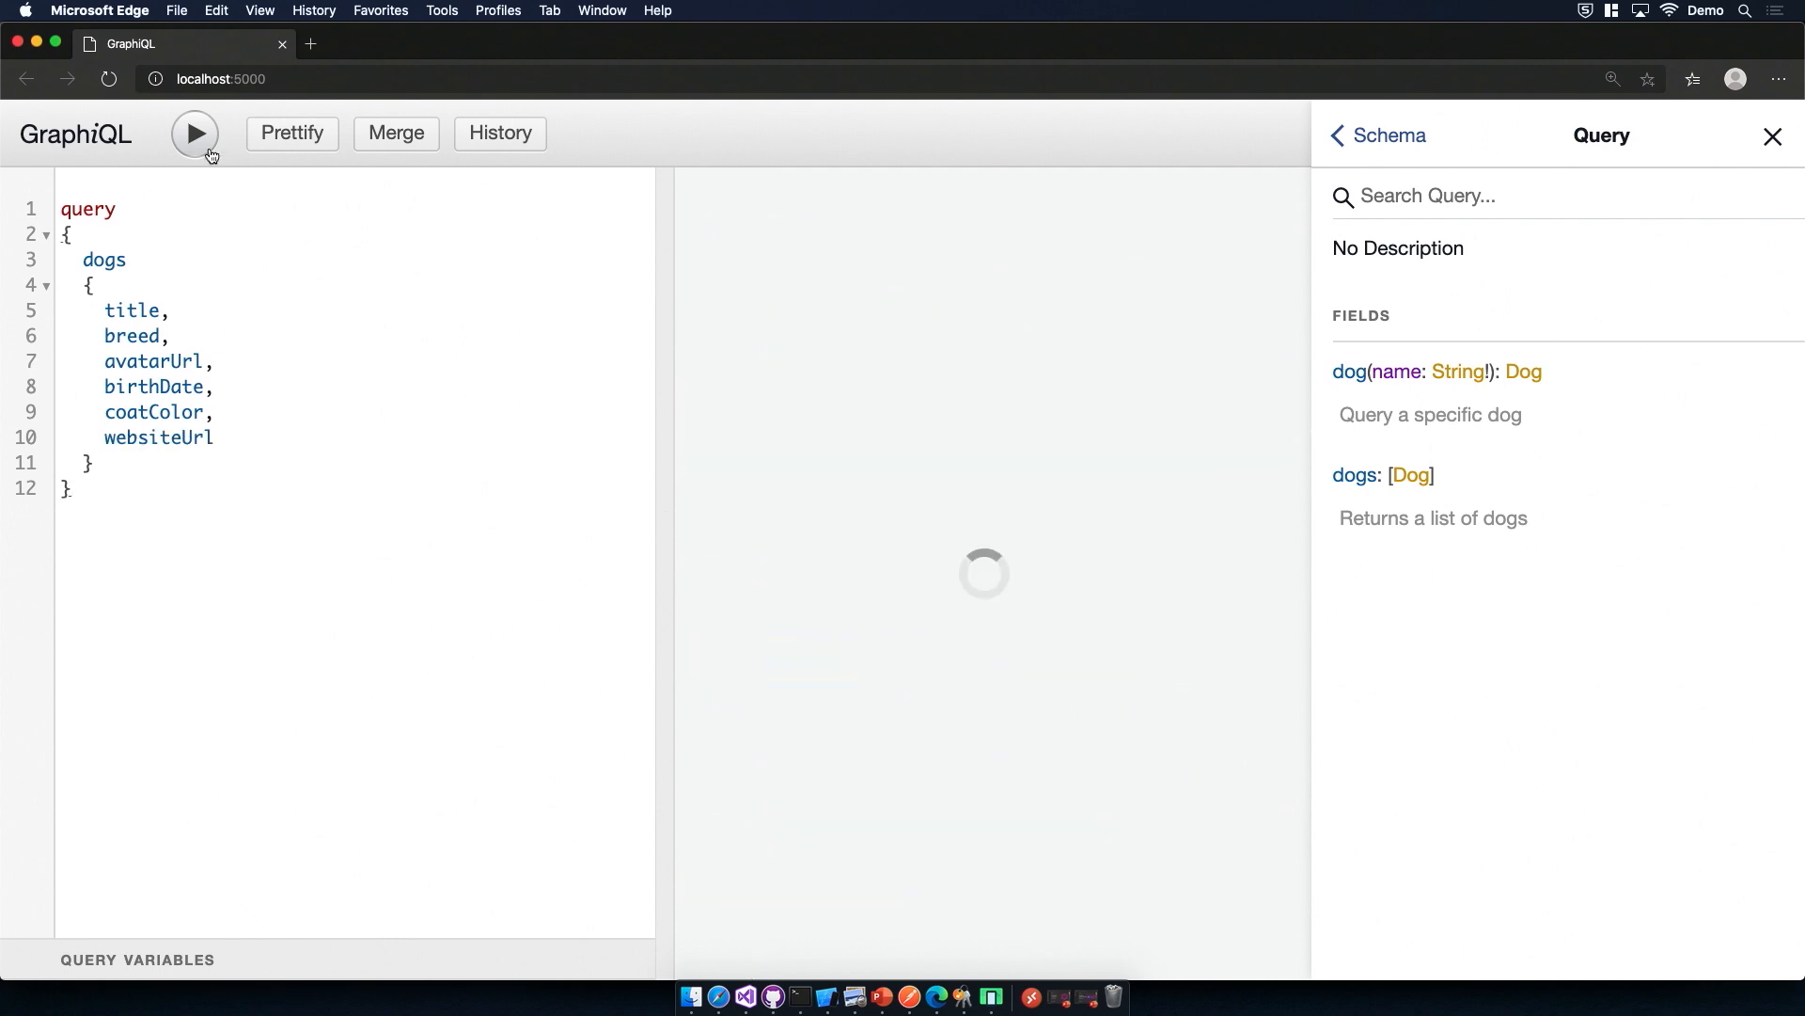
click(194, 133)
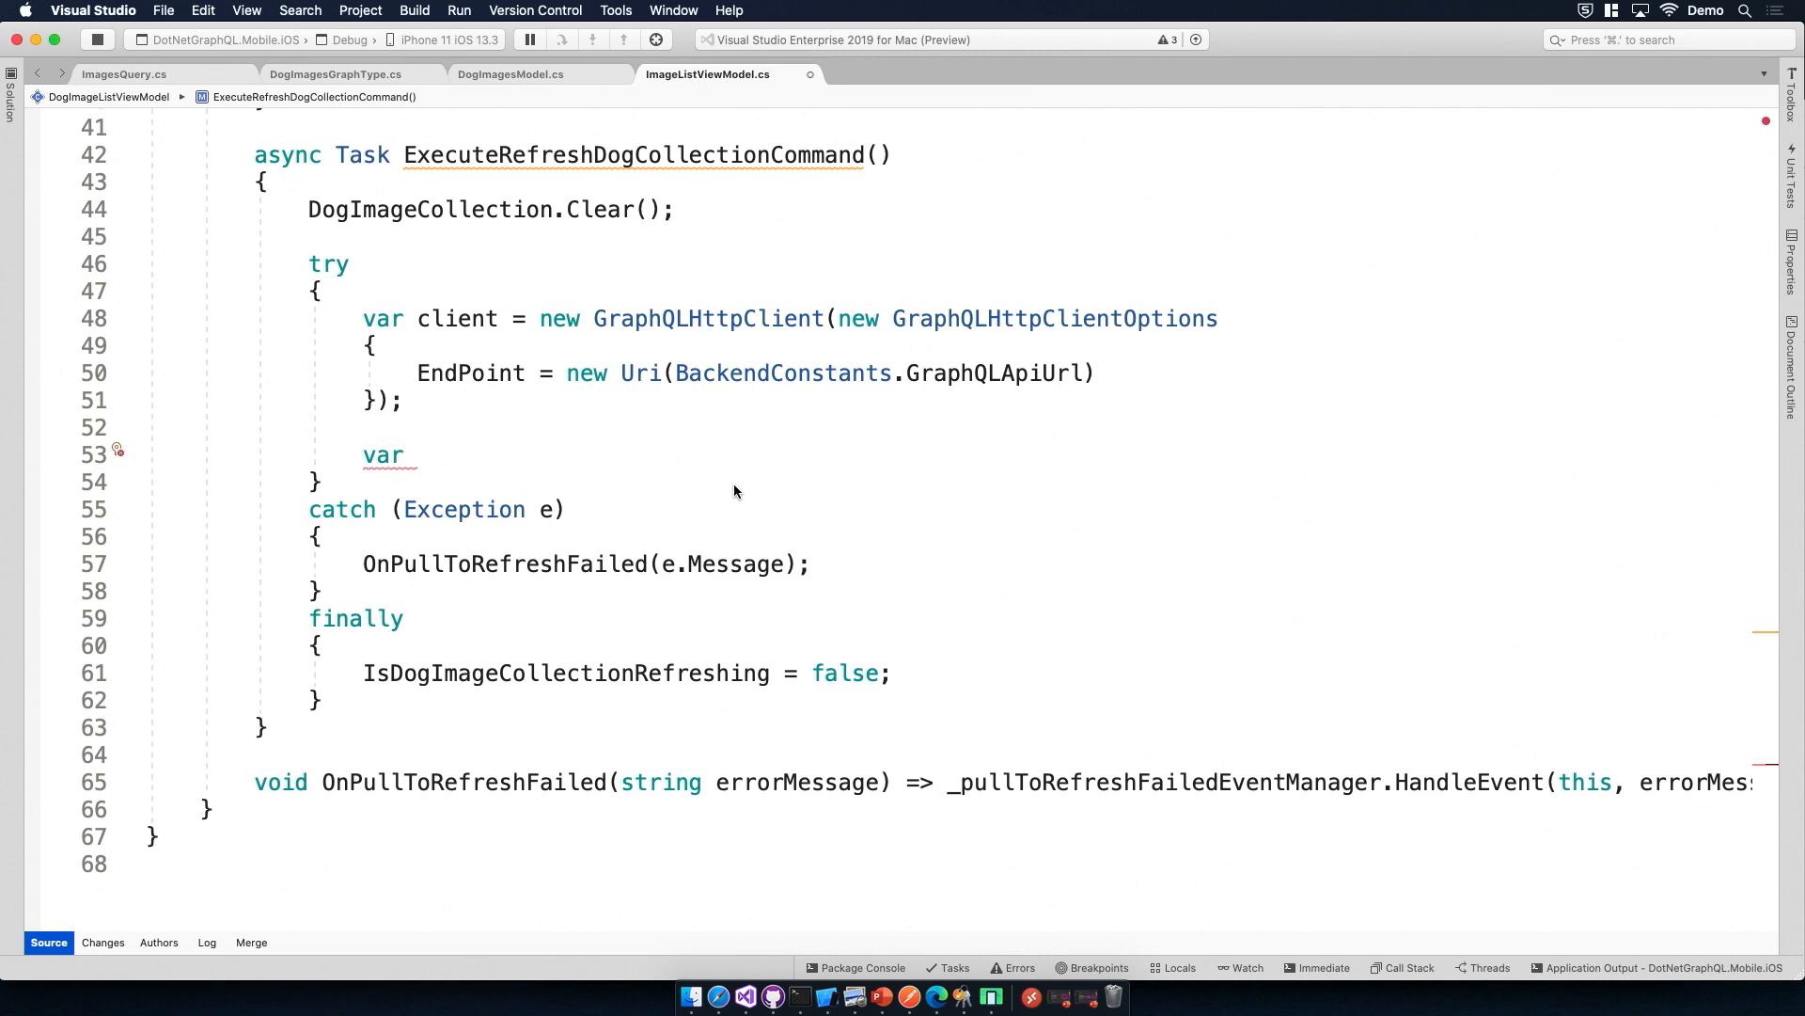
Step: Create a GraphQLRequest whose Query is the dogs query string on one line
text(request = new graphq)
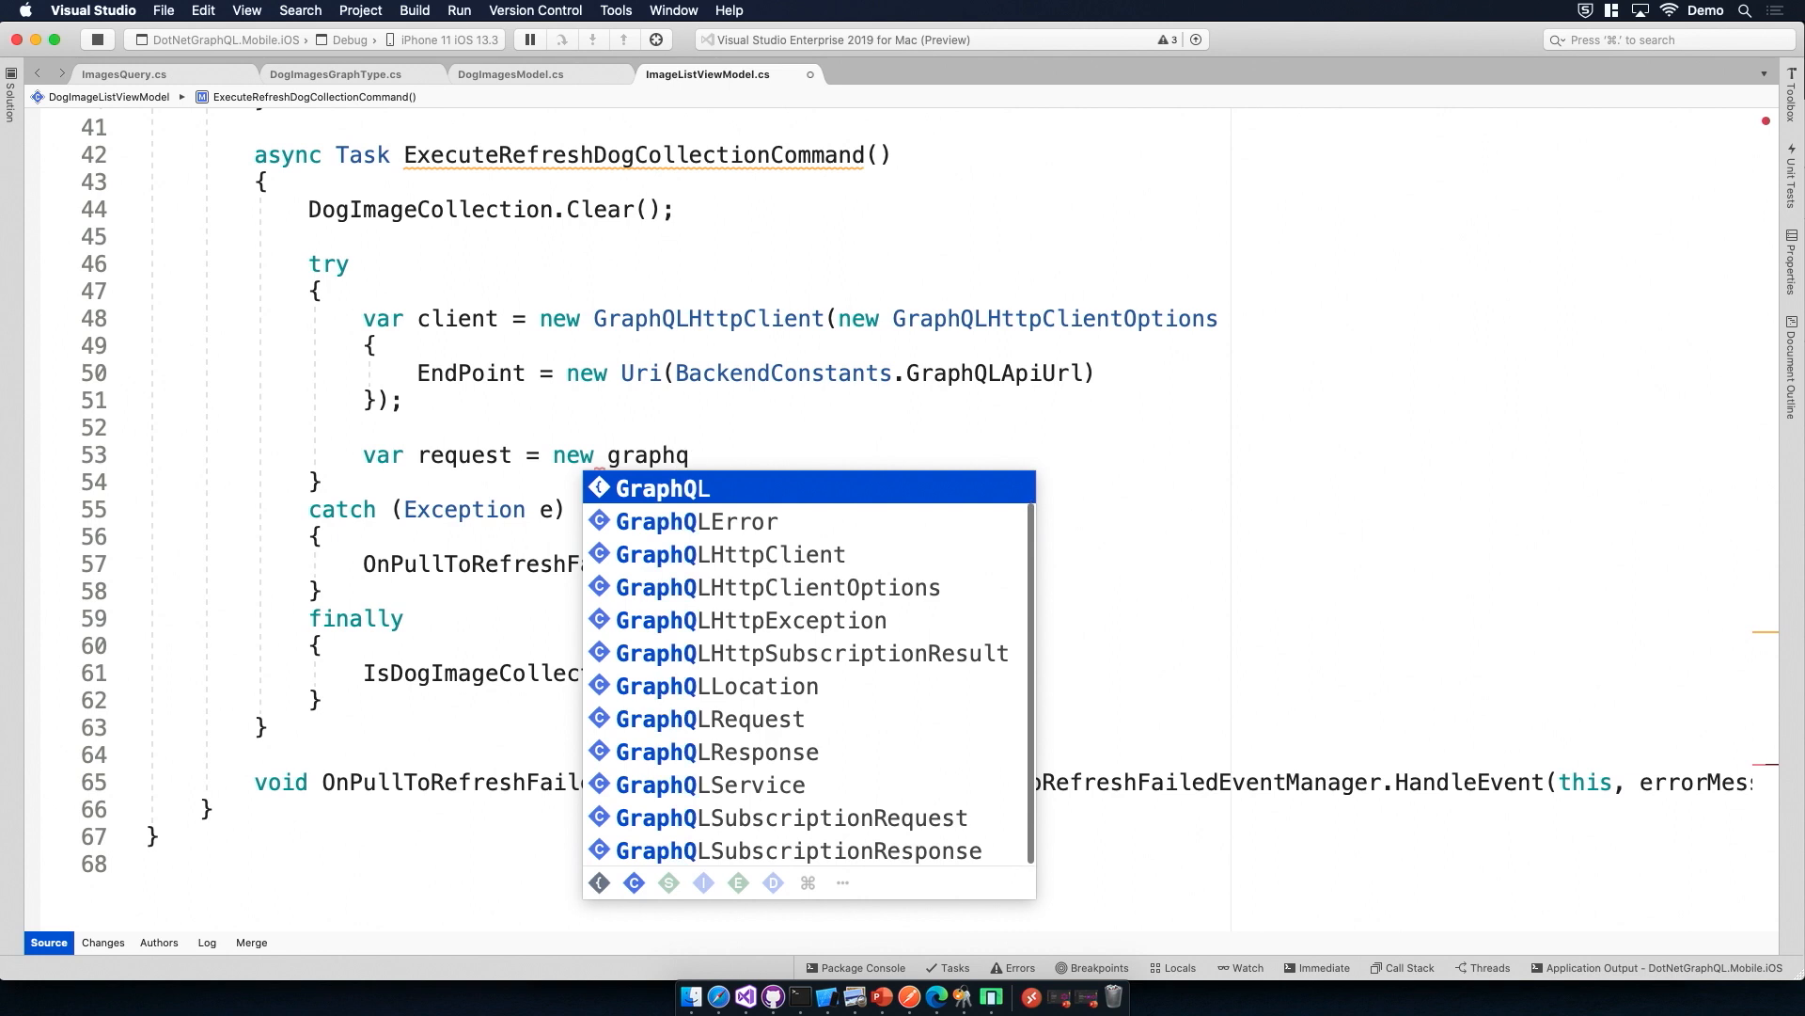
click(710, 716)
text(Query)
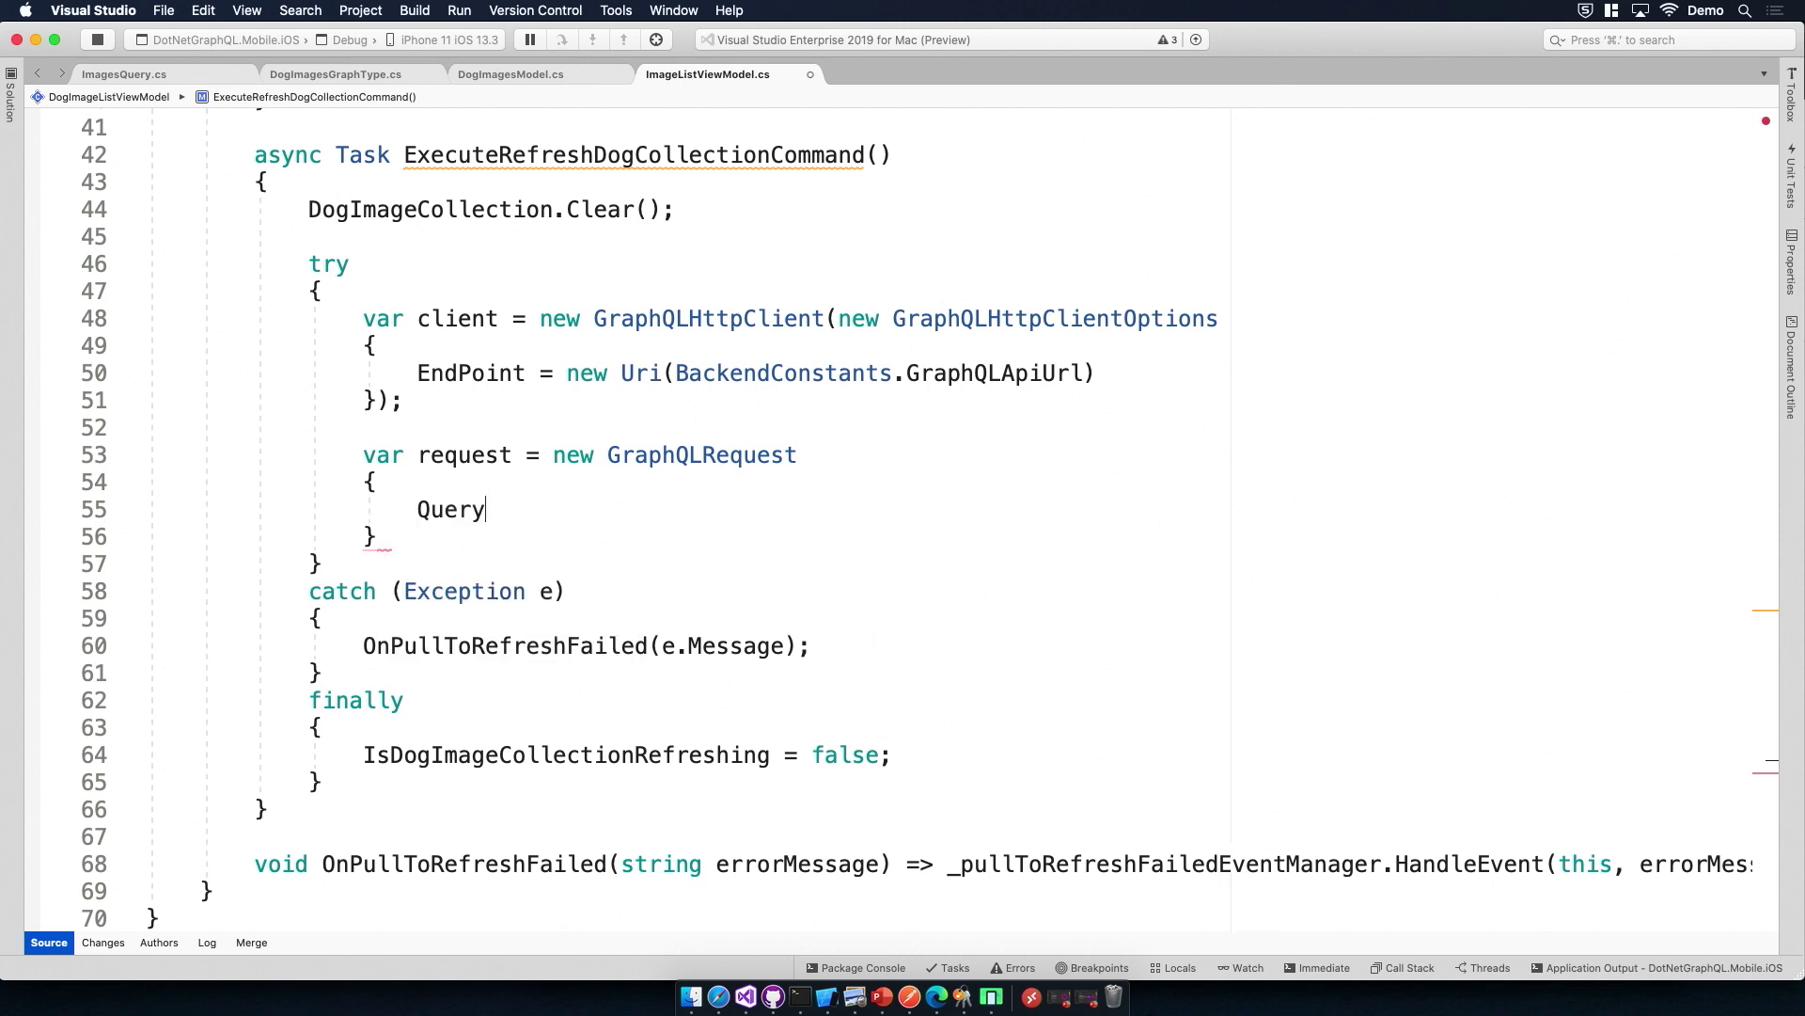
text(=)
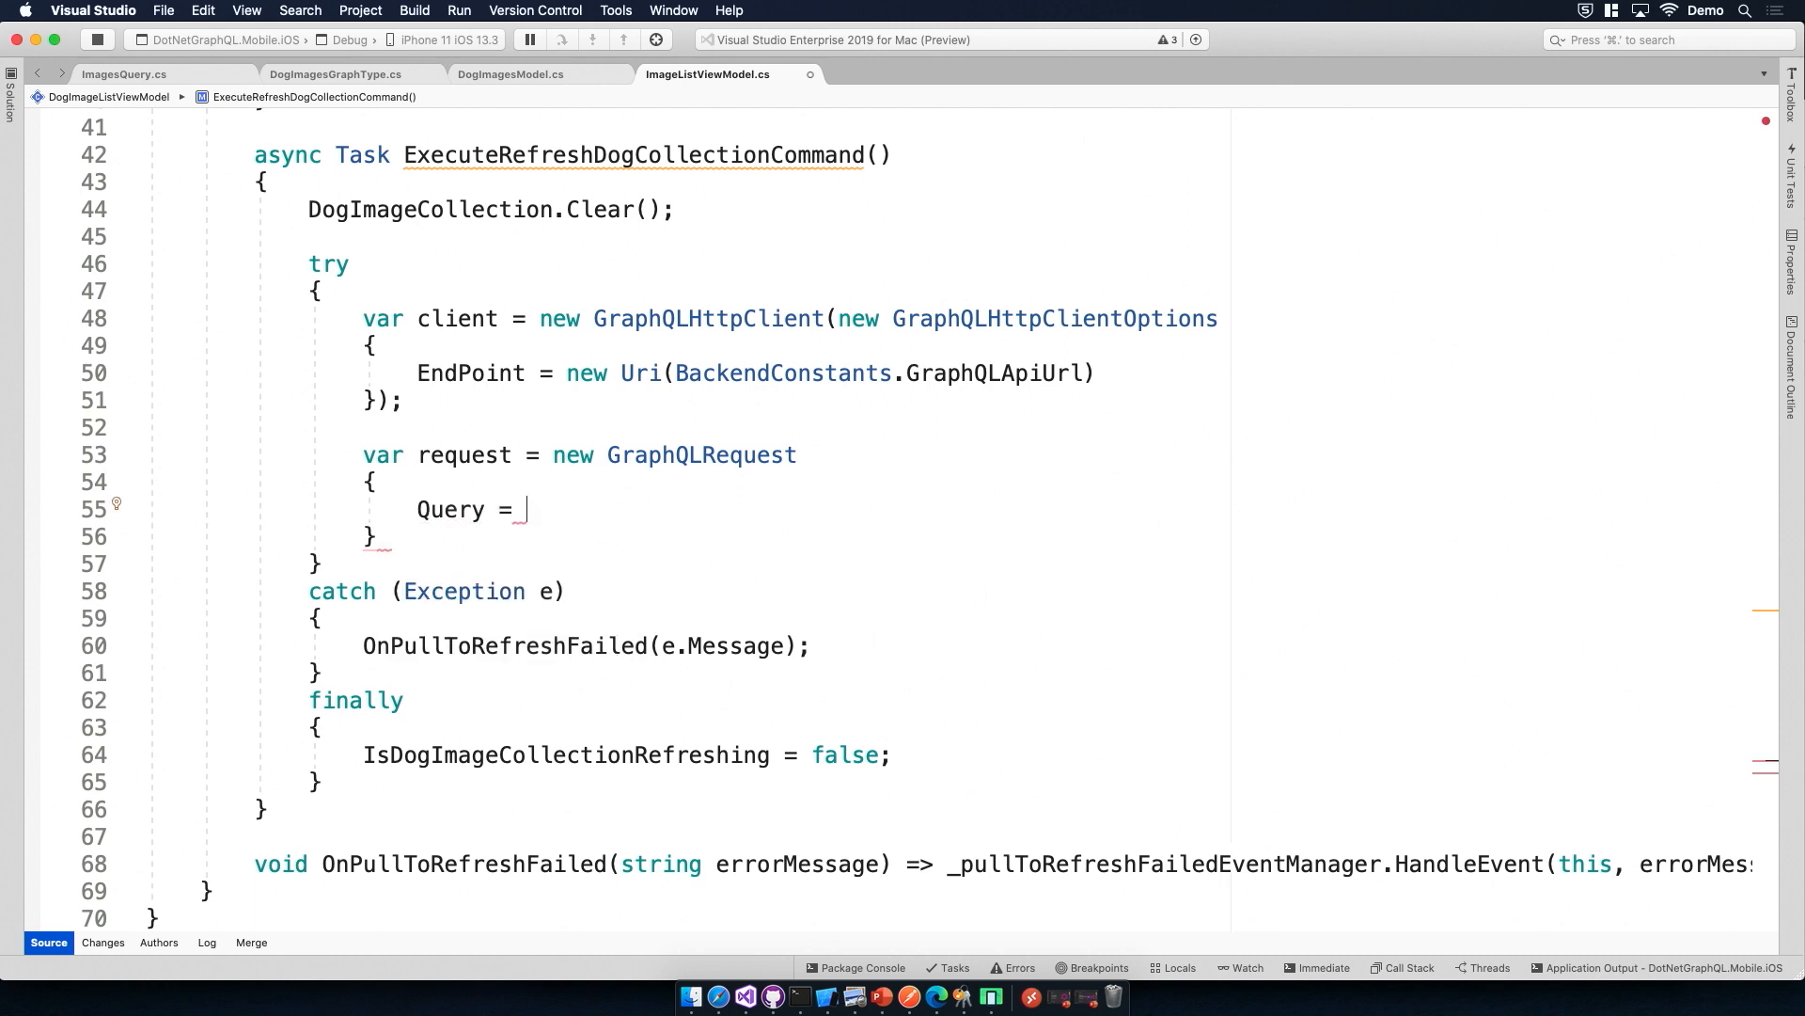
text("")
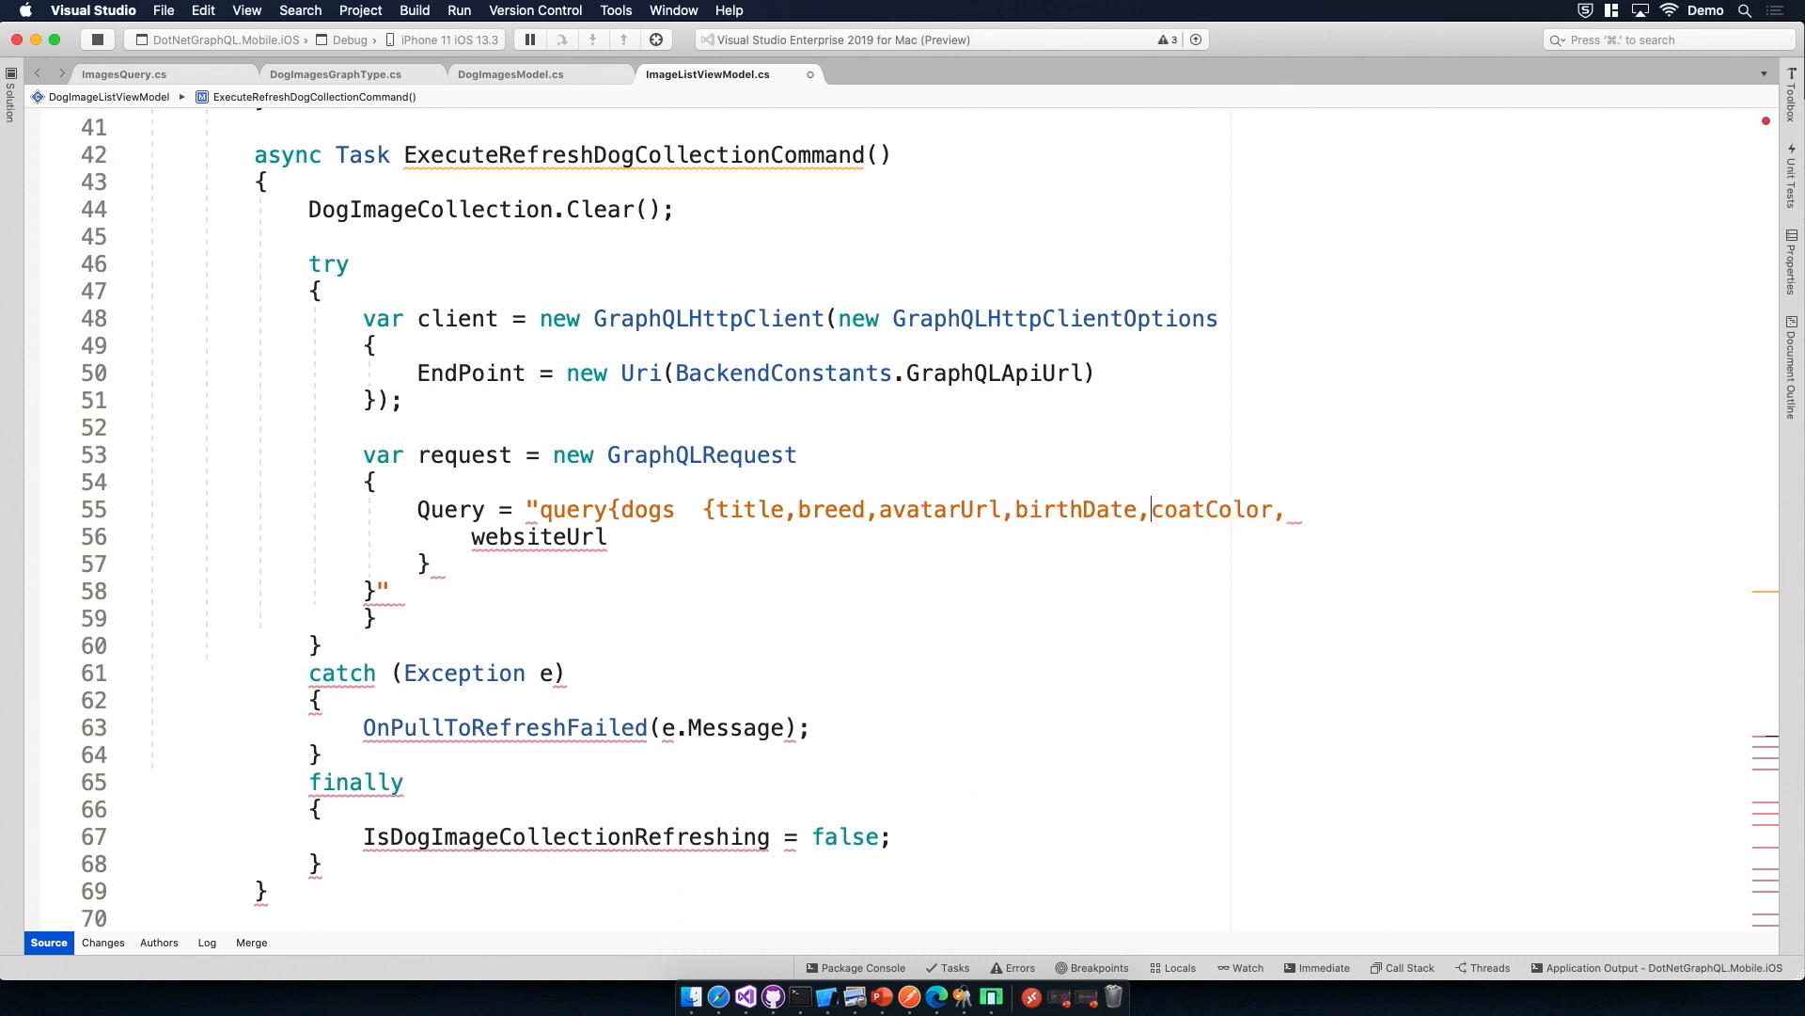
key(Delete)
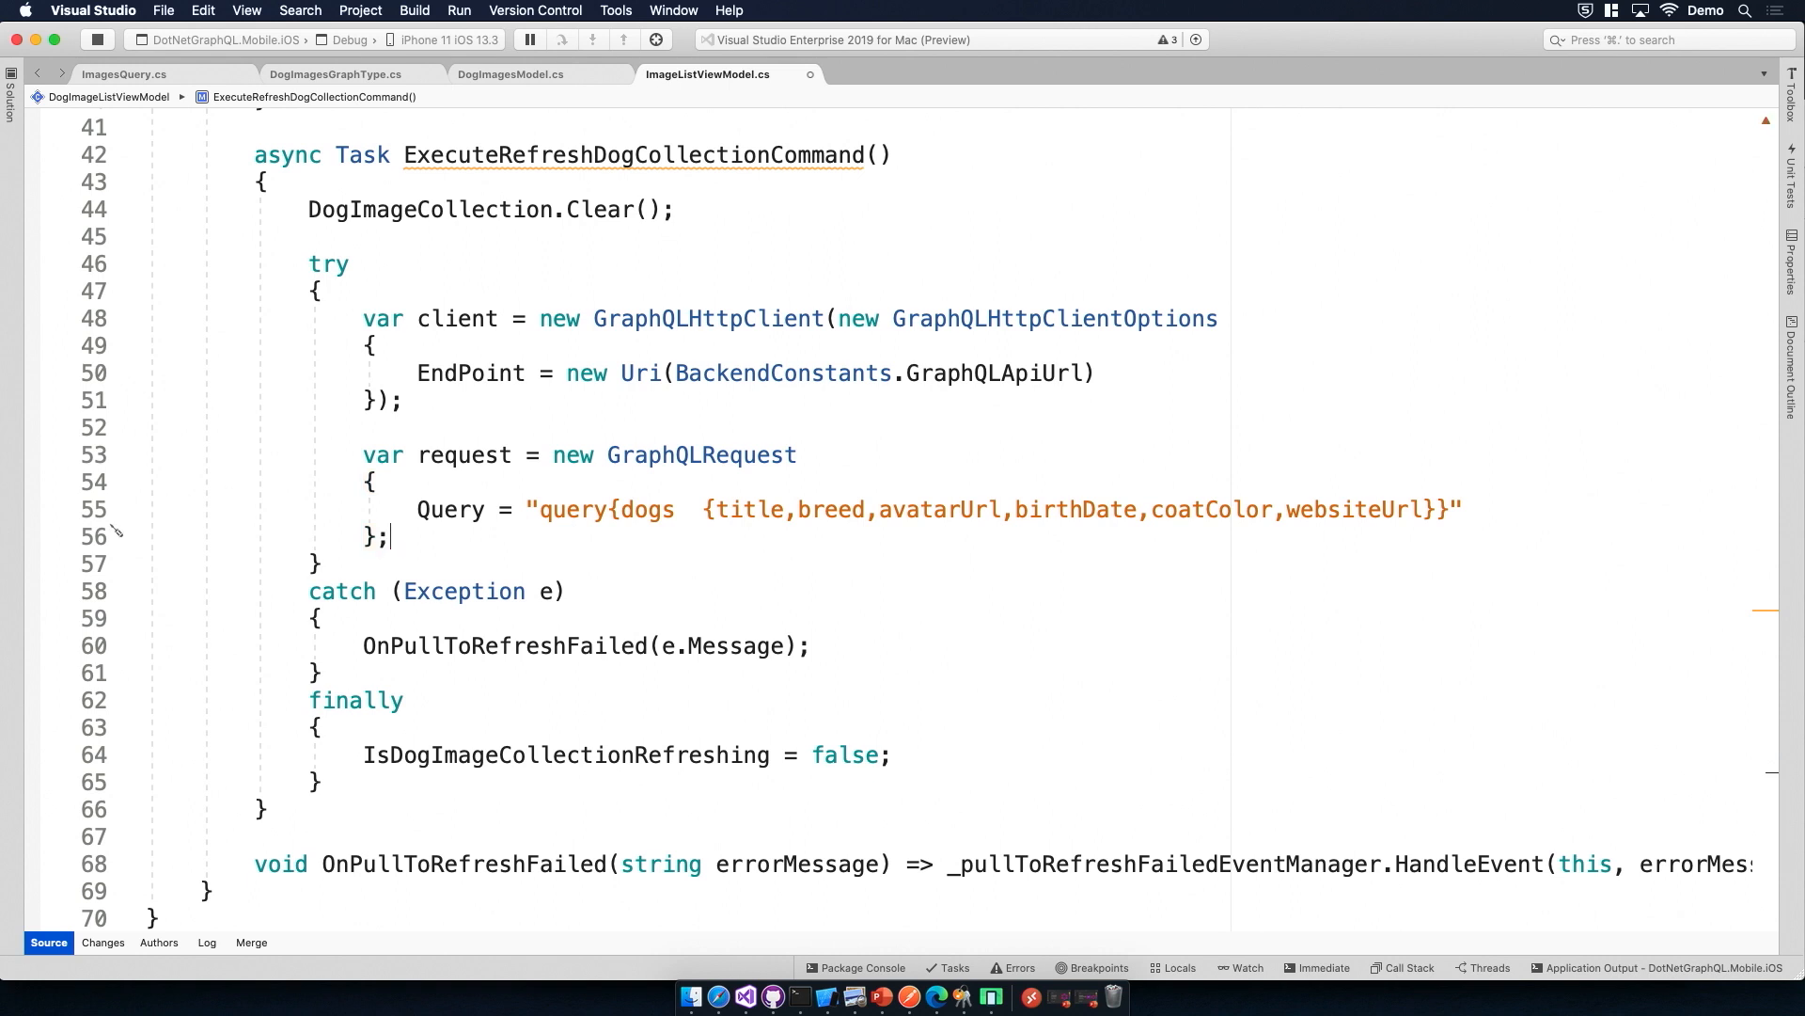
key(Return)
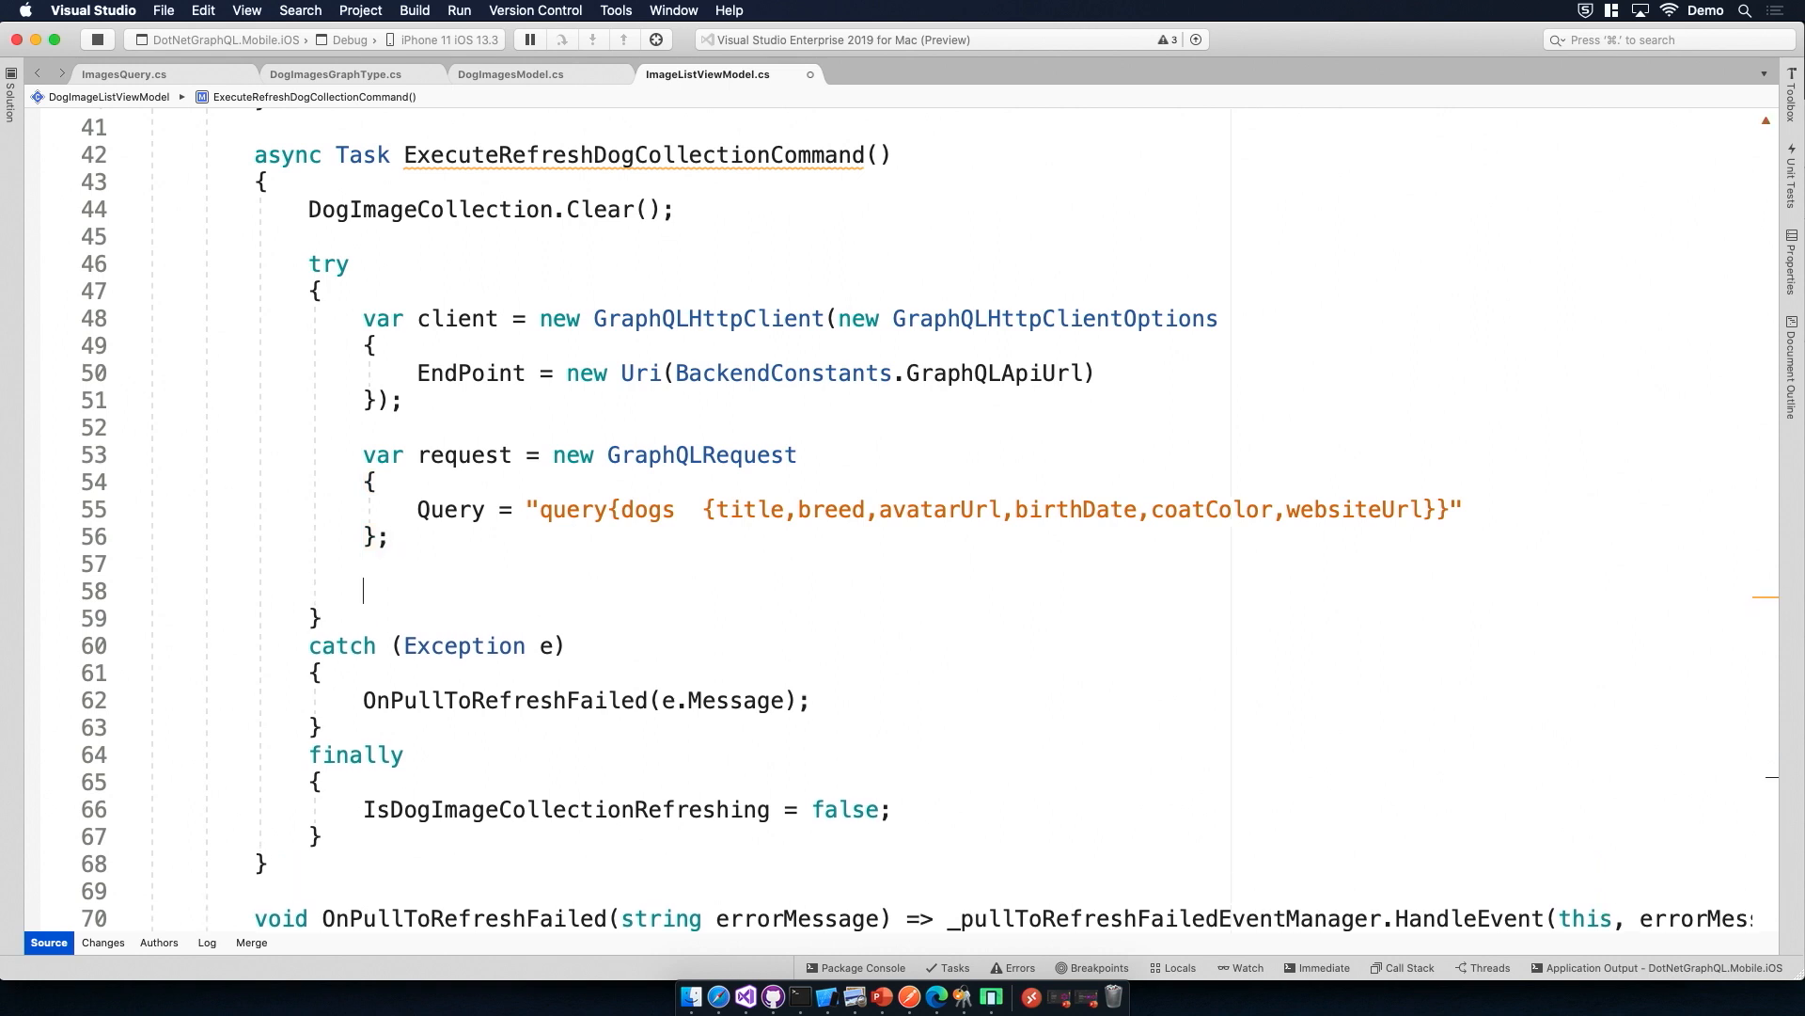
Step: Add var response = await client.SendQueryAsync(request)
text(var r)
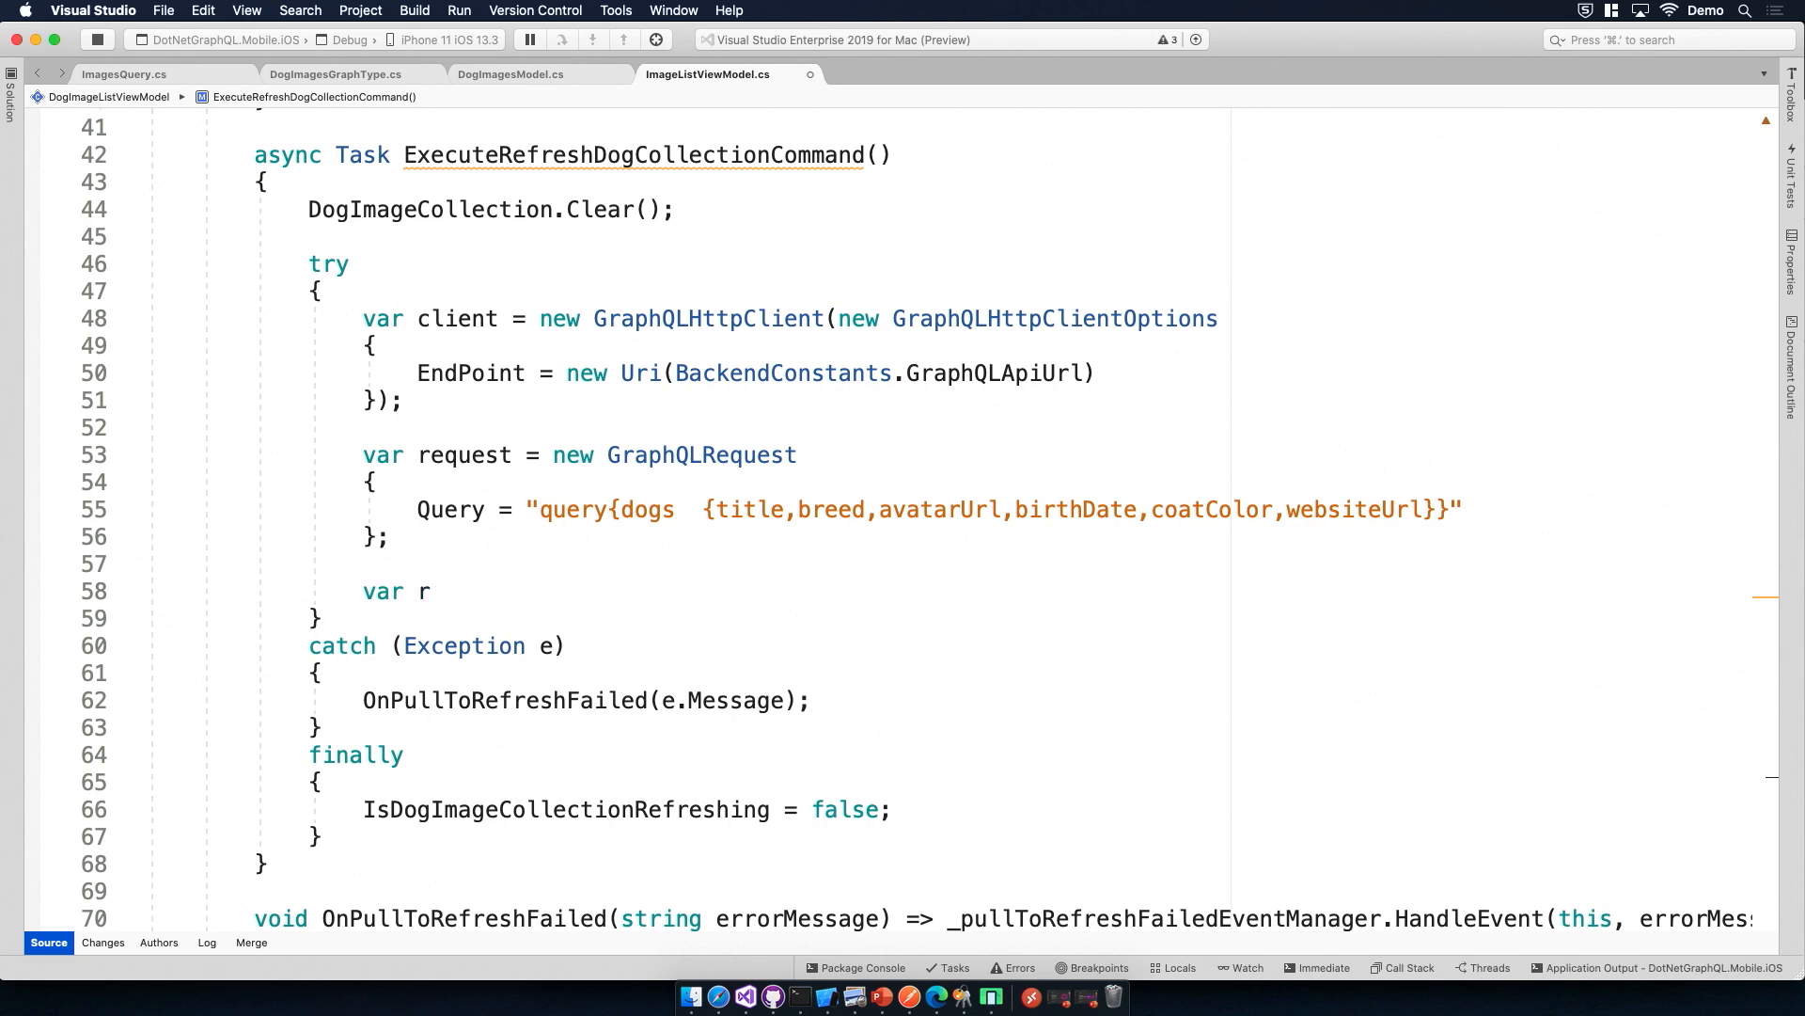
text(esonse = await)
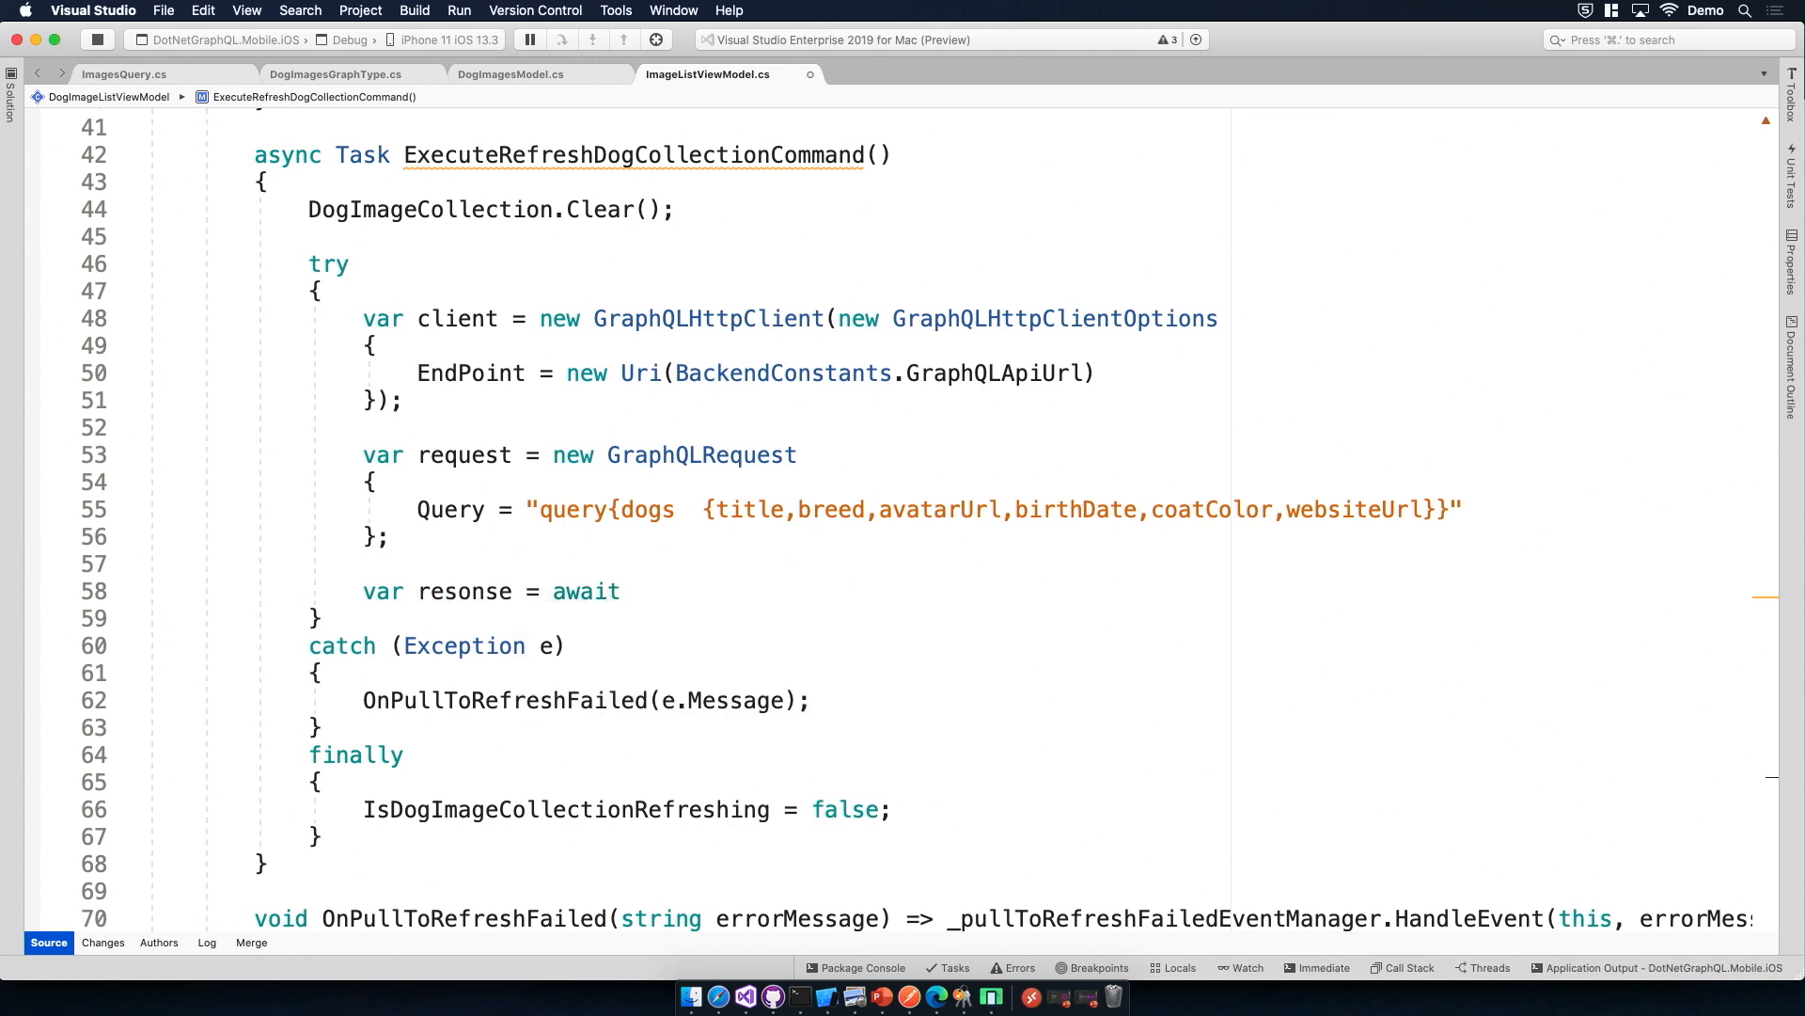
text(client.se)
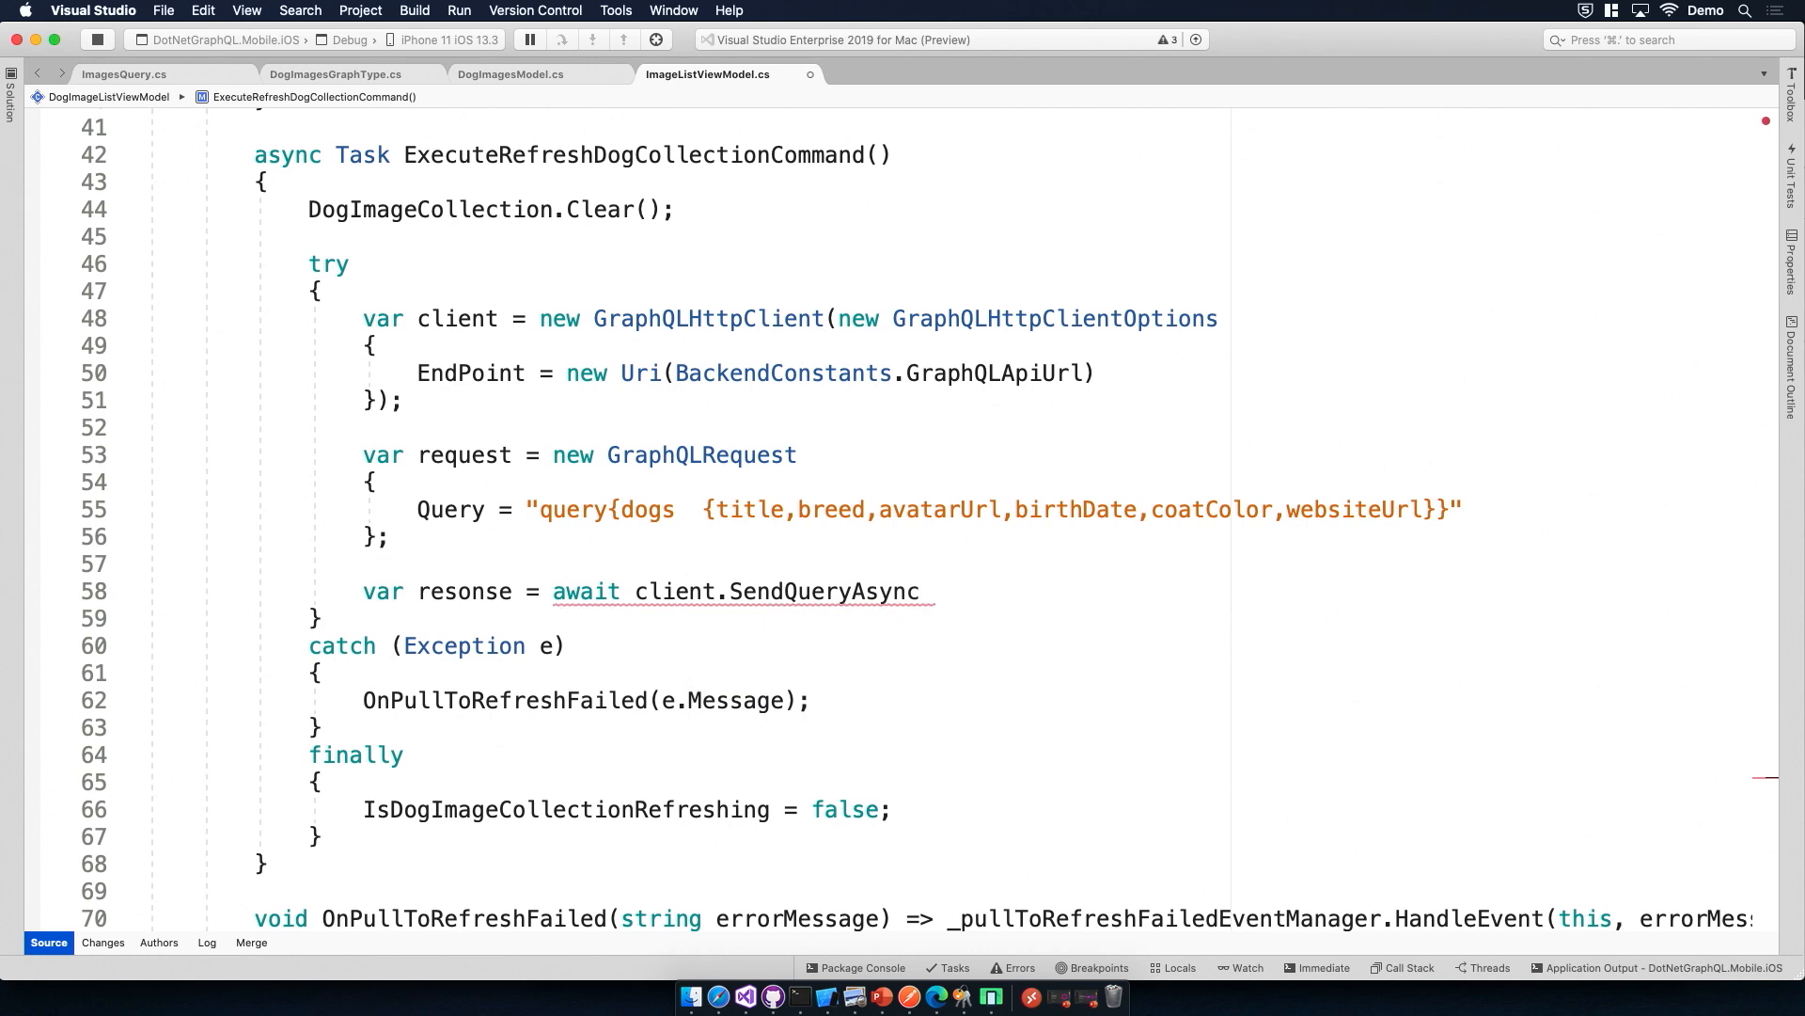
text((request);)
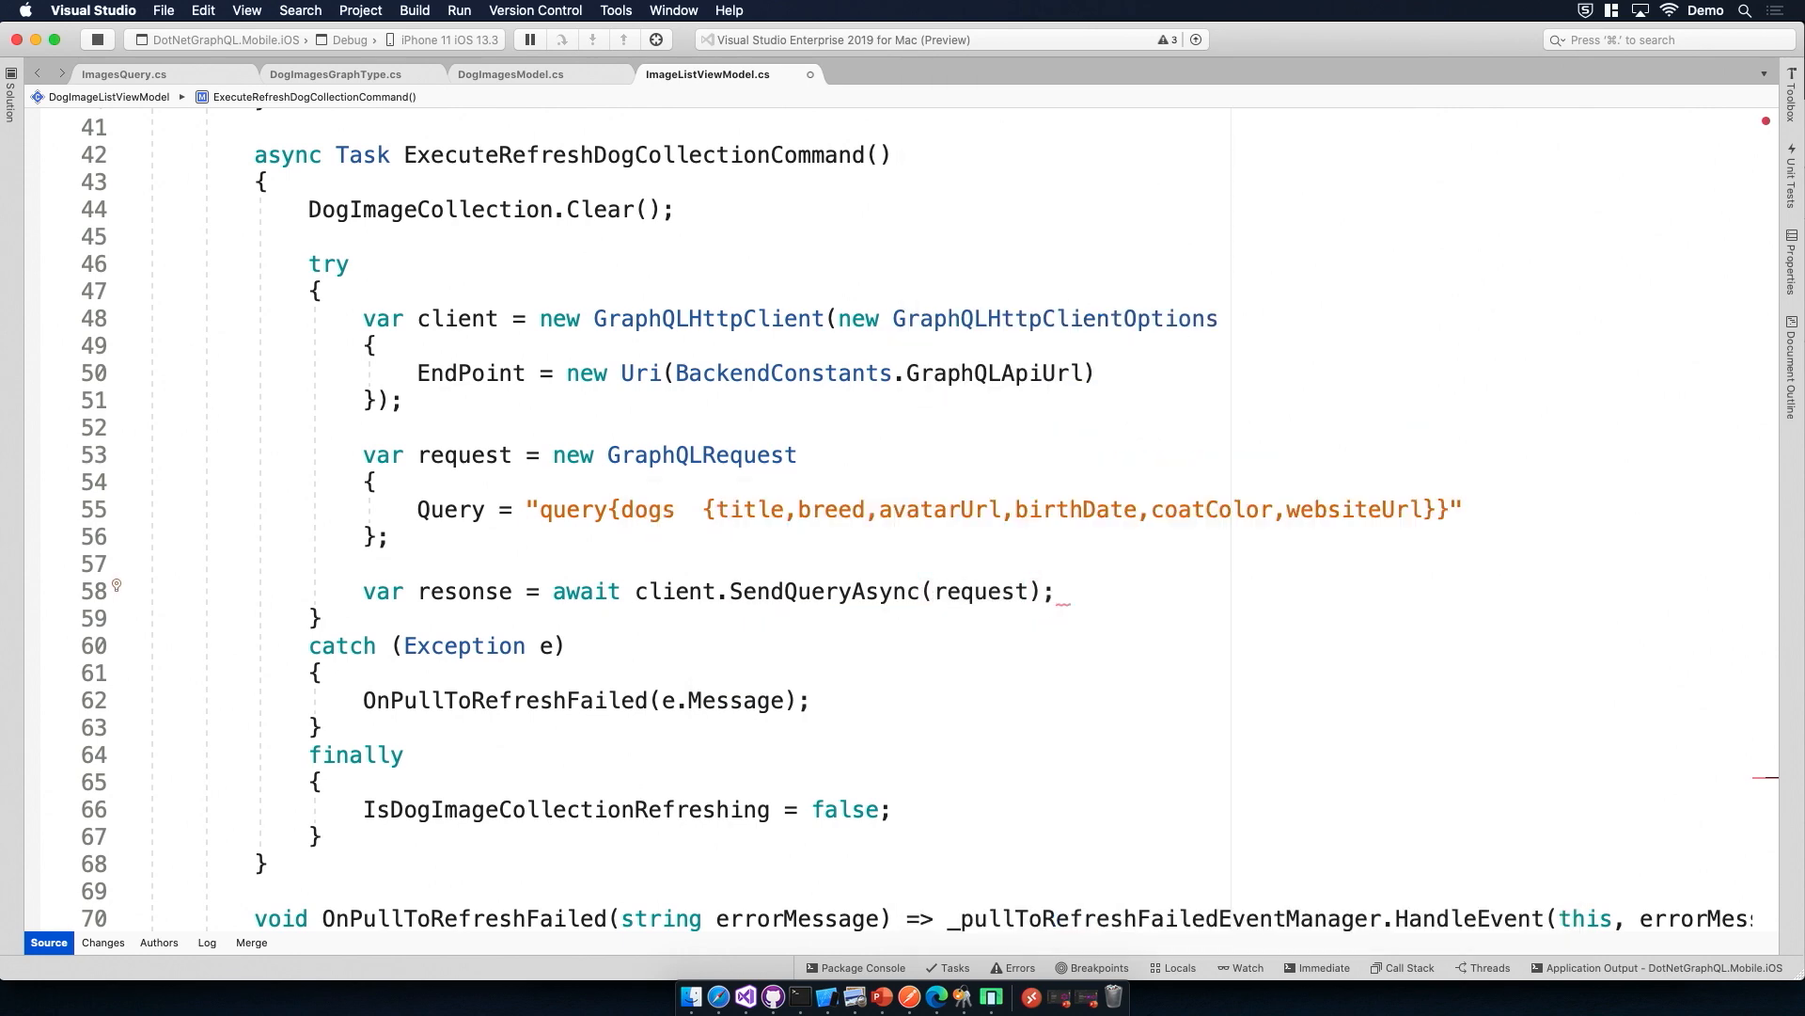
mouse_move(934, 997)
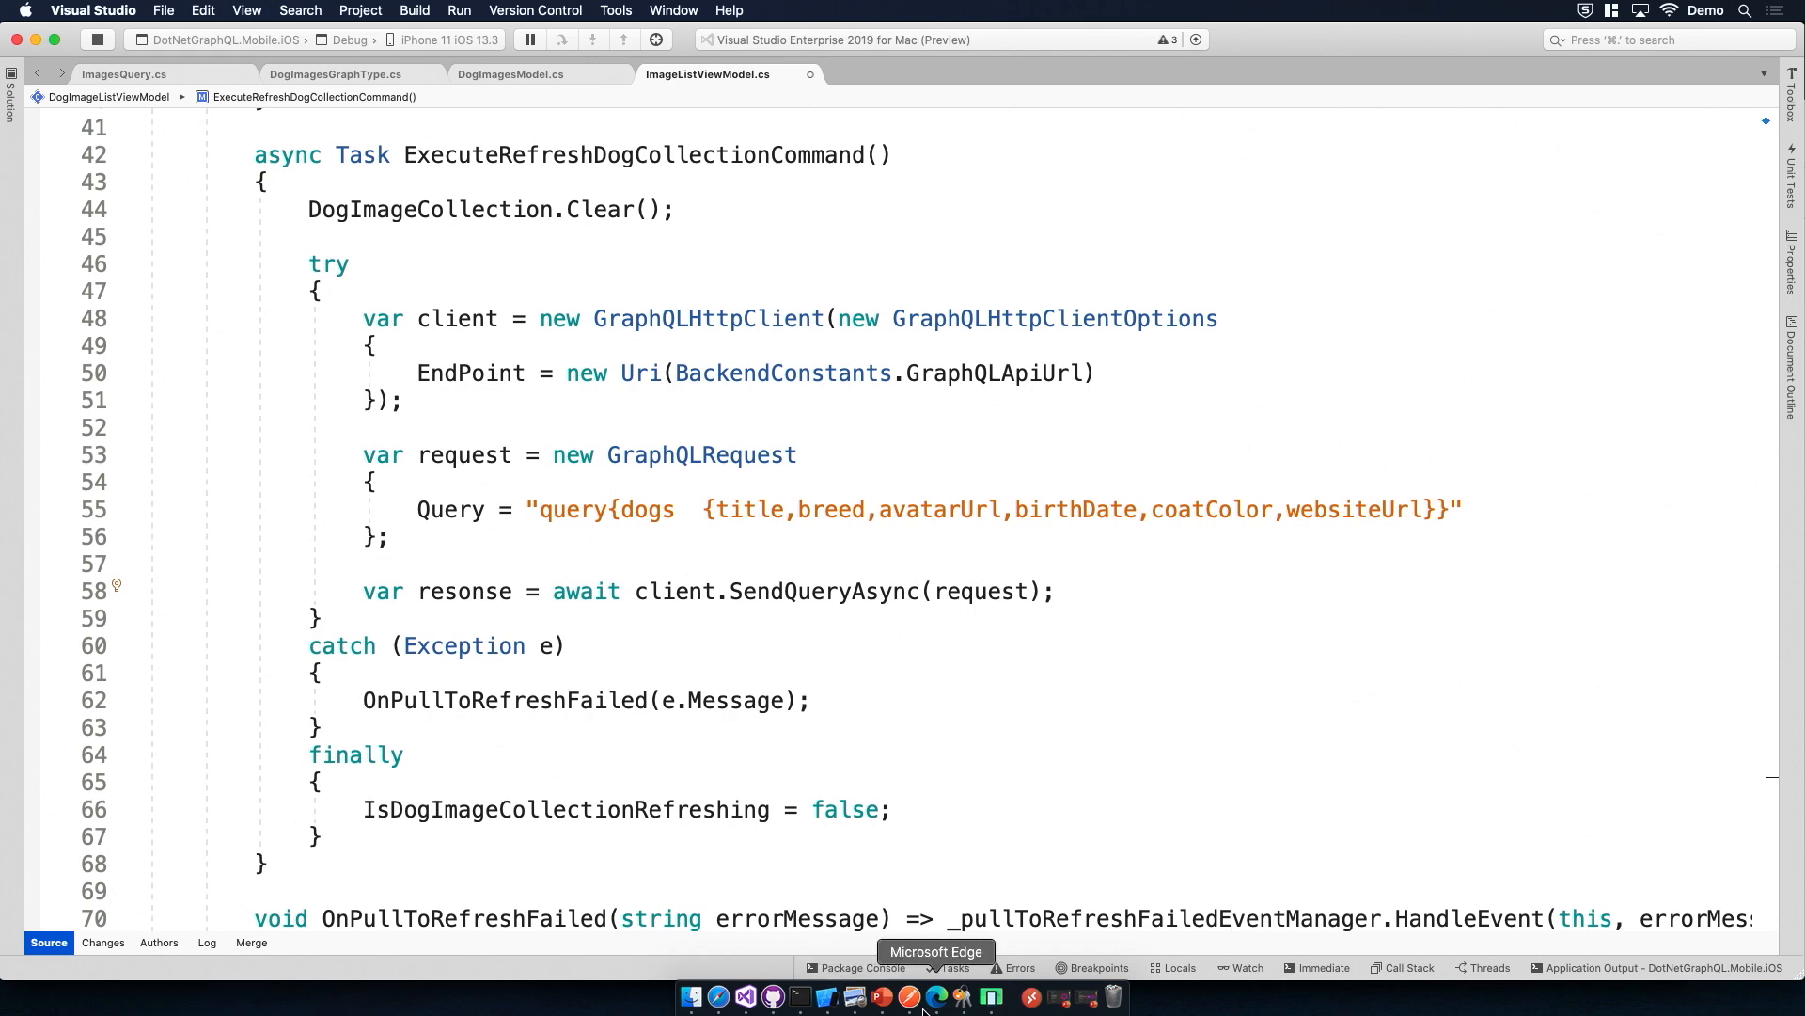
right_click(906, 997)
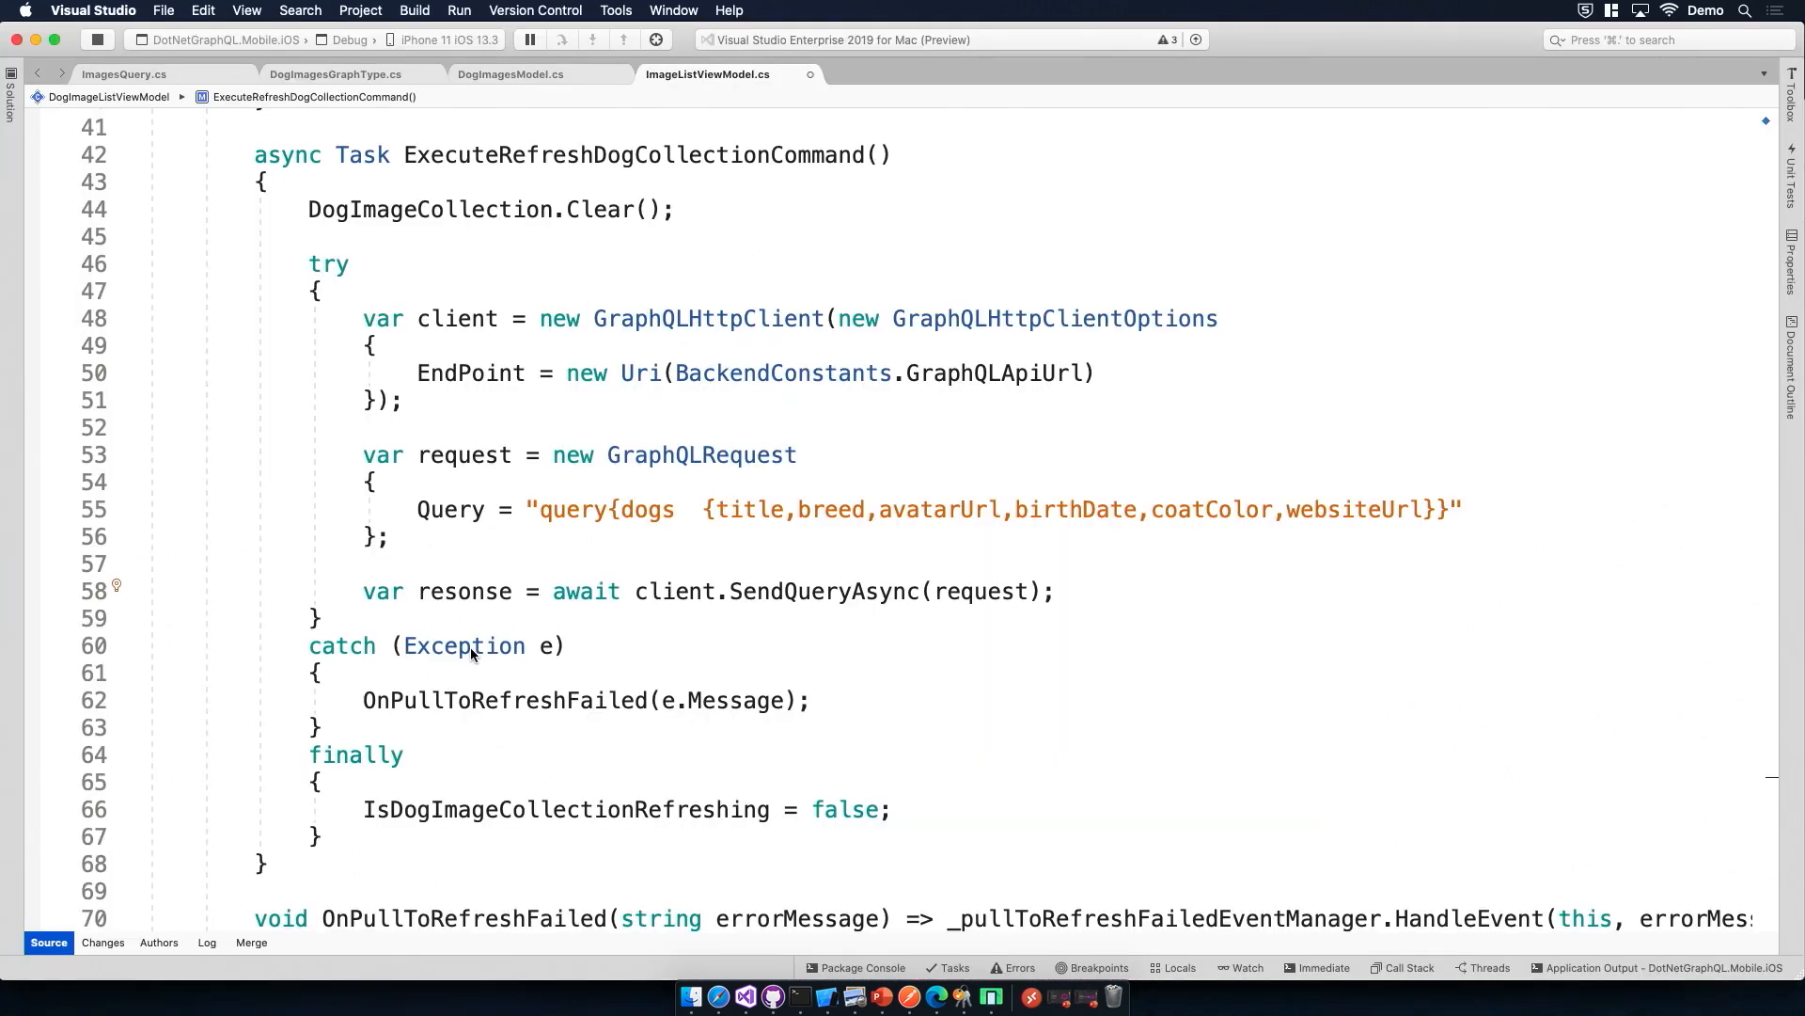
Step: Correct the misspelled variable to response and start declaring var dogImages
double_click(465, 590)
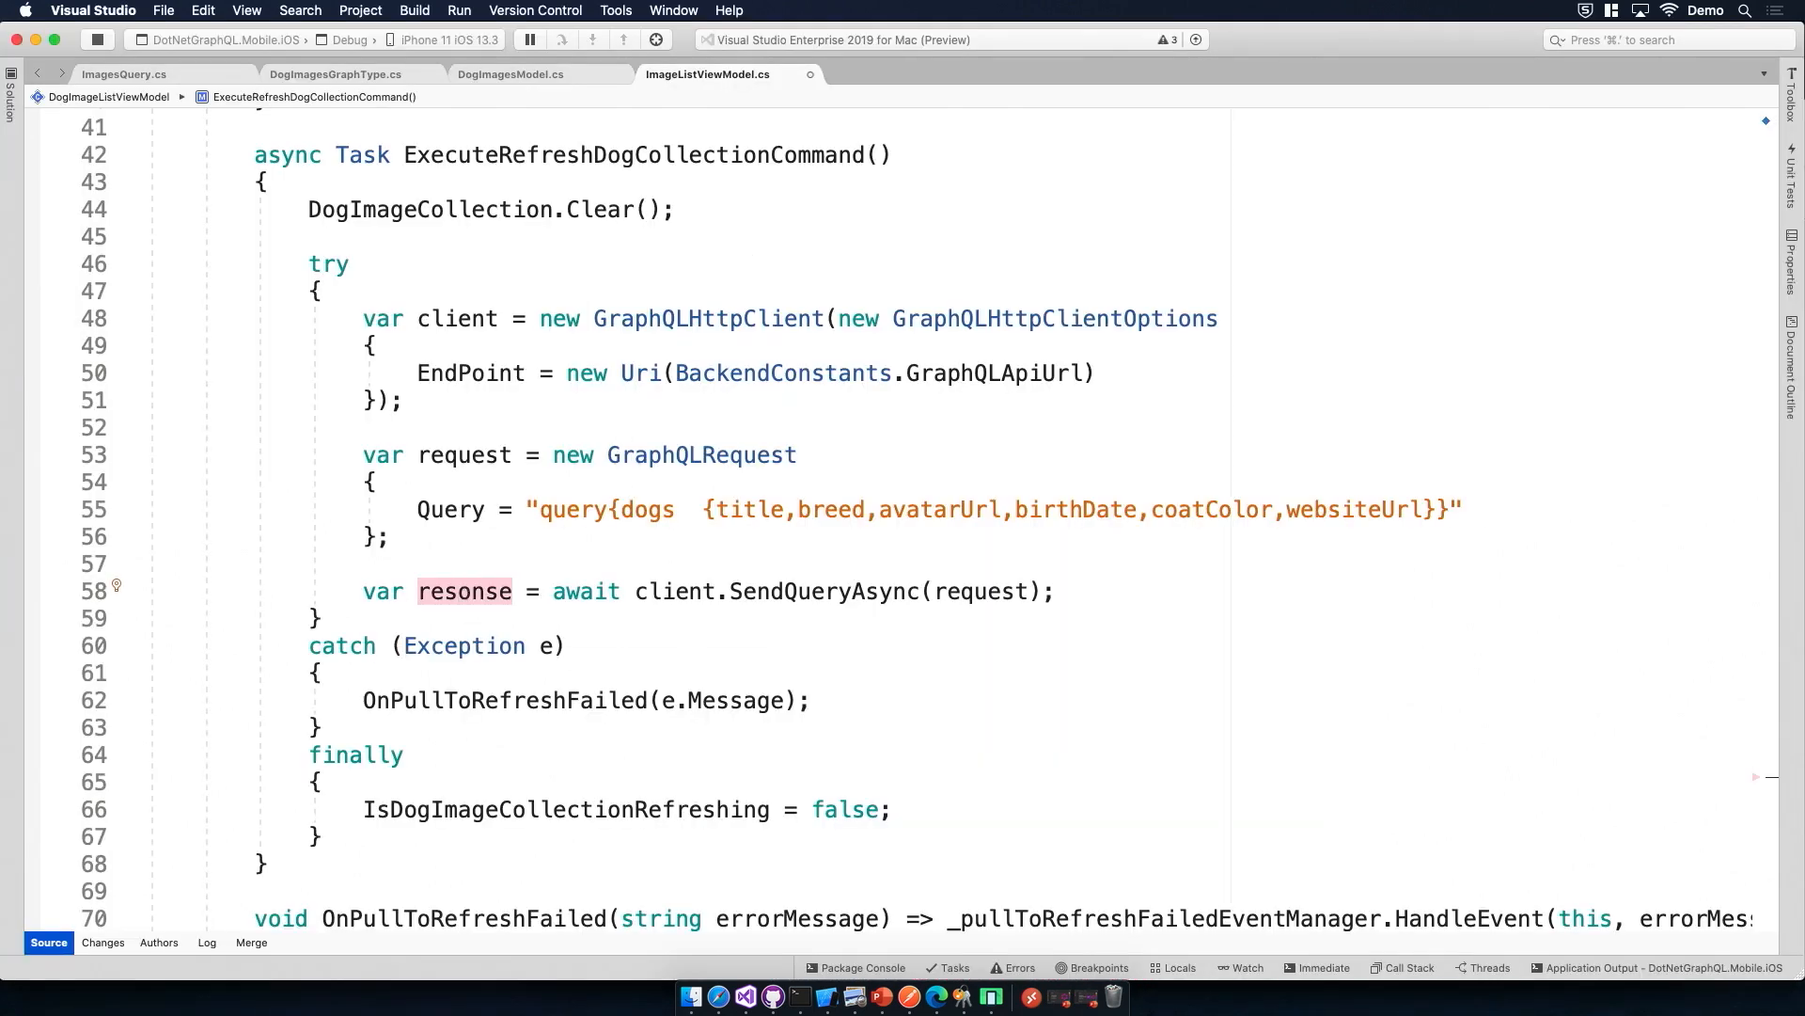
text(response)
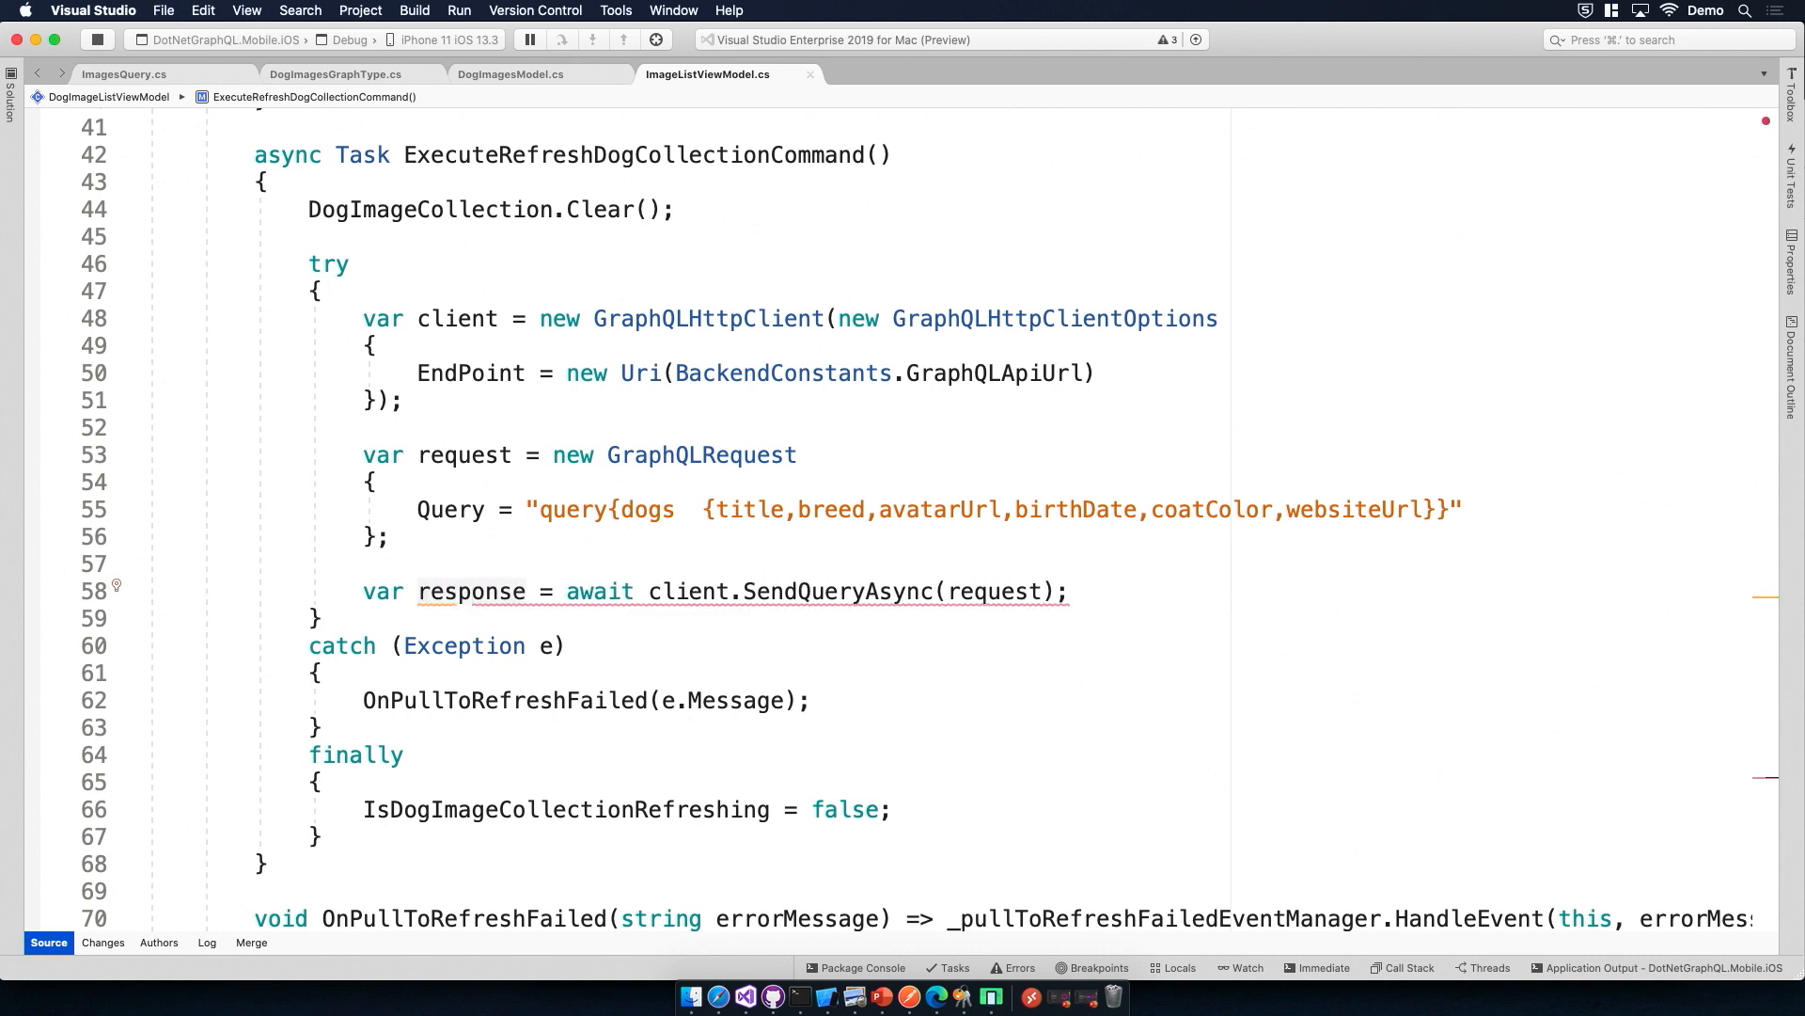
double_click(470, 590)
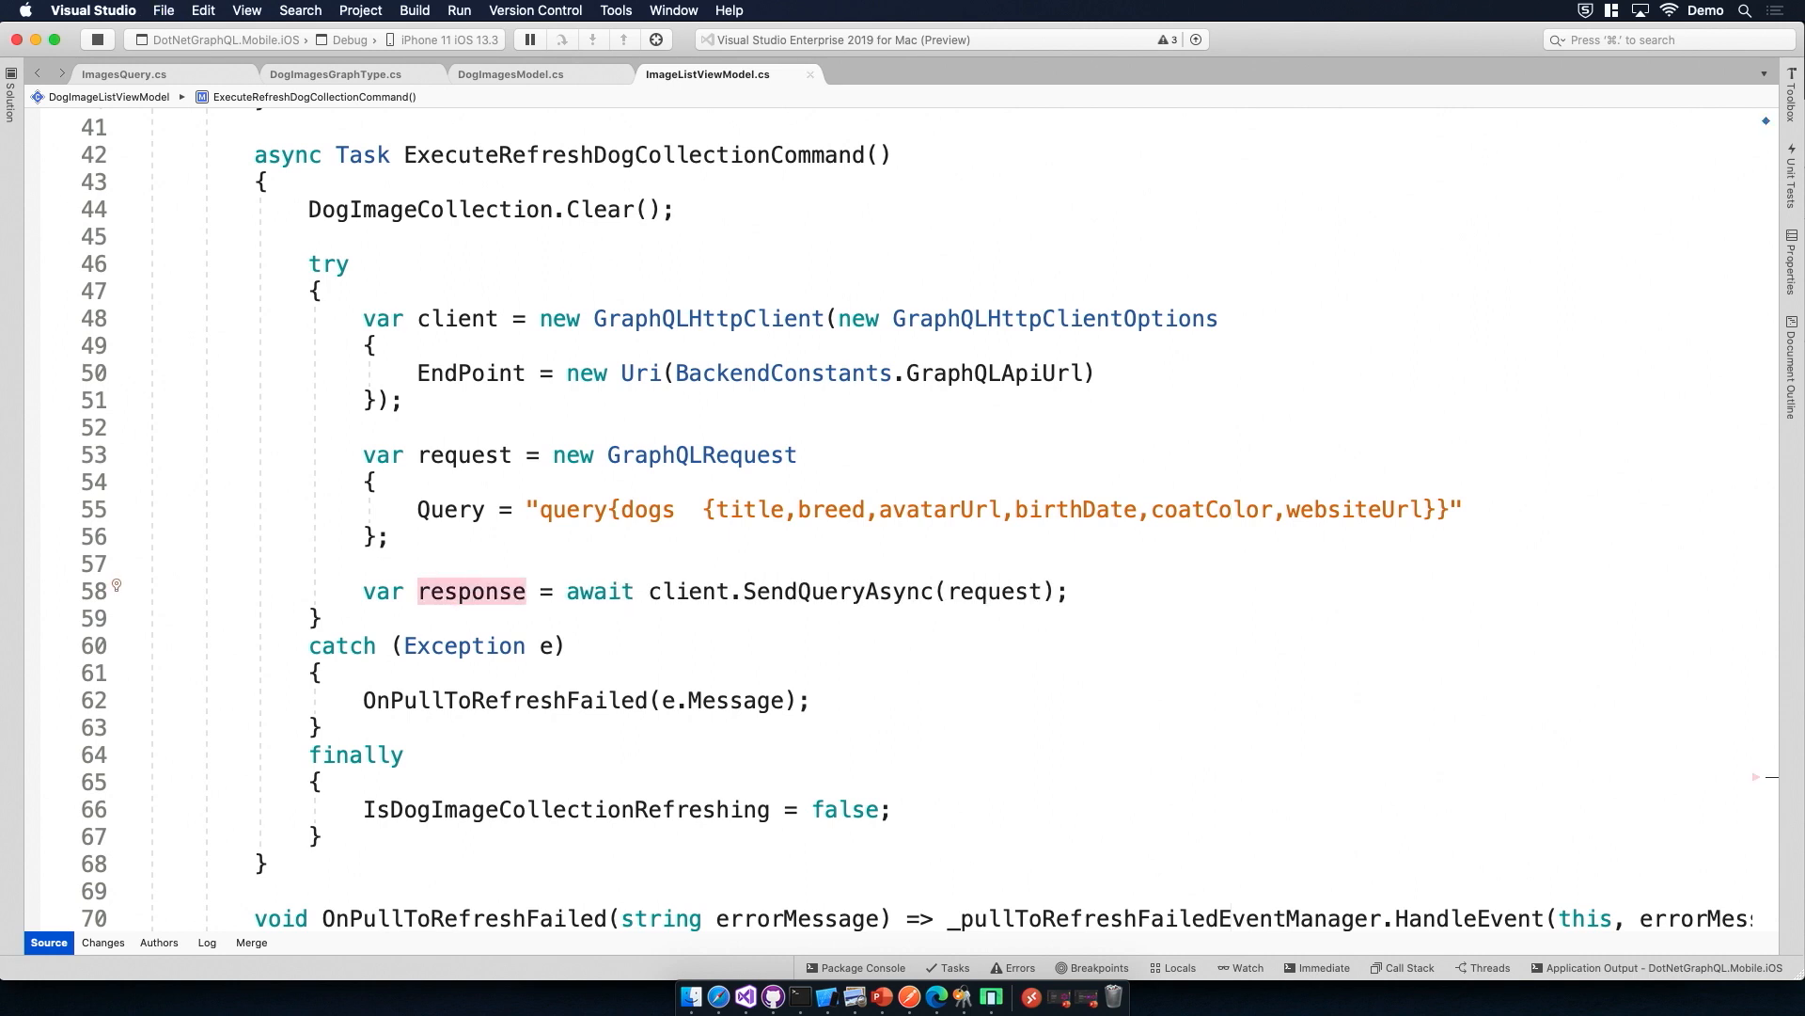
click(1072, 590)
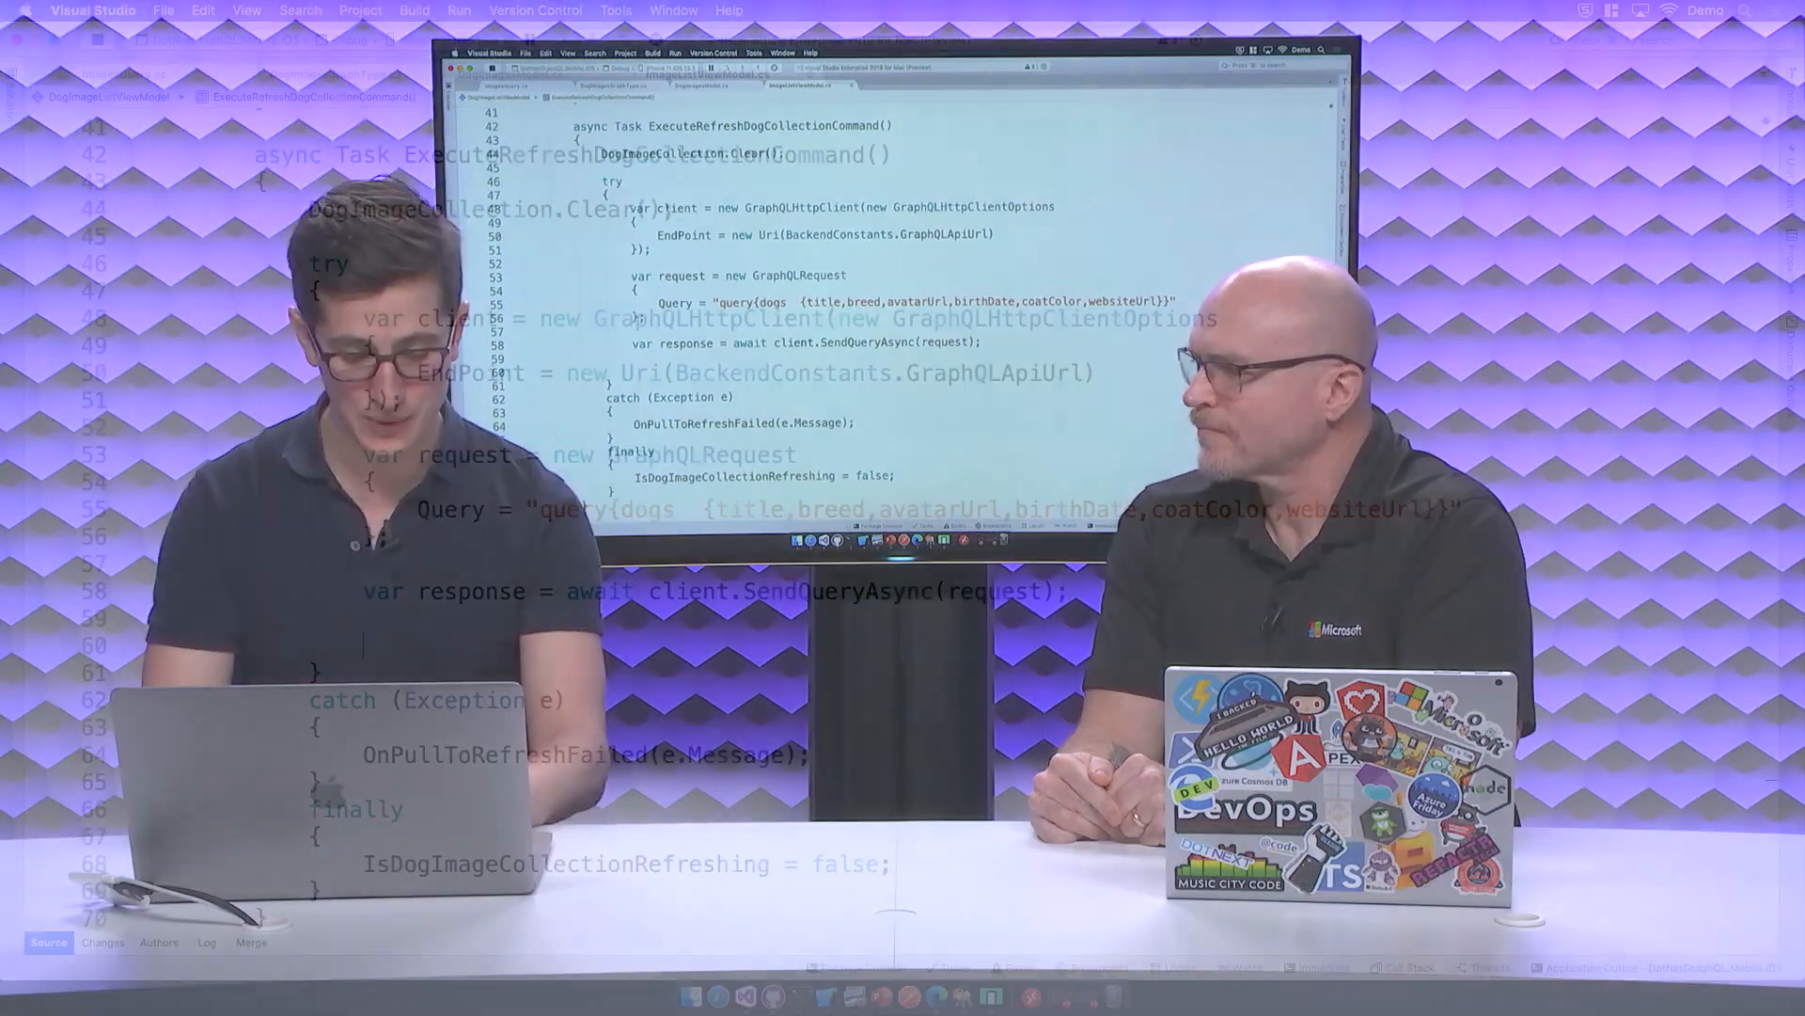
text(dogImages =)
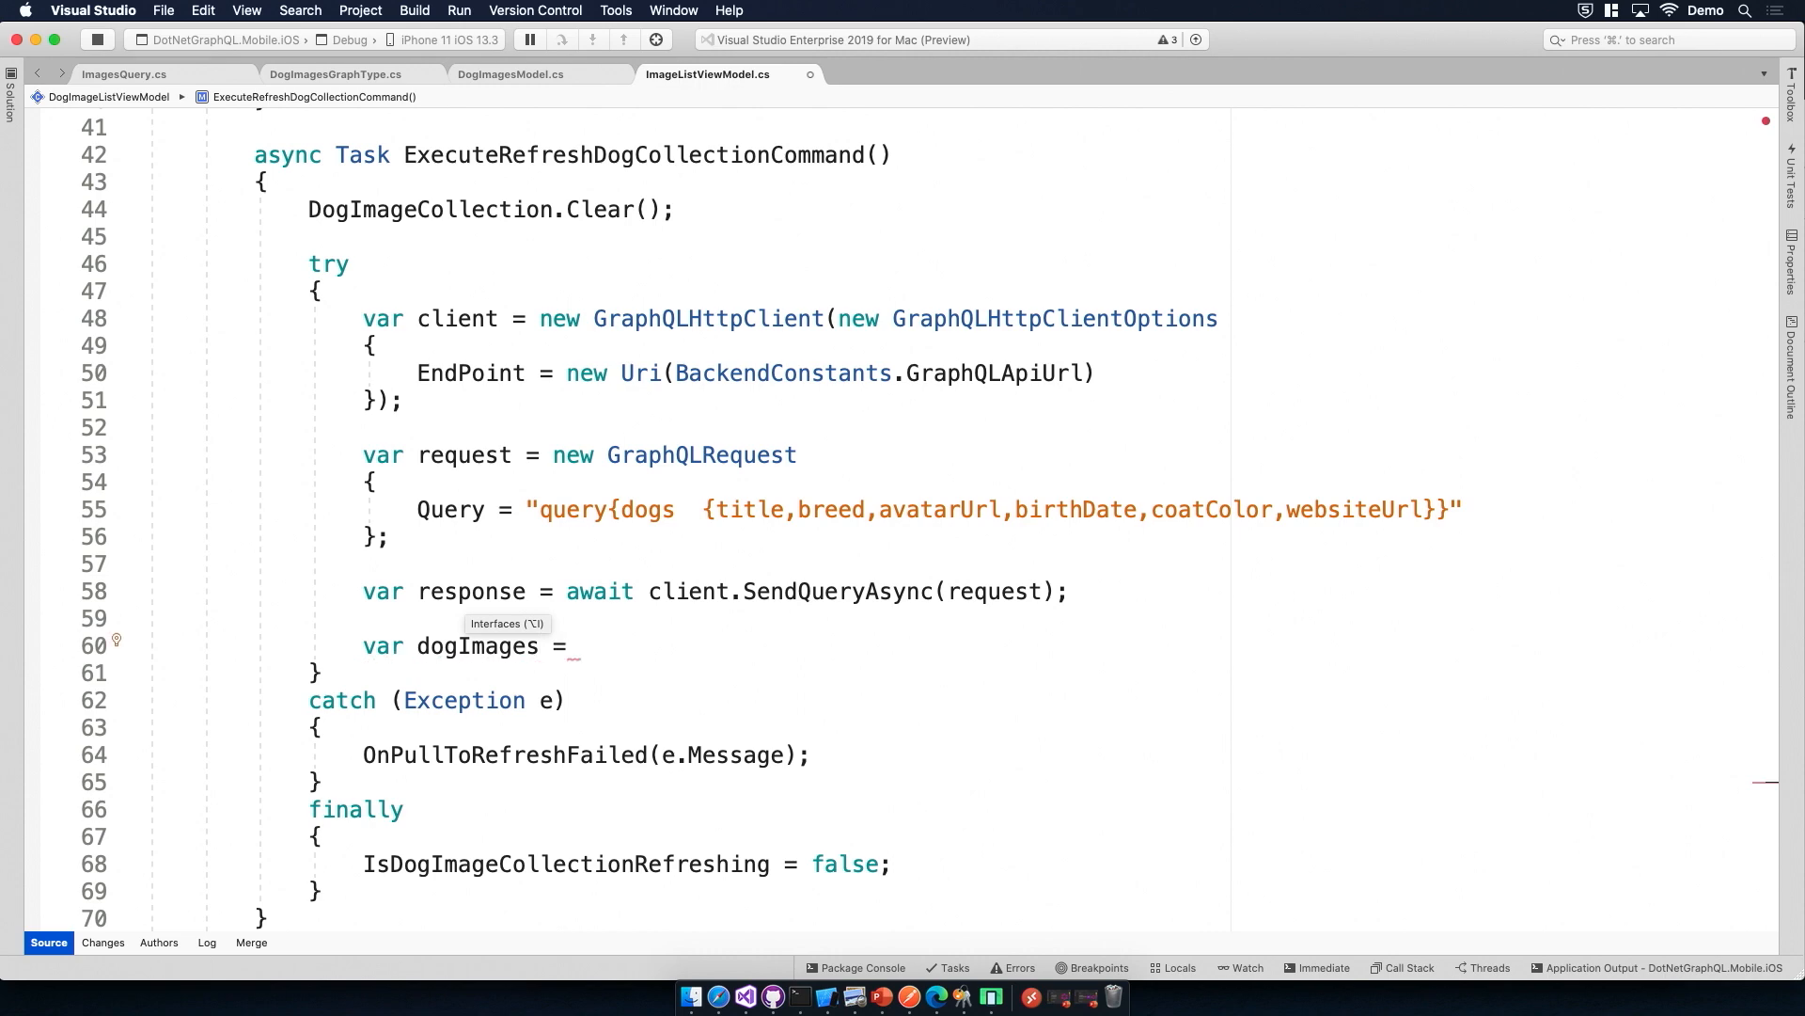
Step: Begin assigning dogImages from response. and bring up the GraphiQL results for reference
text(response.)
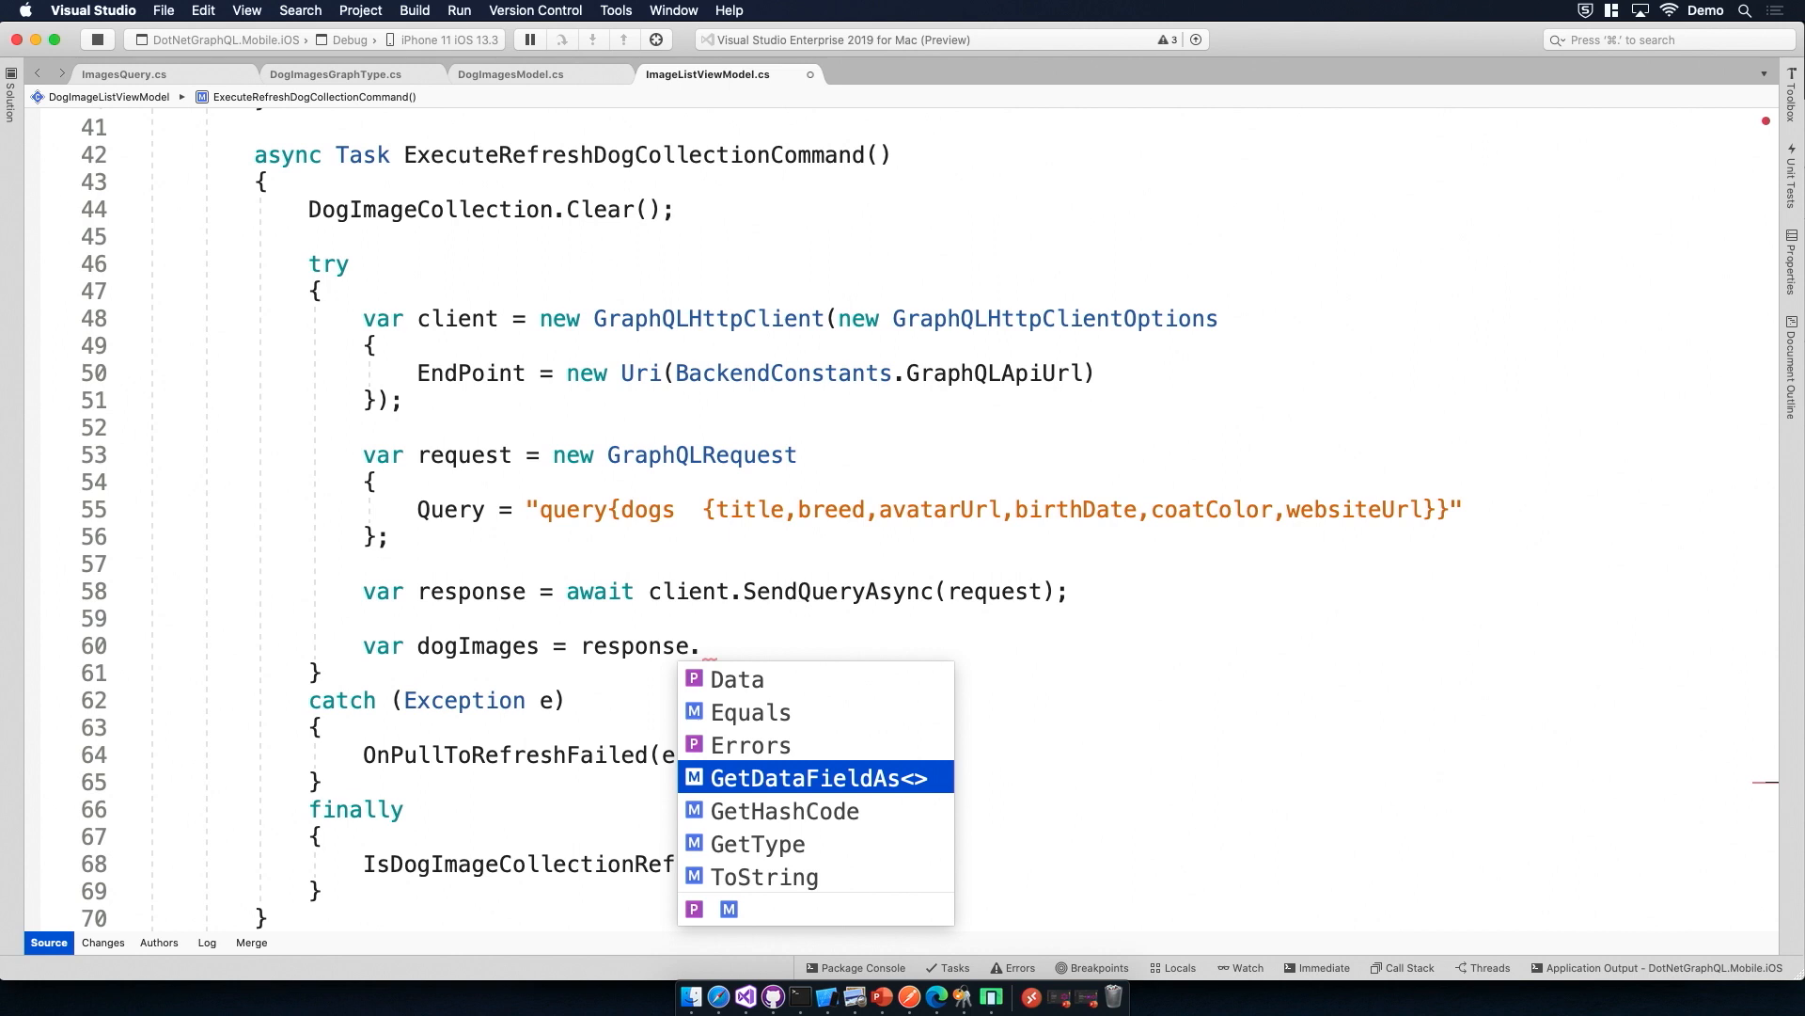
mouse_move(813, 777)
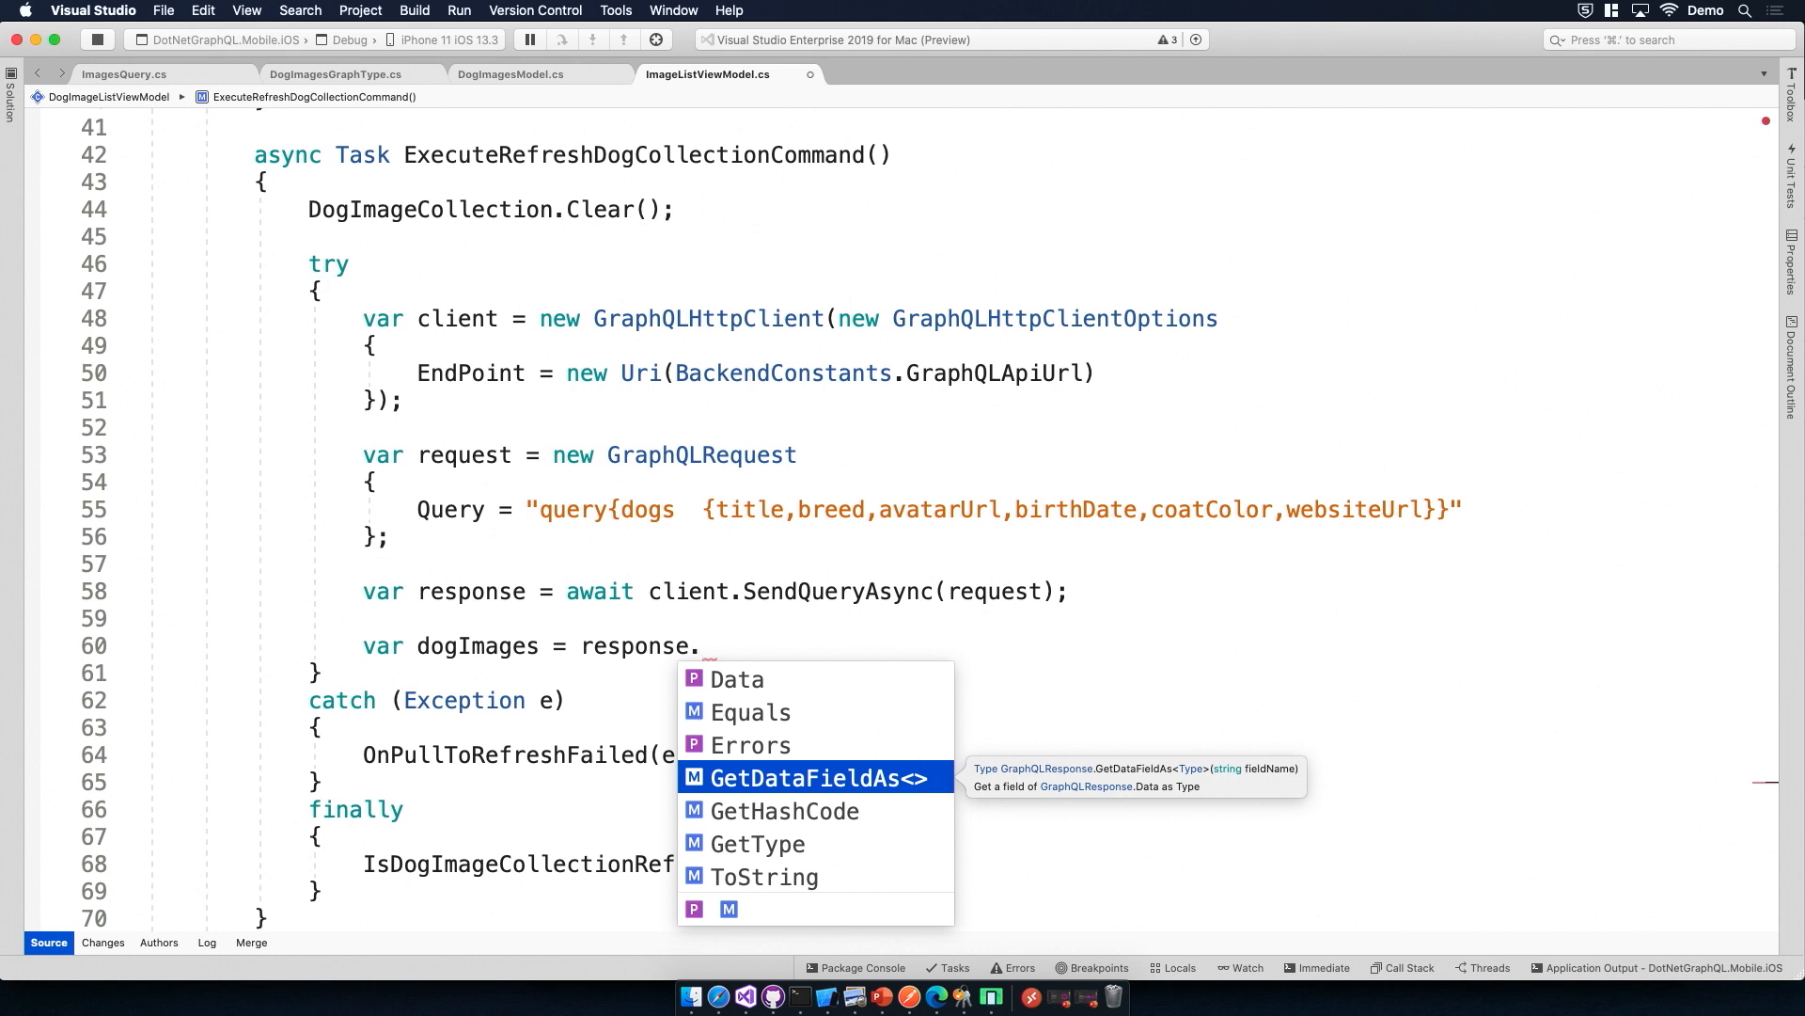
click(935, 997)
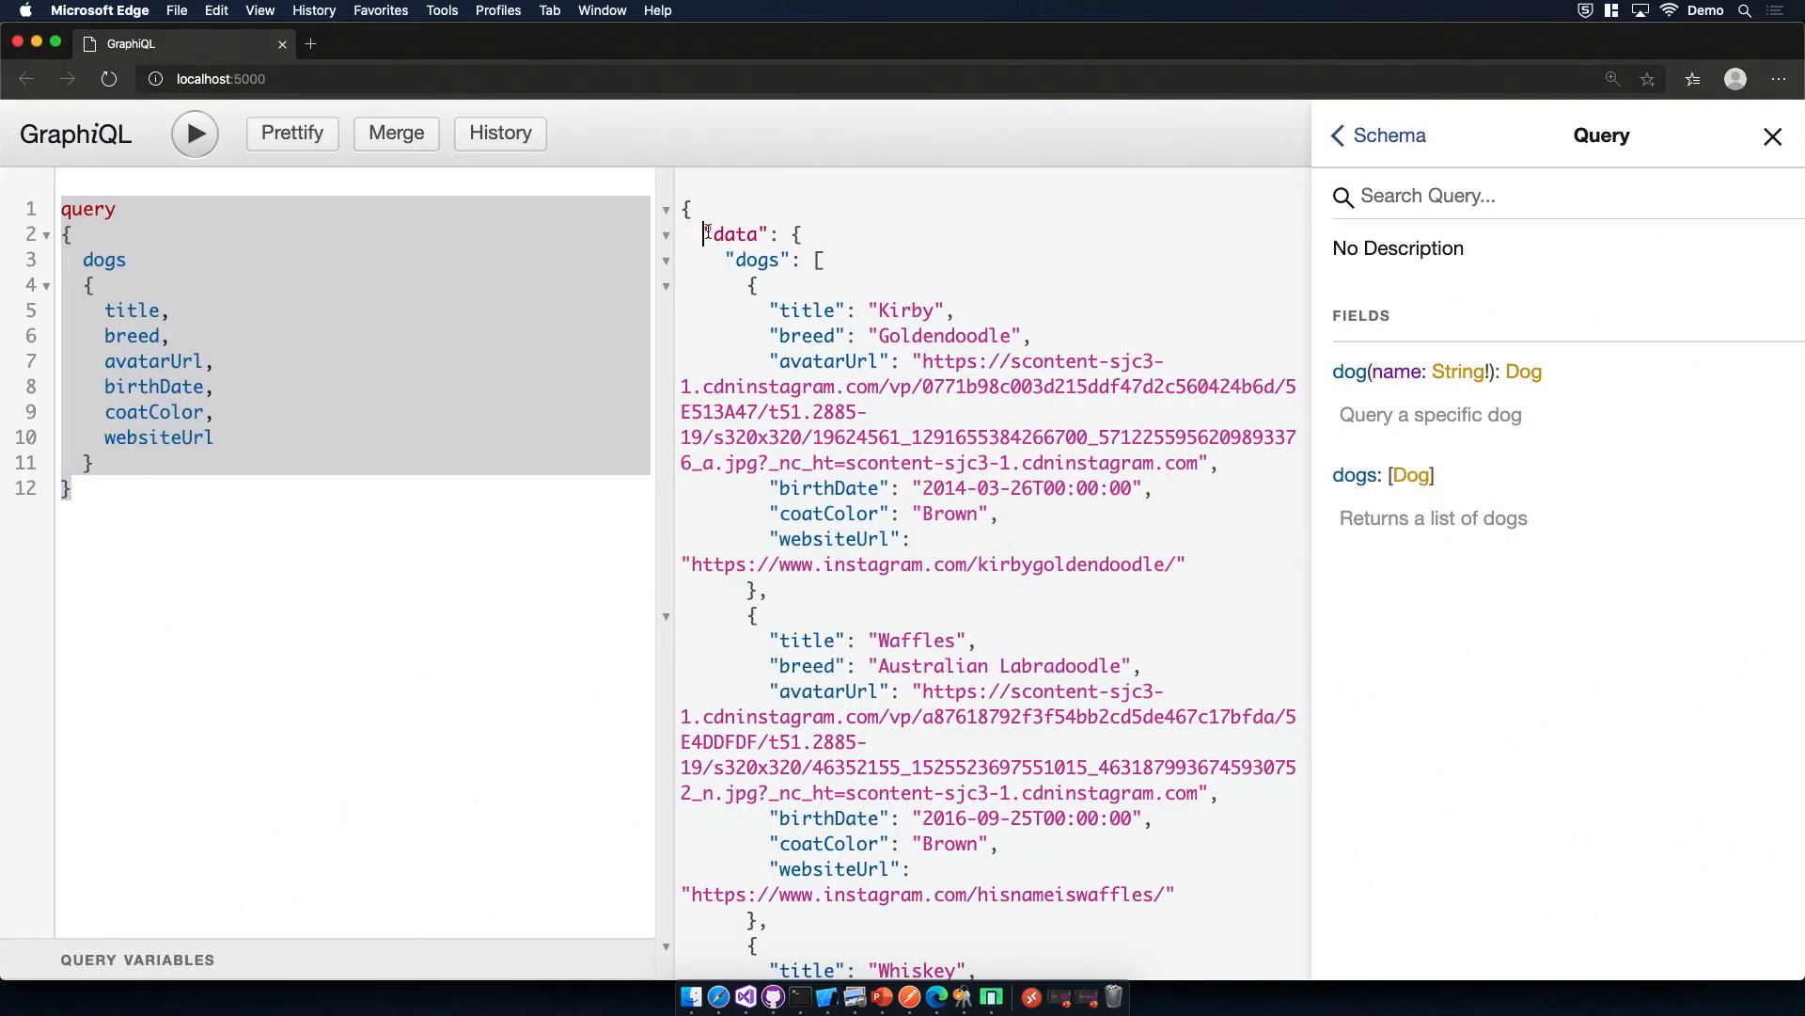
Step: Set dogImages to response.GetDataFieldAs<IEnumerable<DogImagesModel>>("dogs")
right_click(737, 233)
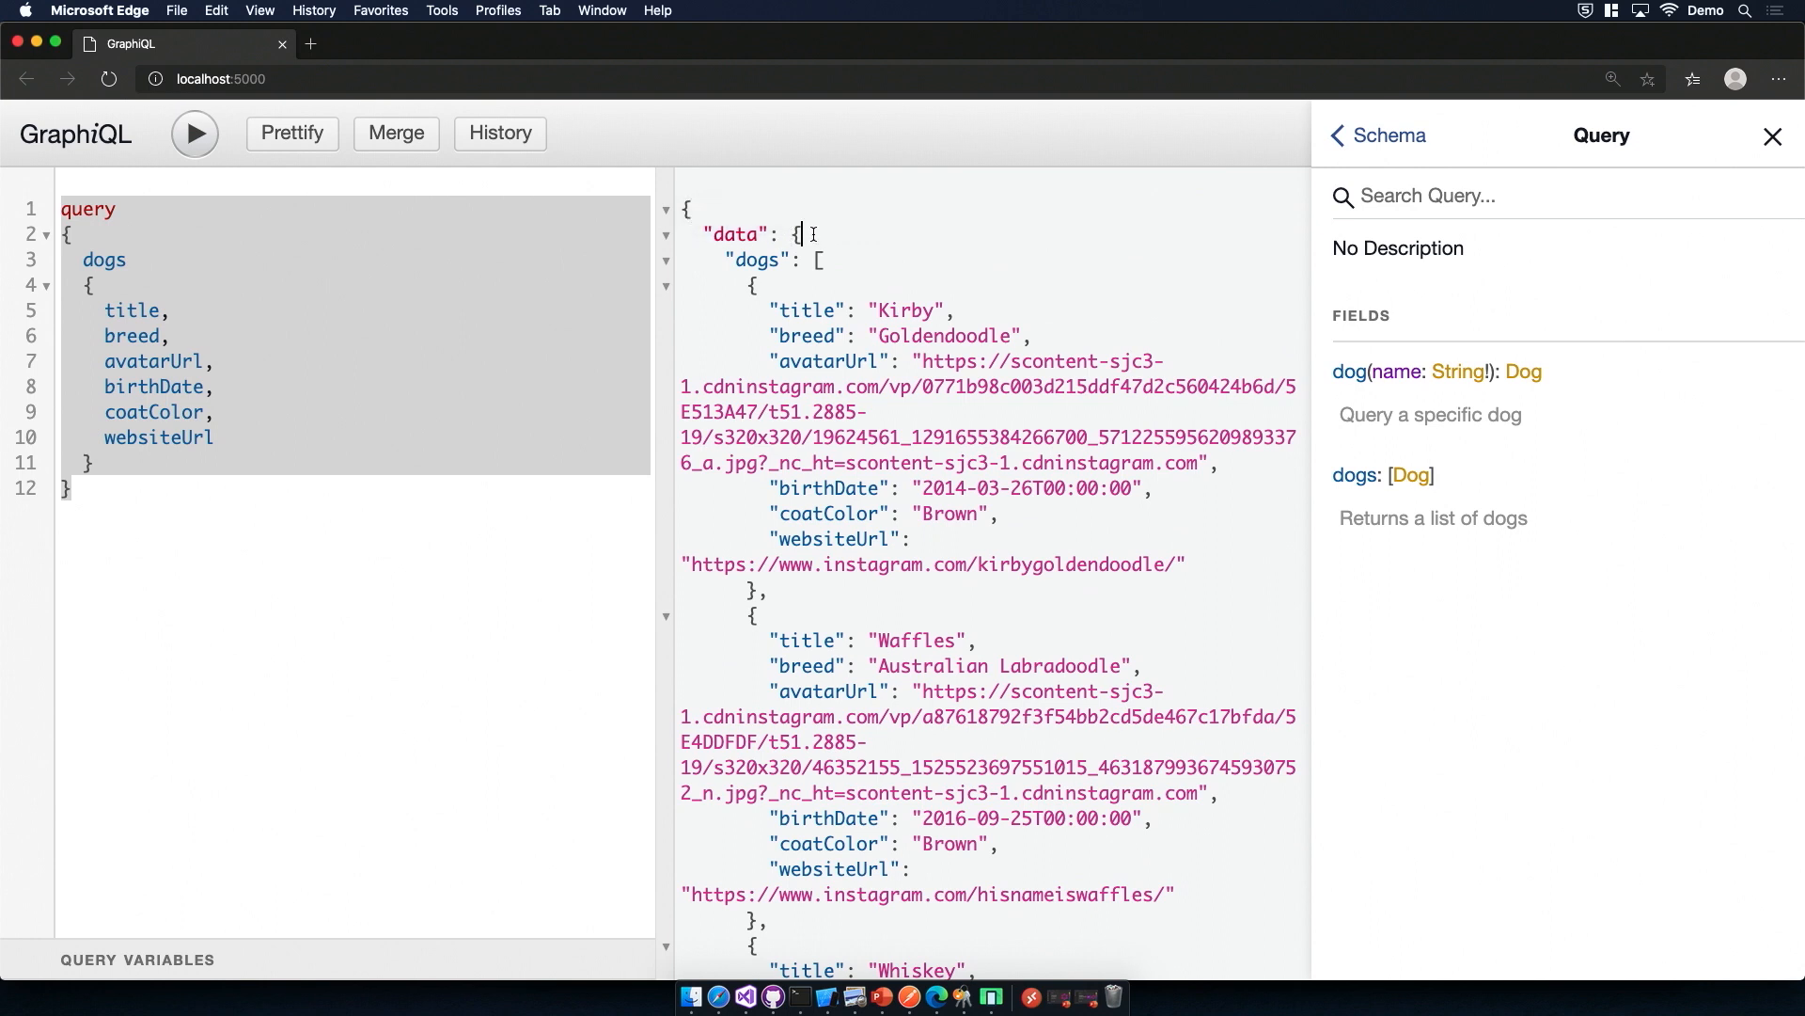
mouse_move(750, 237)
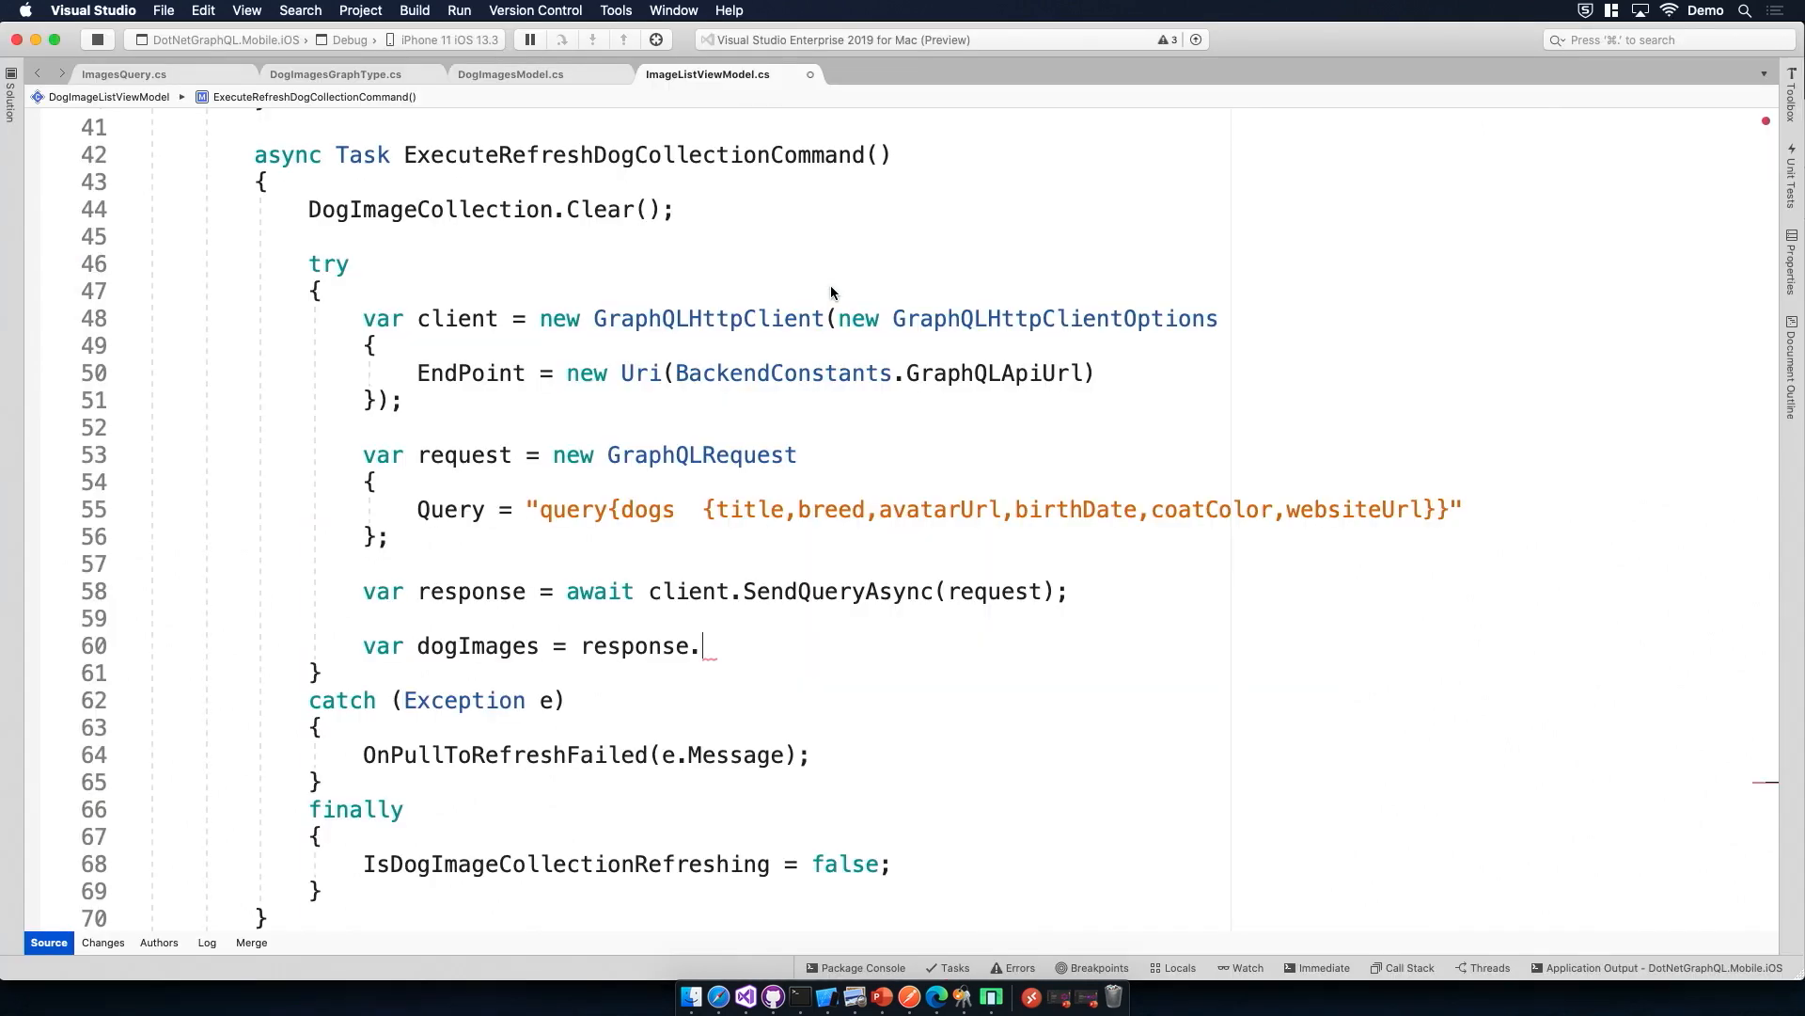
text(GetDataFieldAs<IEnumerable<>>)
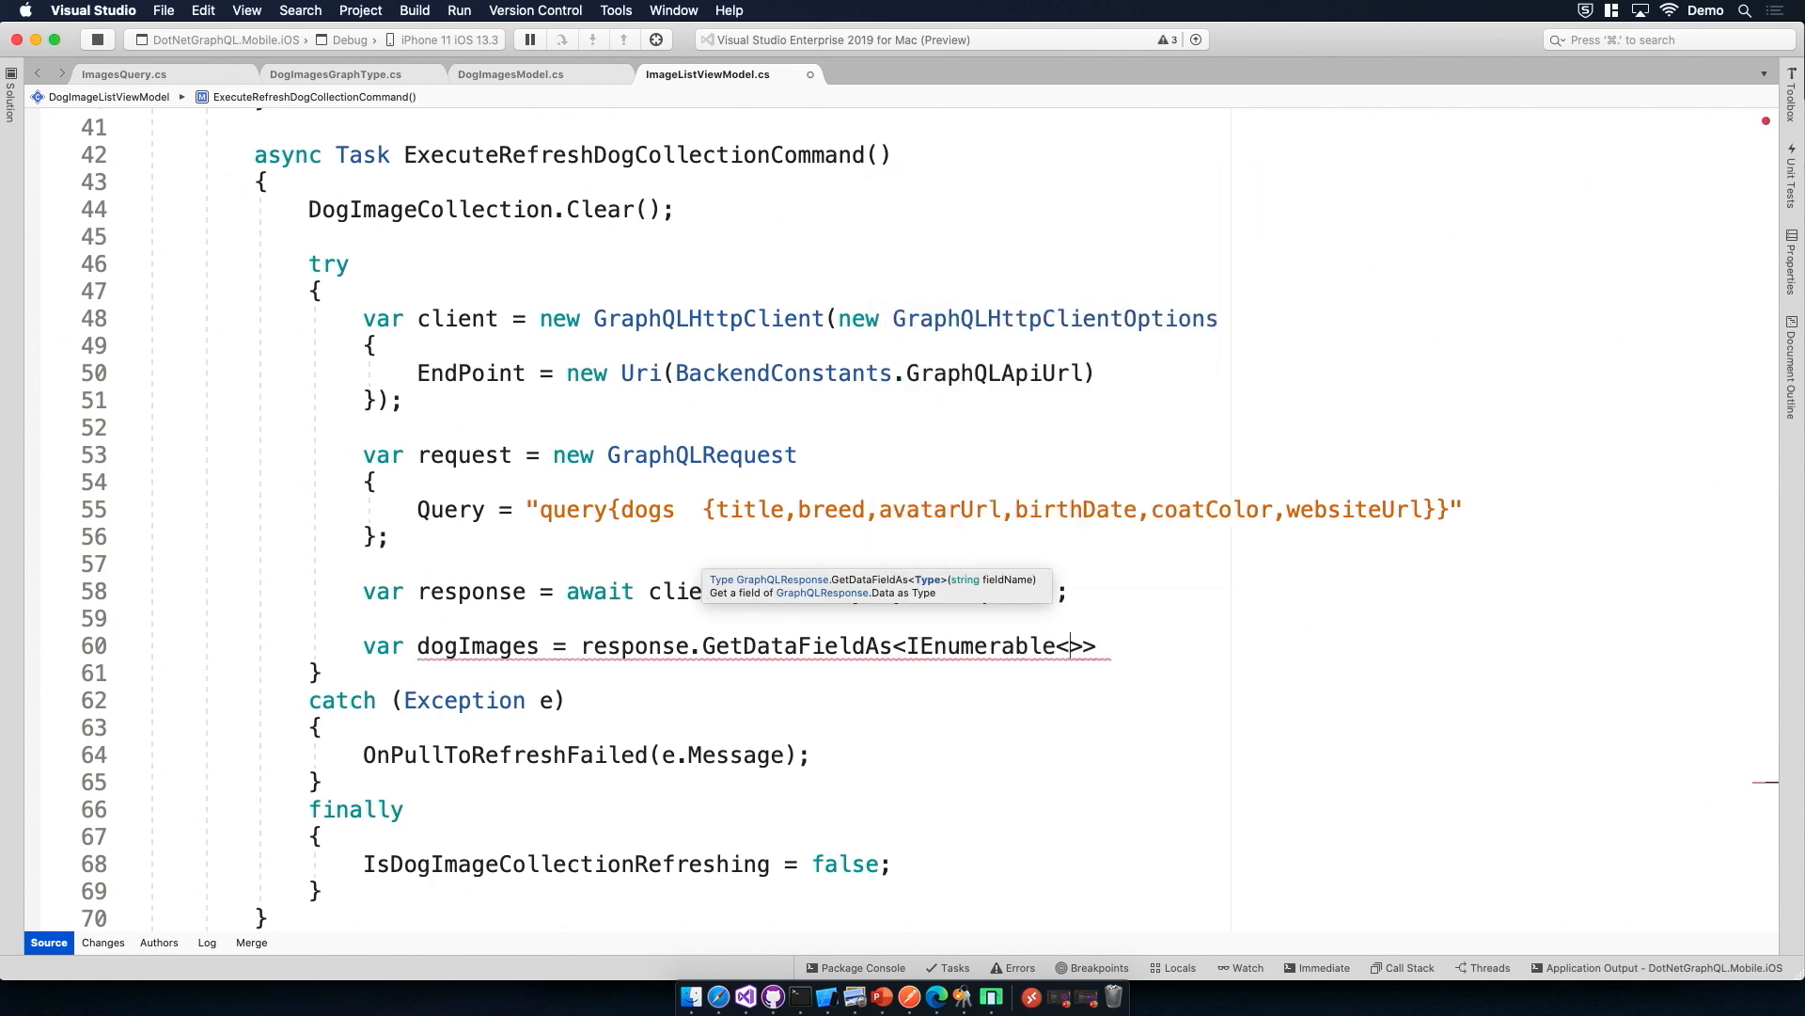
text(Dogmo)
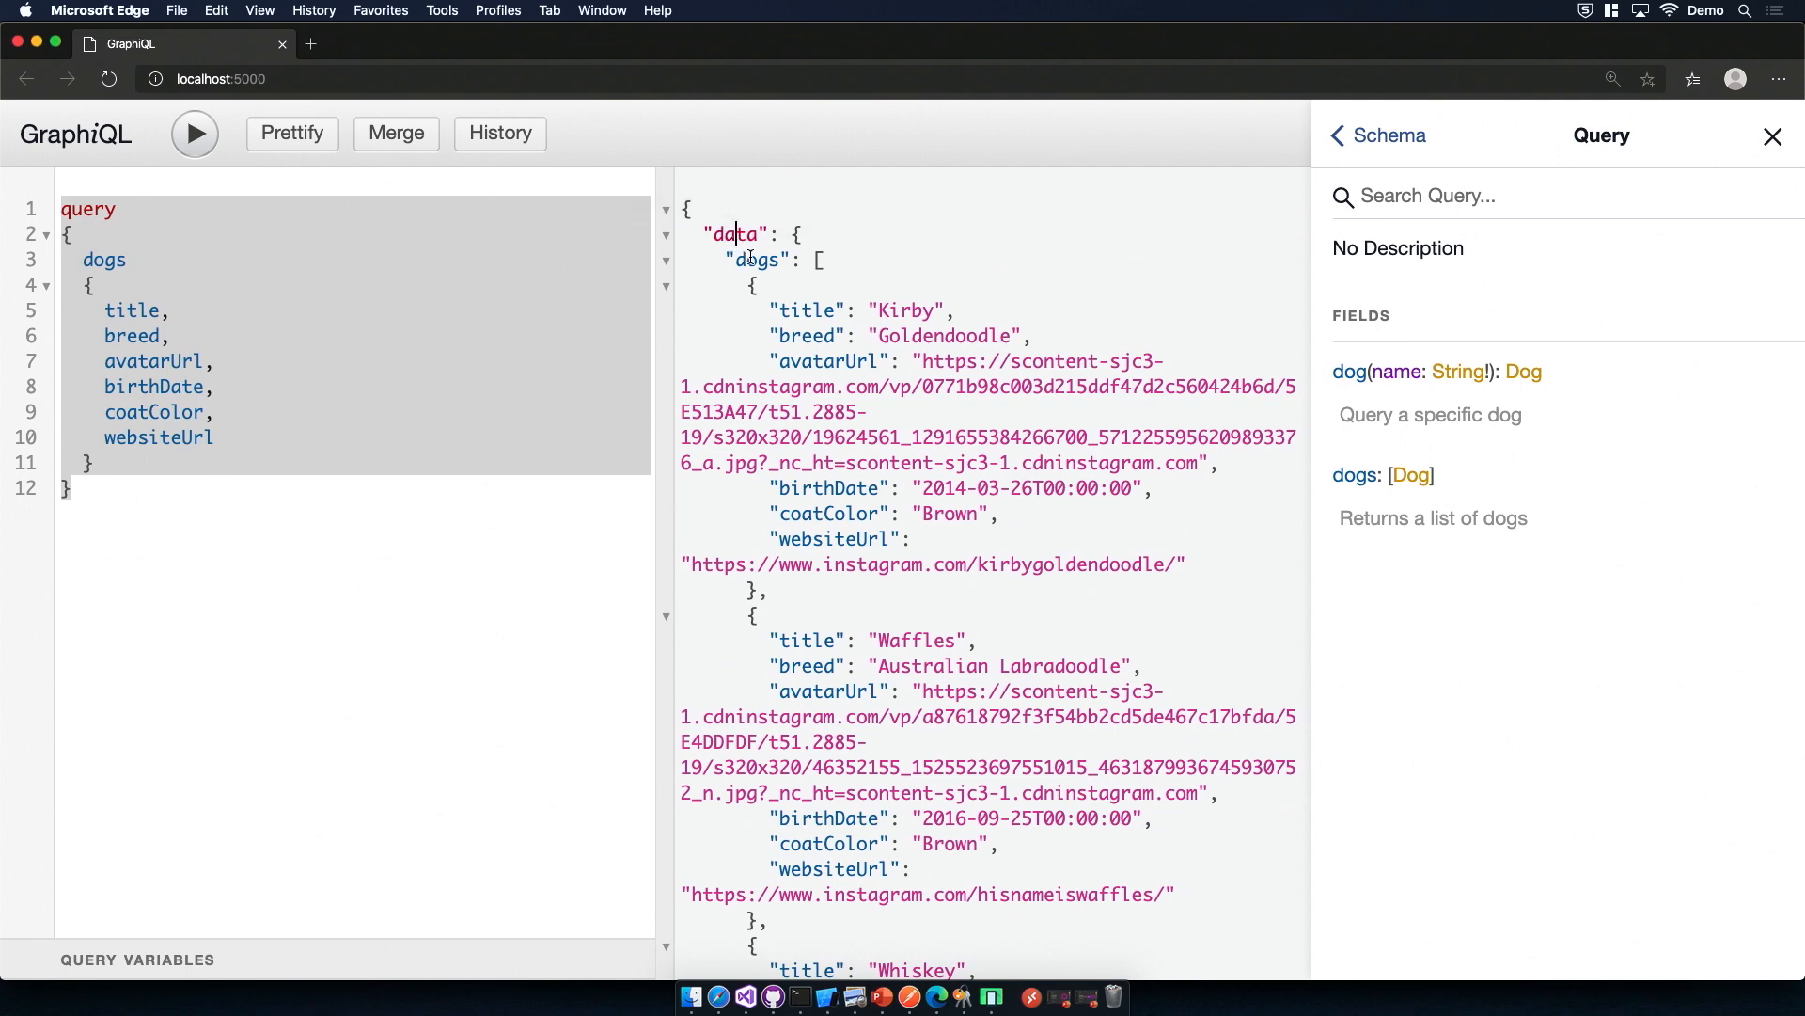
double_click(752, 259)
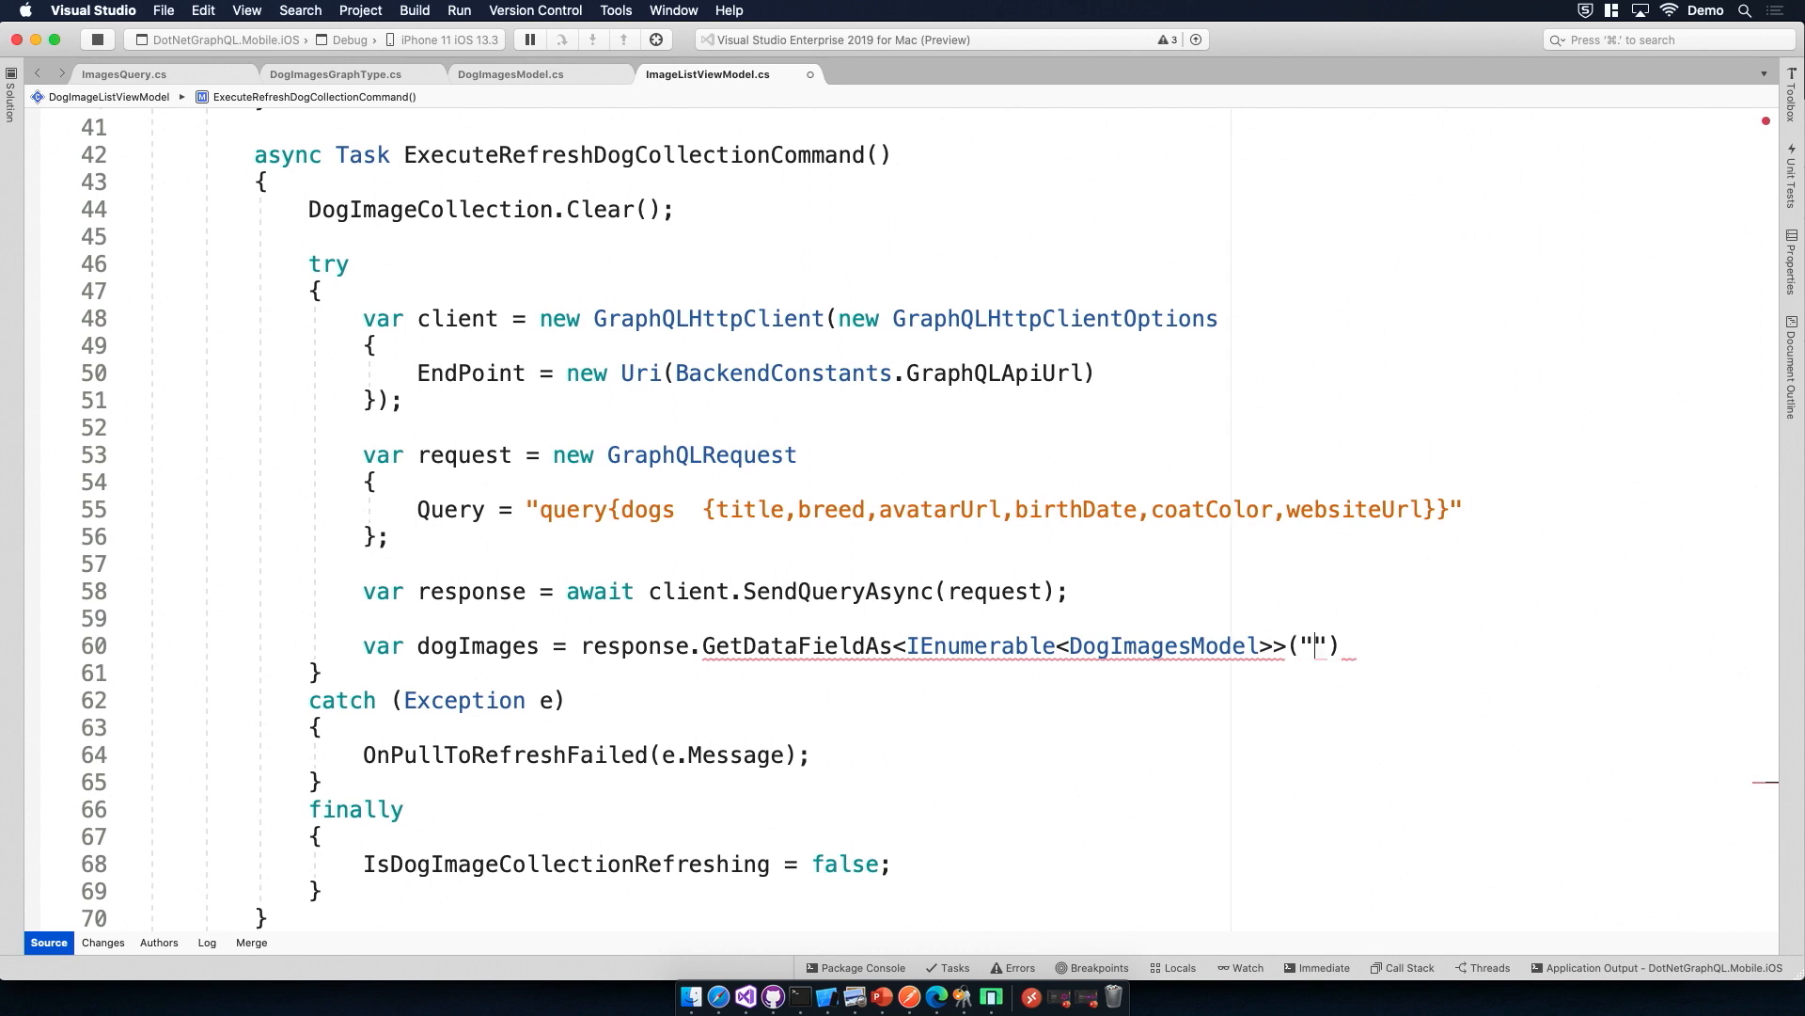
text(dogs");)
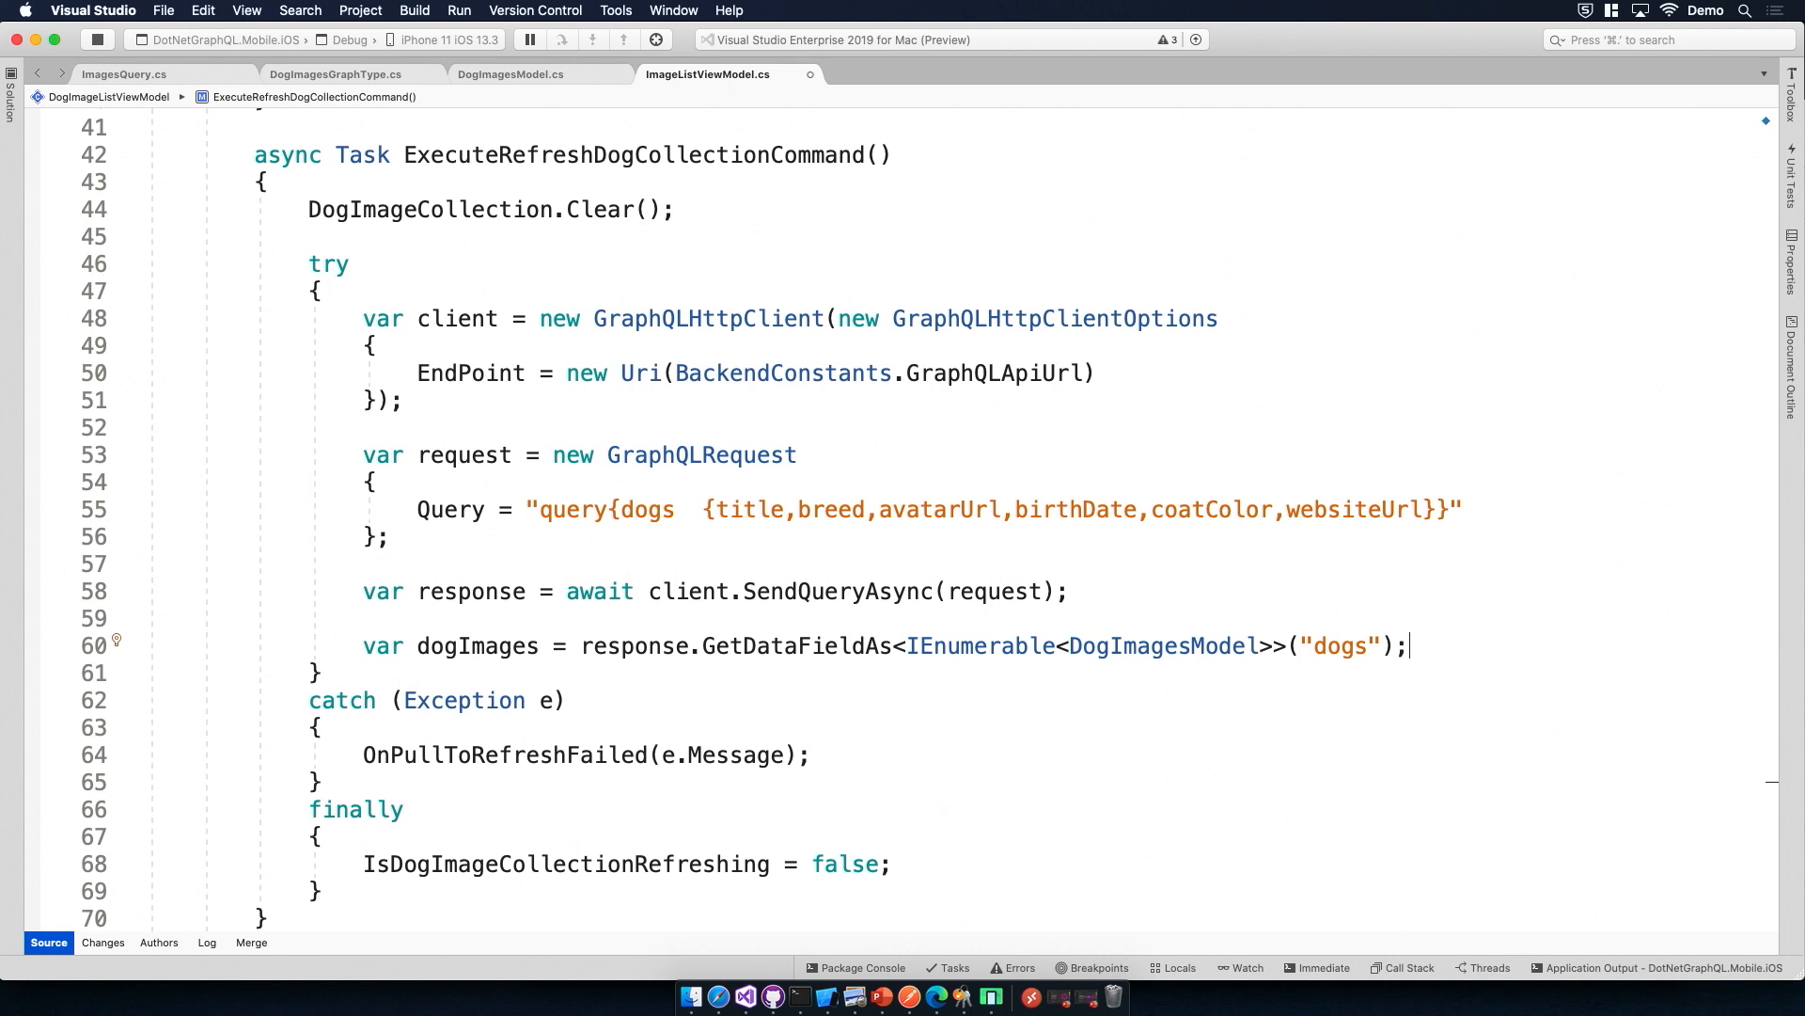
key(return)
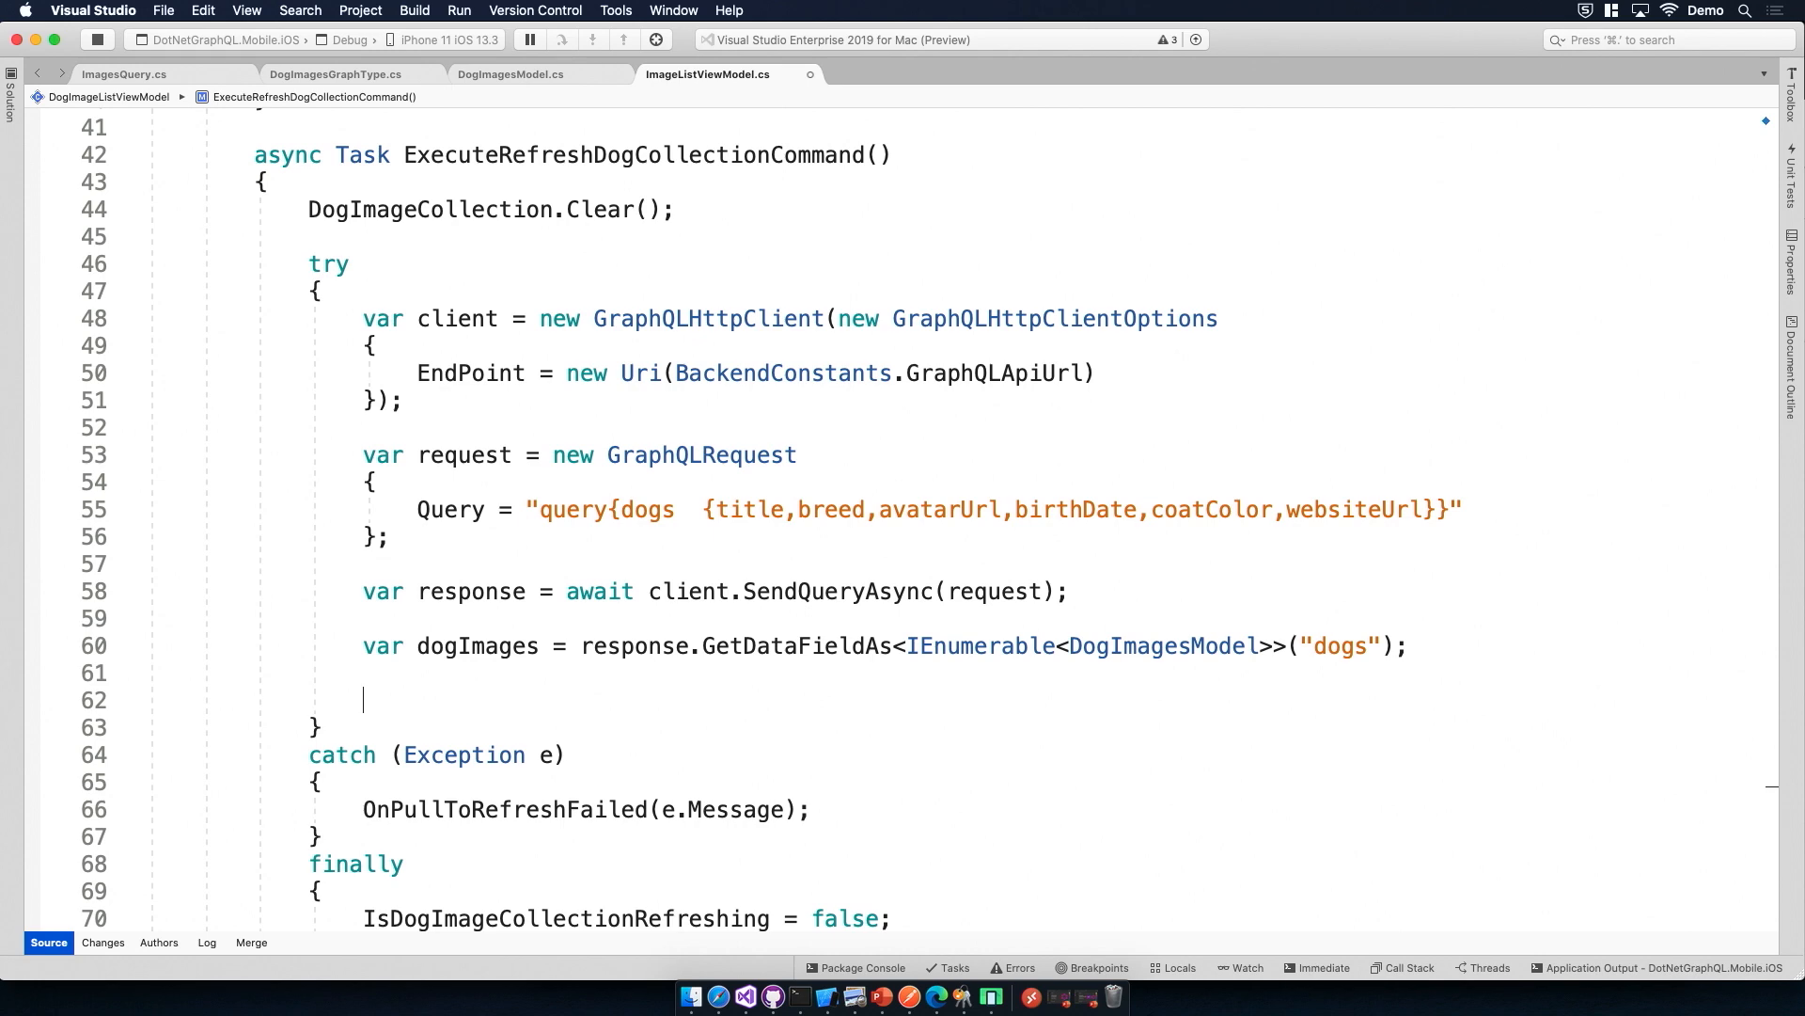
Step: Write foreach (var dog in dogImages) adding each dog via DogImageCollection.Add(dog)
text(foreach(var dog in)
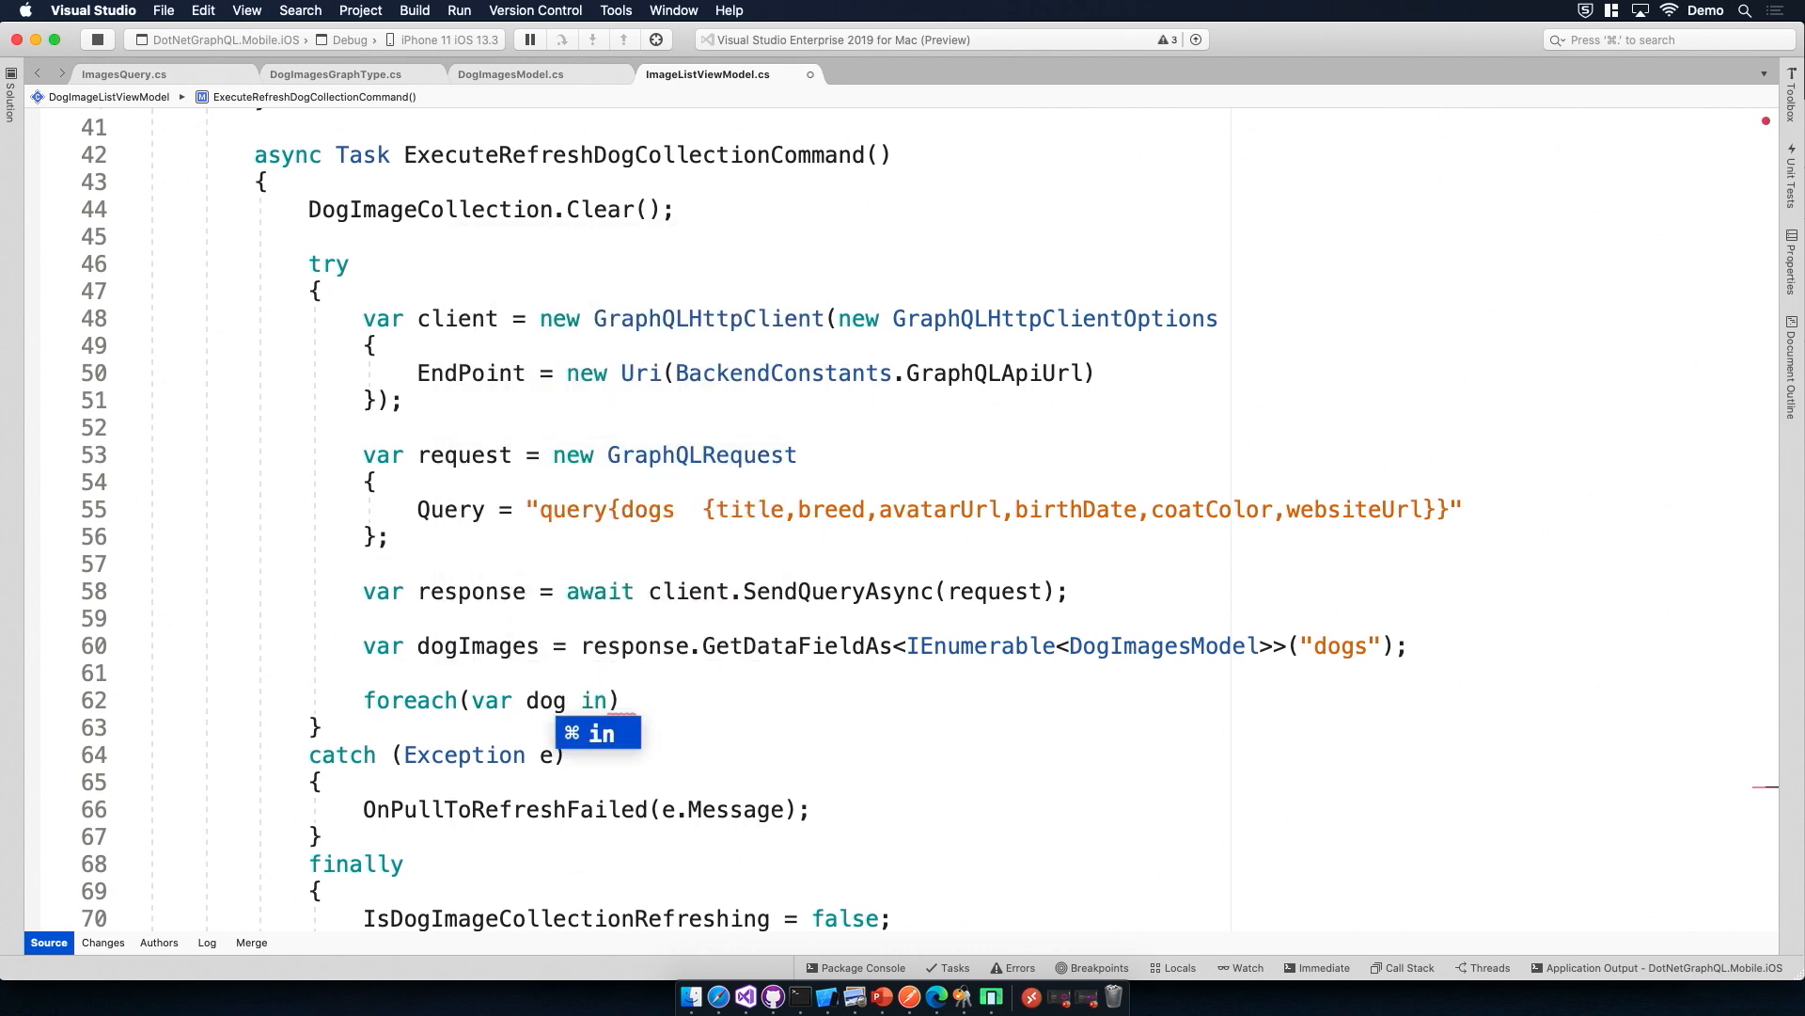
text(DogImagesModel))
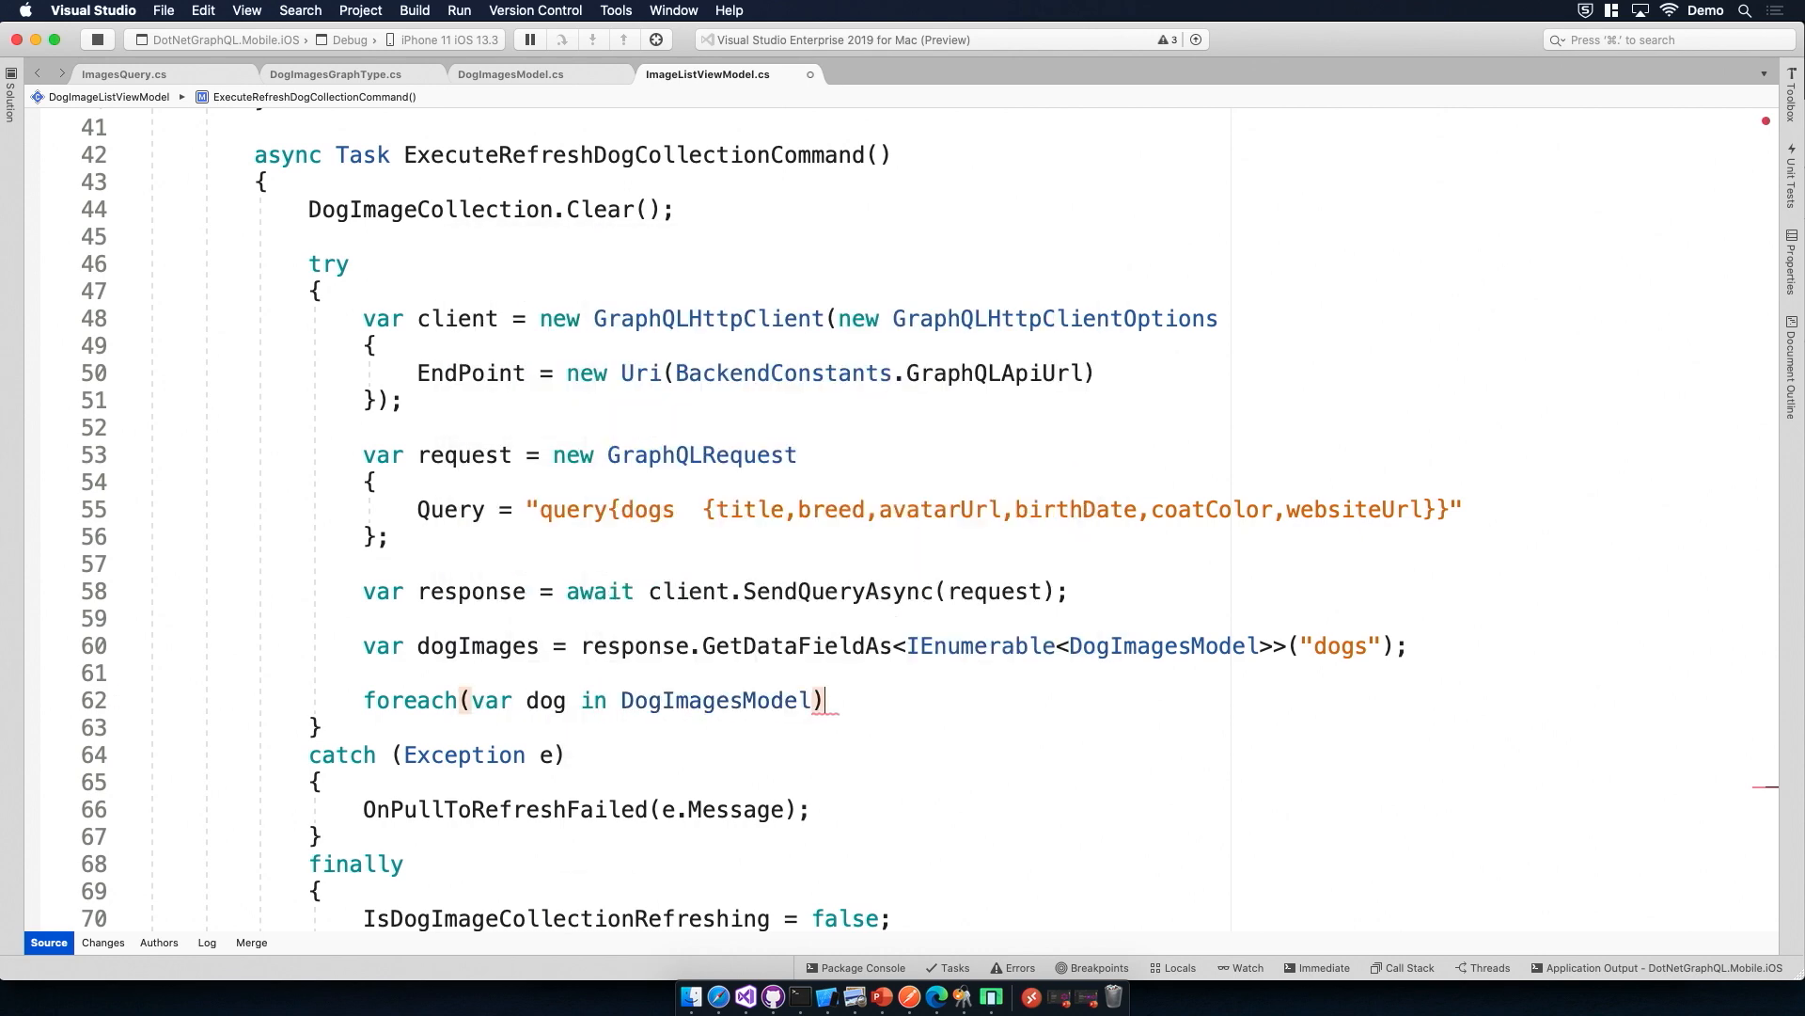
text(dogIm)
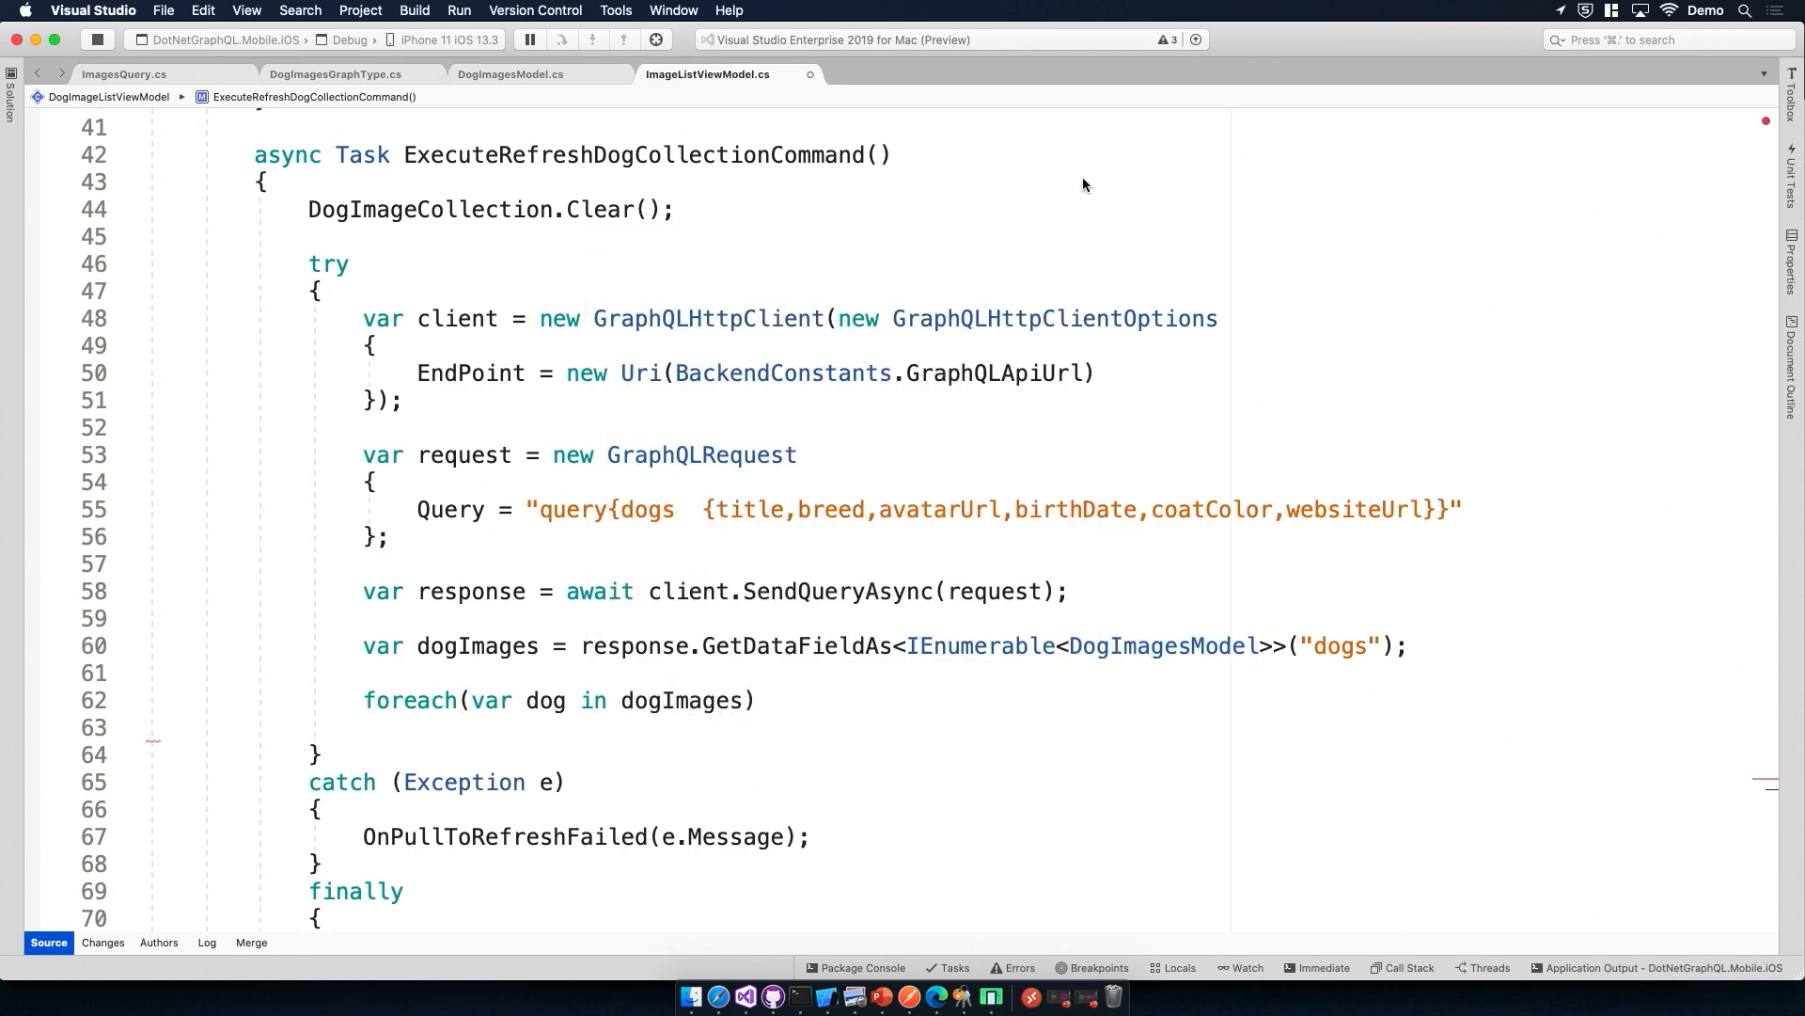
mouse_move(449, 209)
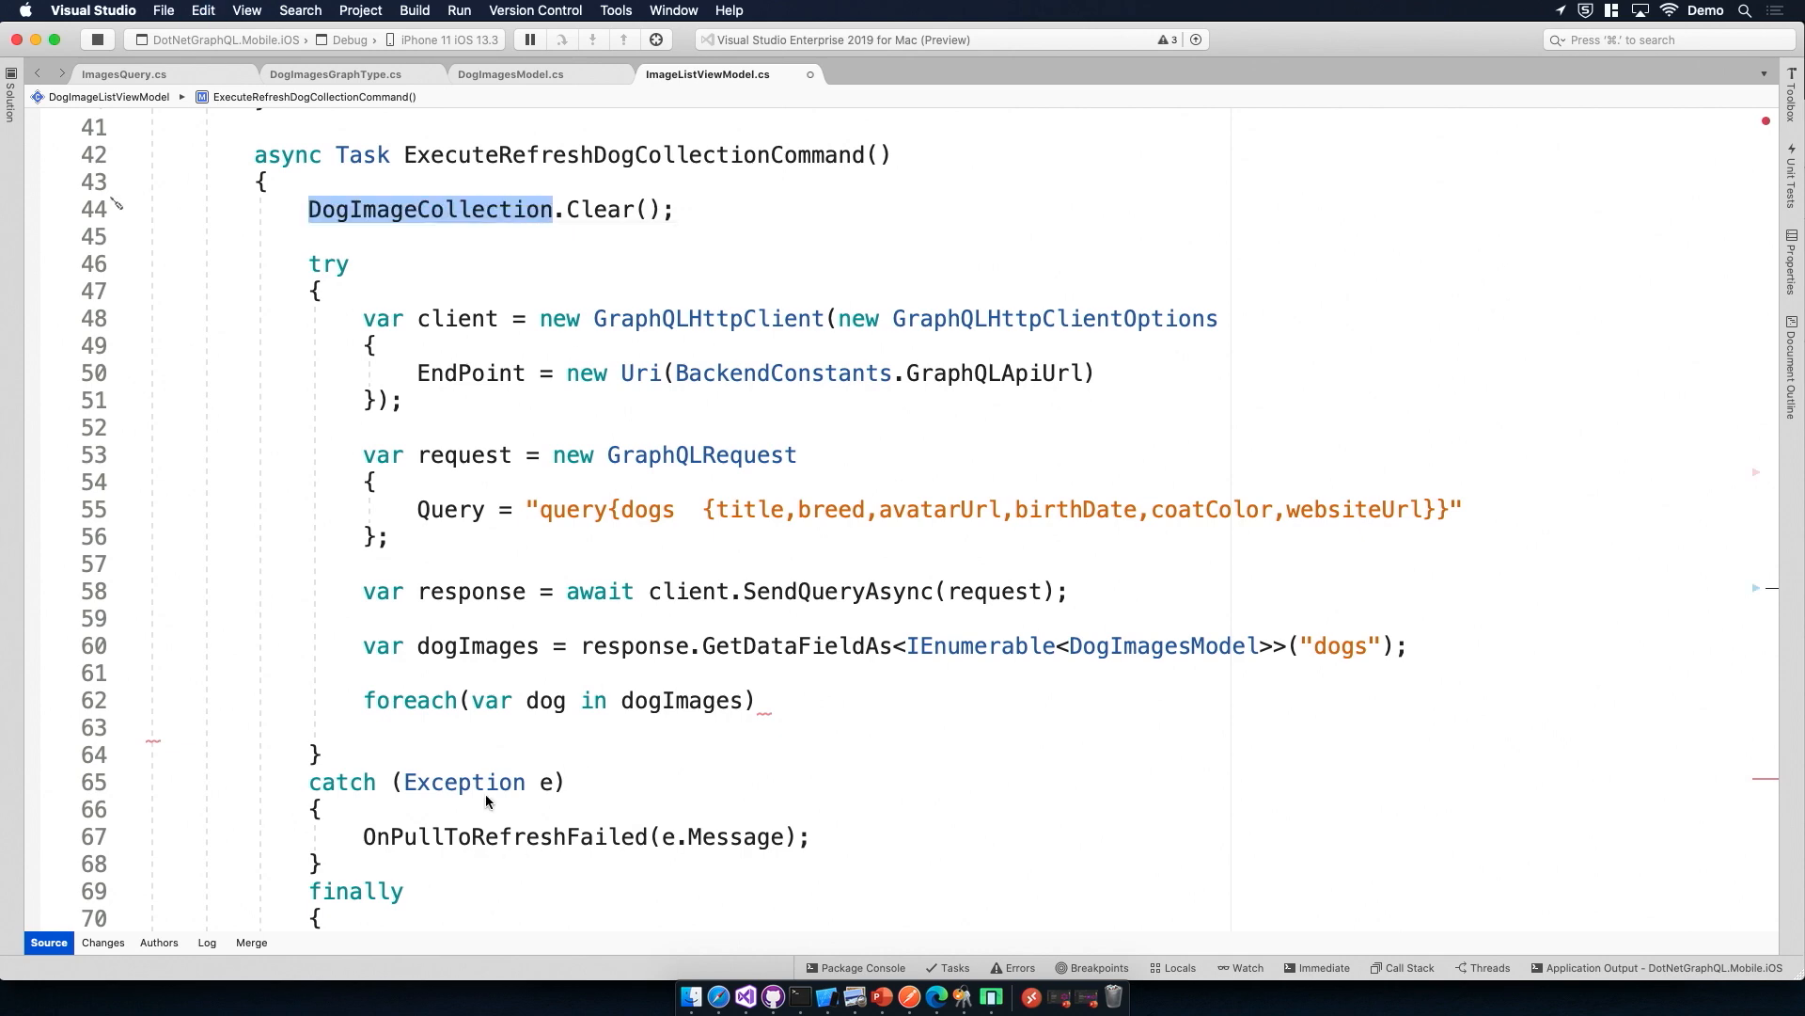
text(DogImageCollection.Add)
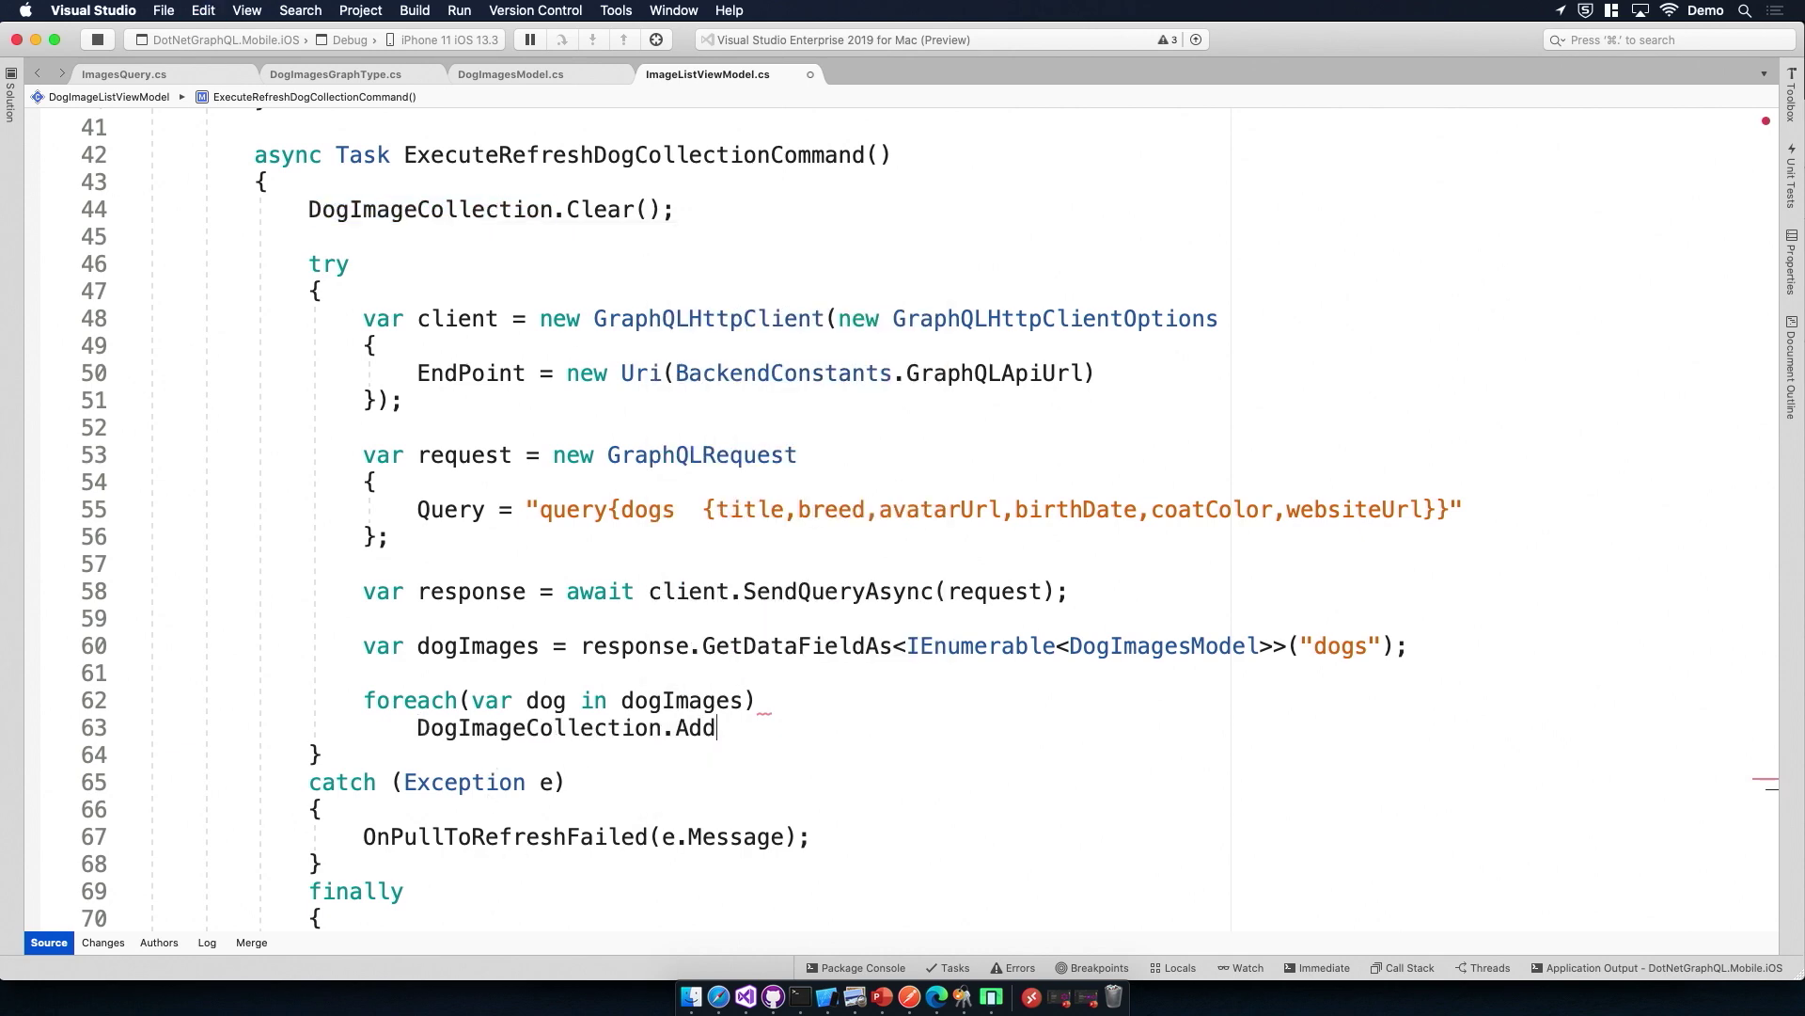
text((dog))
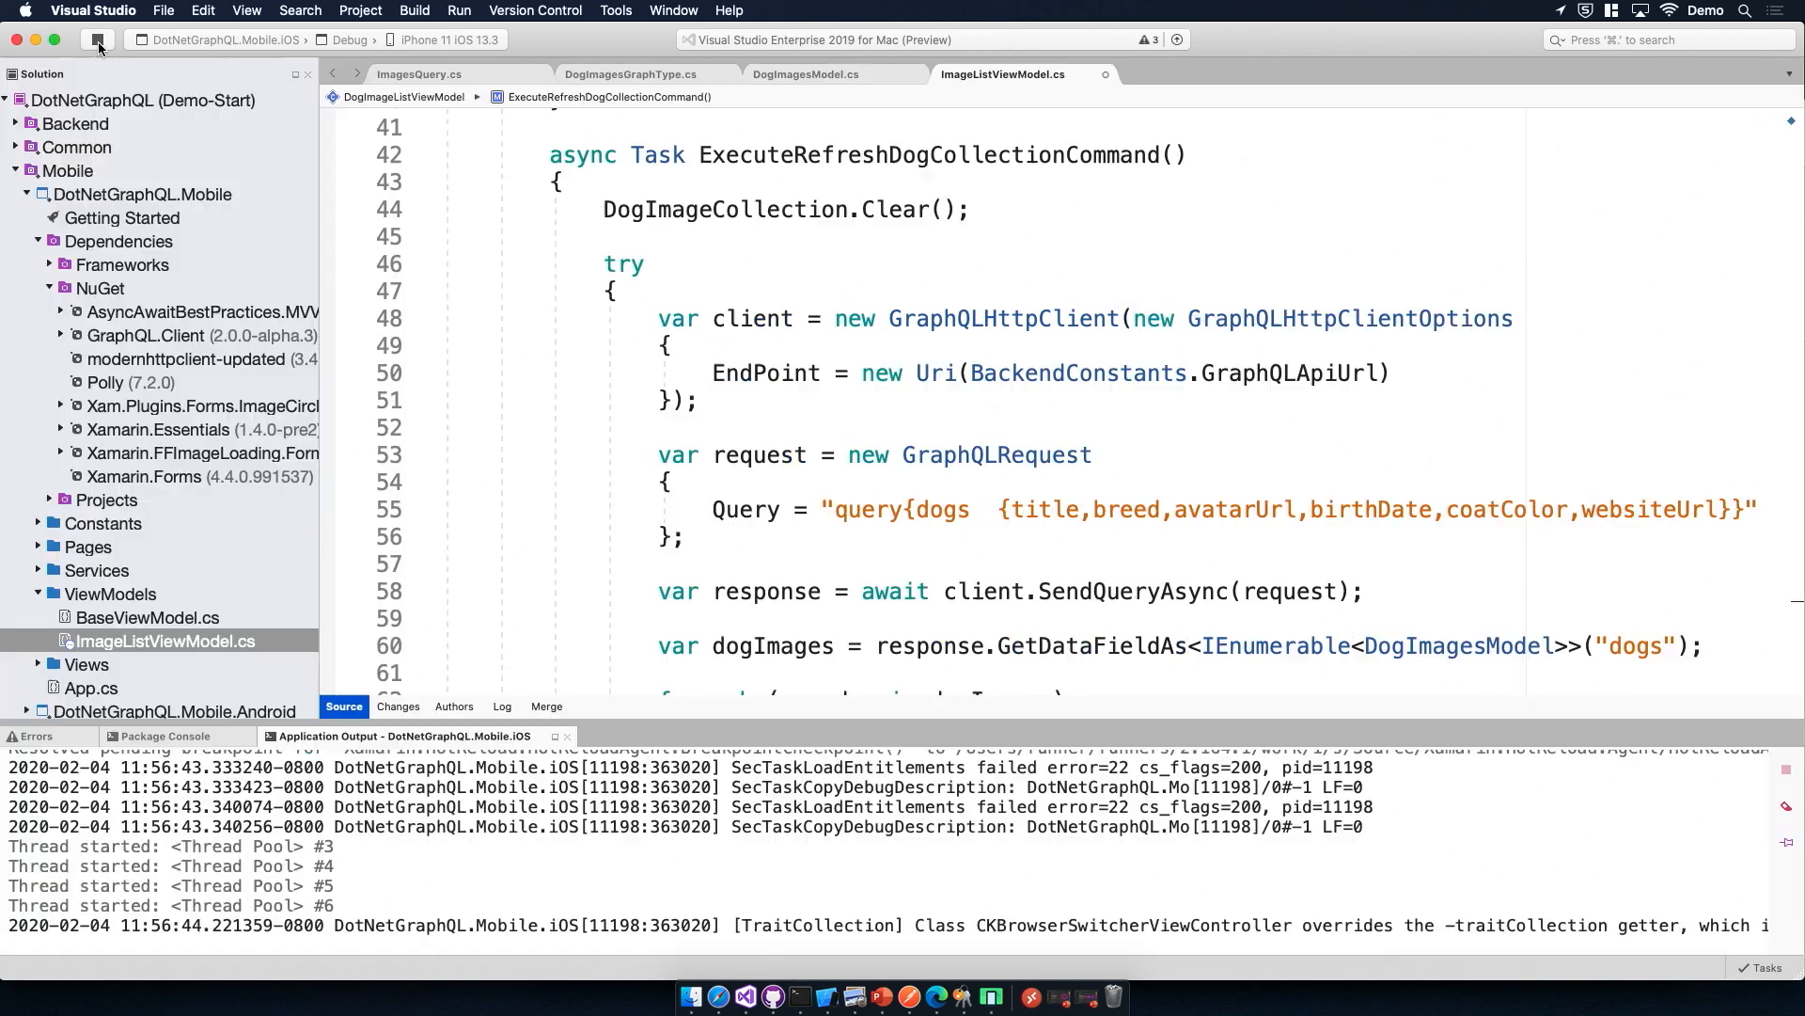
Step: Run the app on the simulator to list Favorite Dogs, then open Kirby's photo page
click(100, 39)
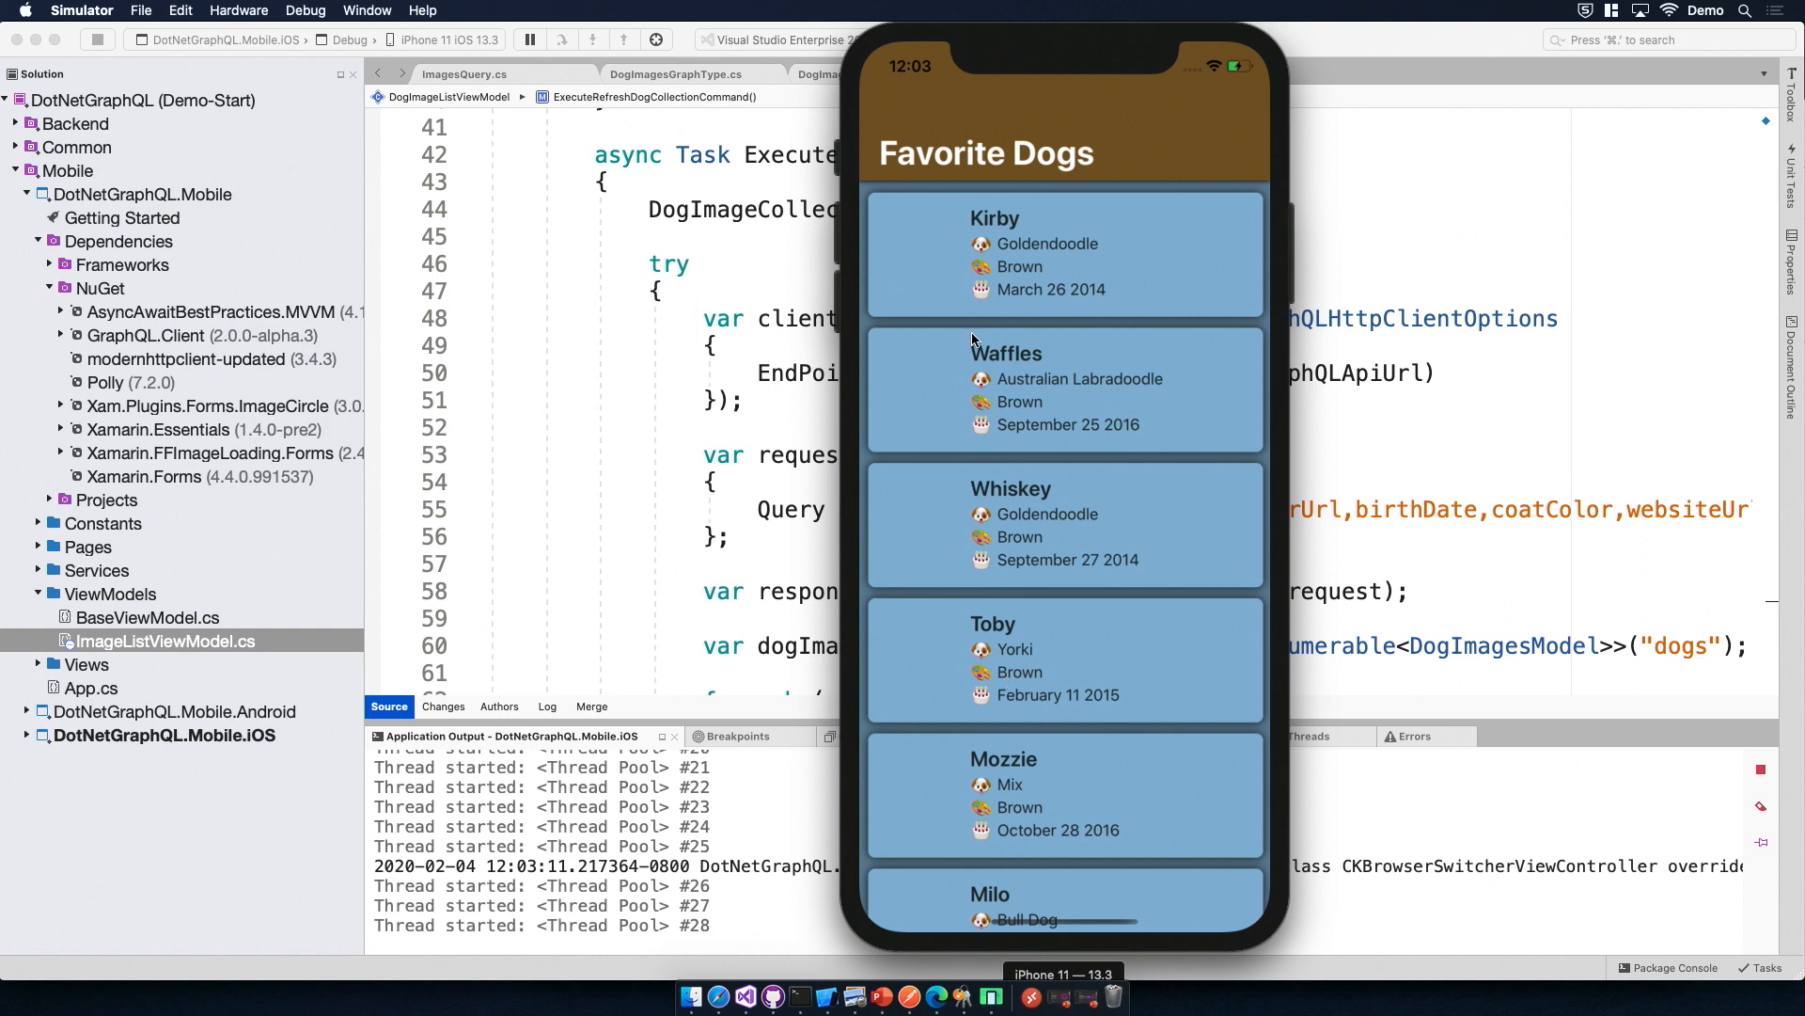
mouse_move(1170, 418)
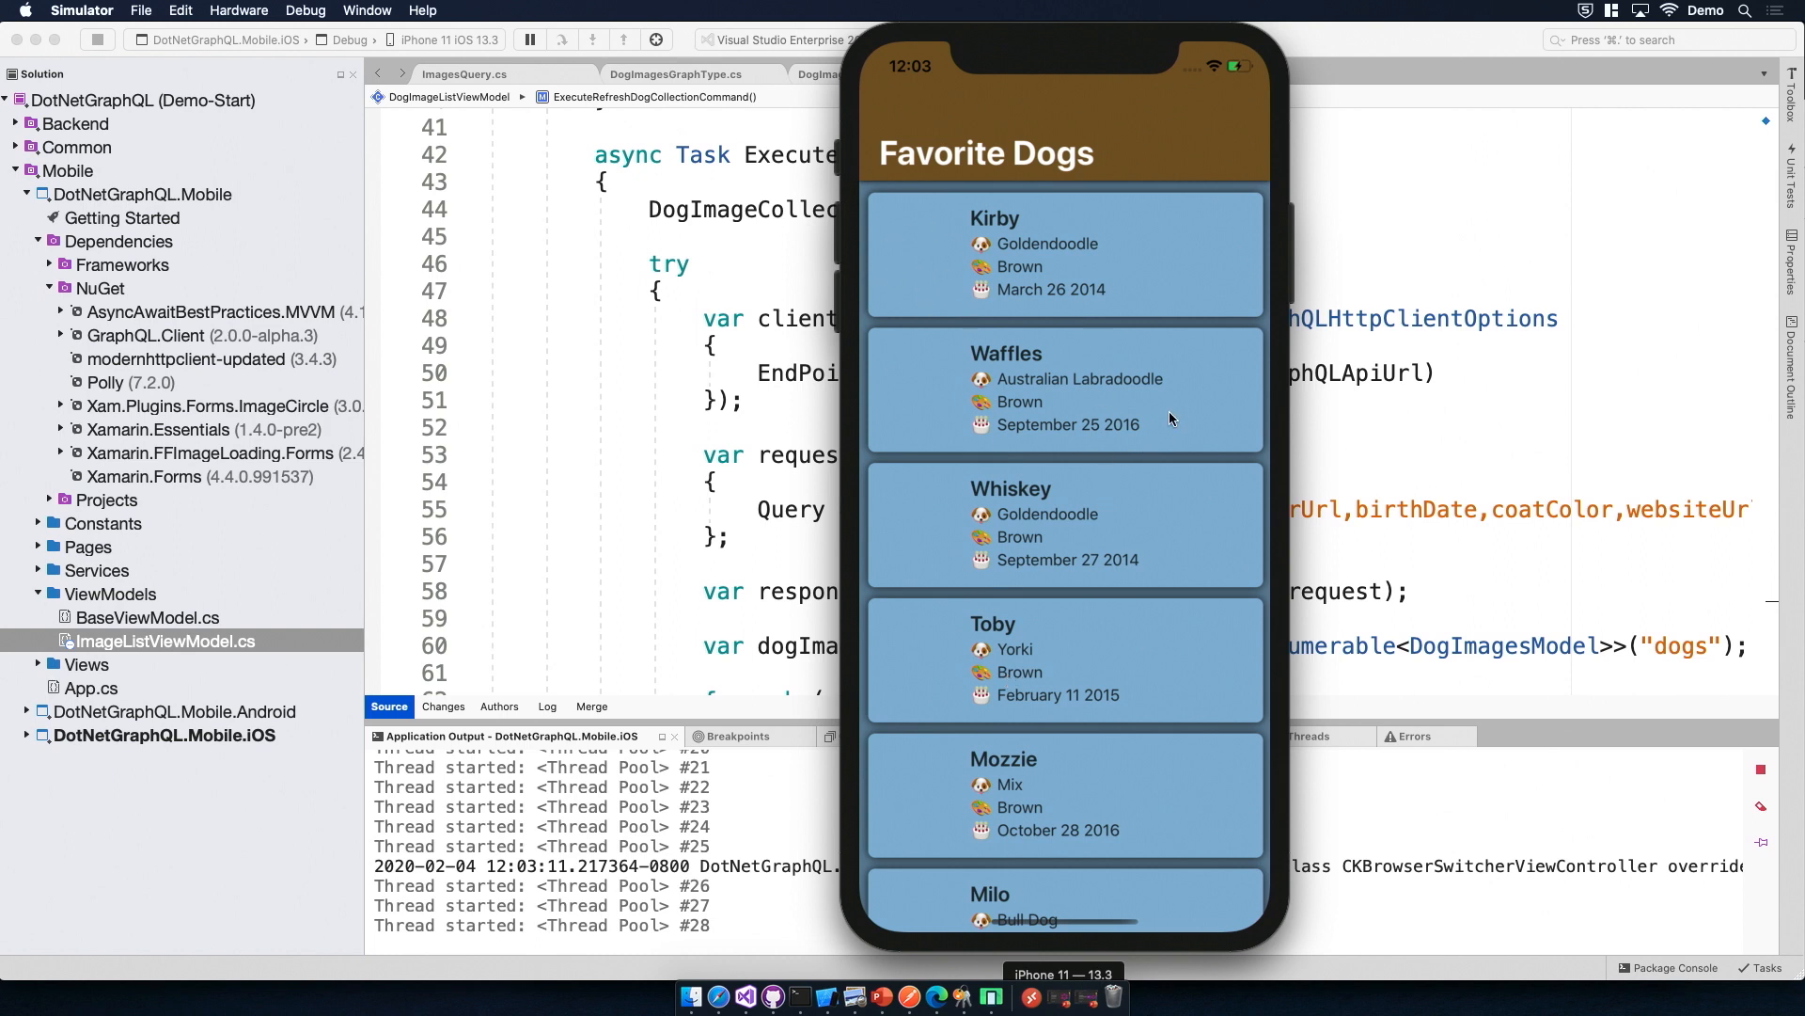
mouse_move(1134, 286)
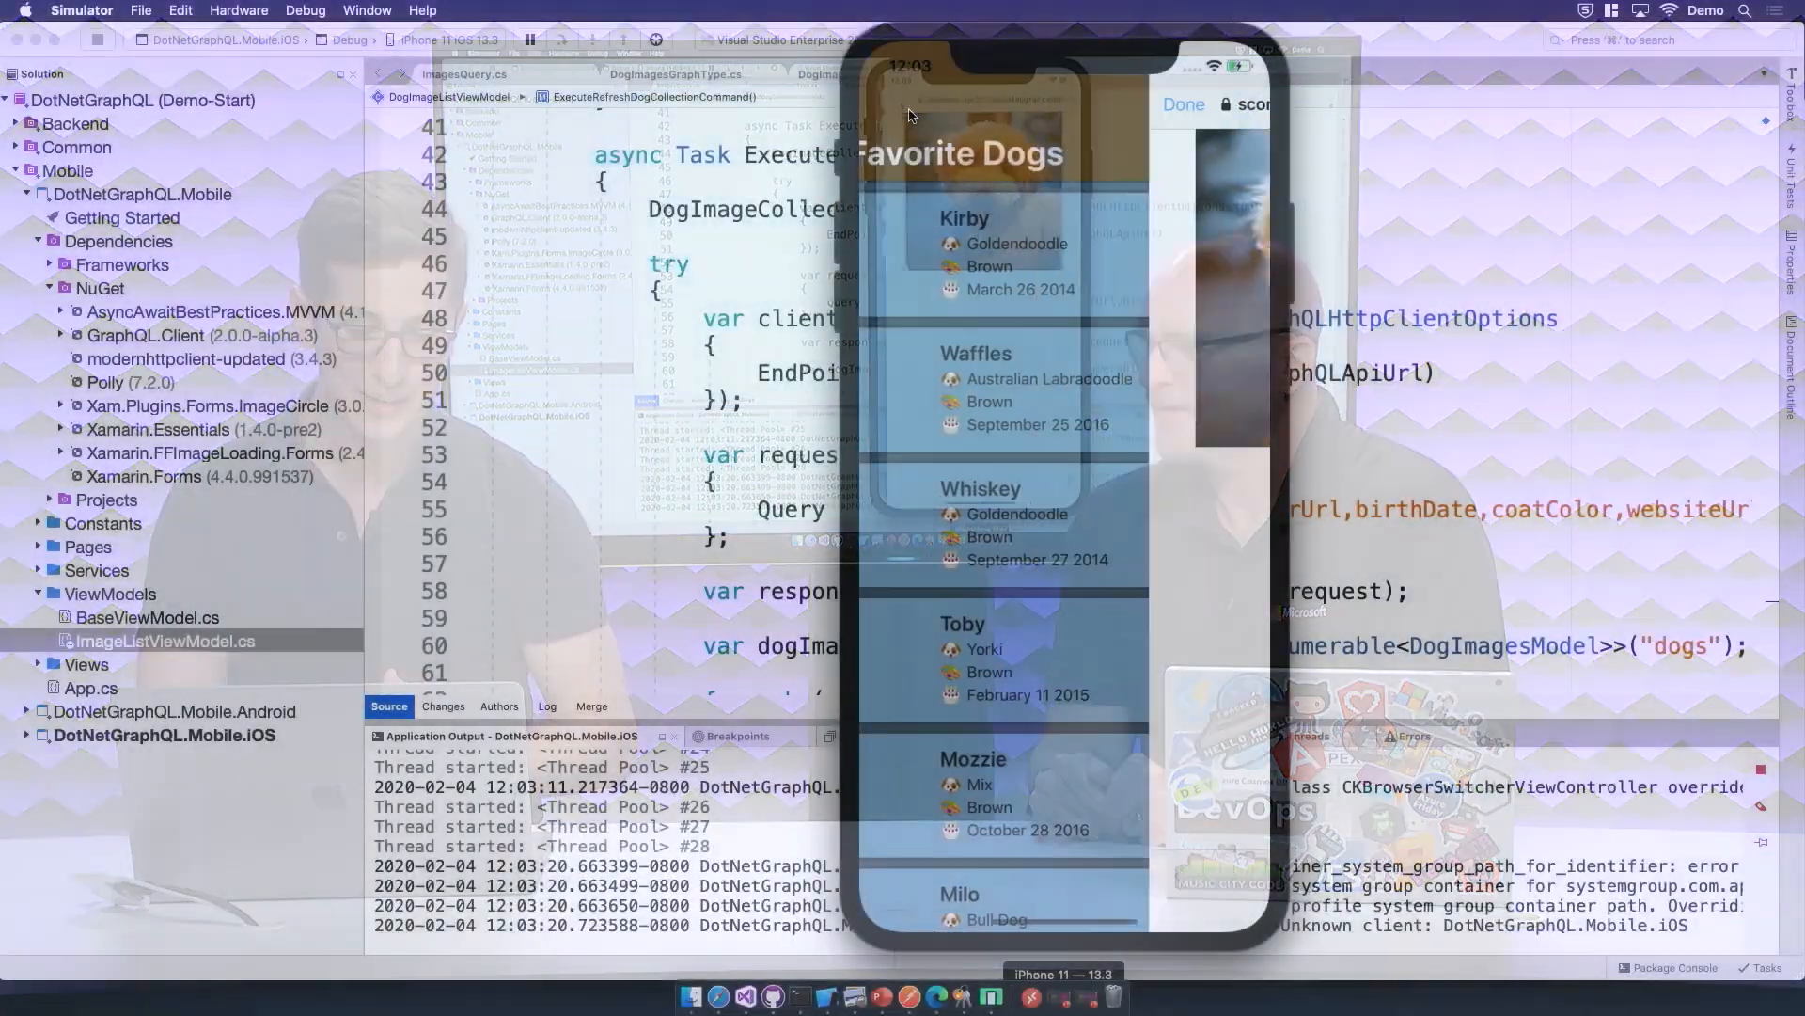
click(962, 218)
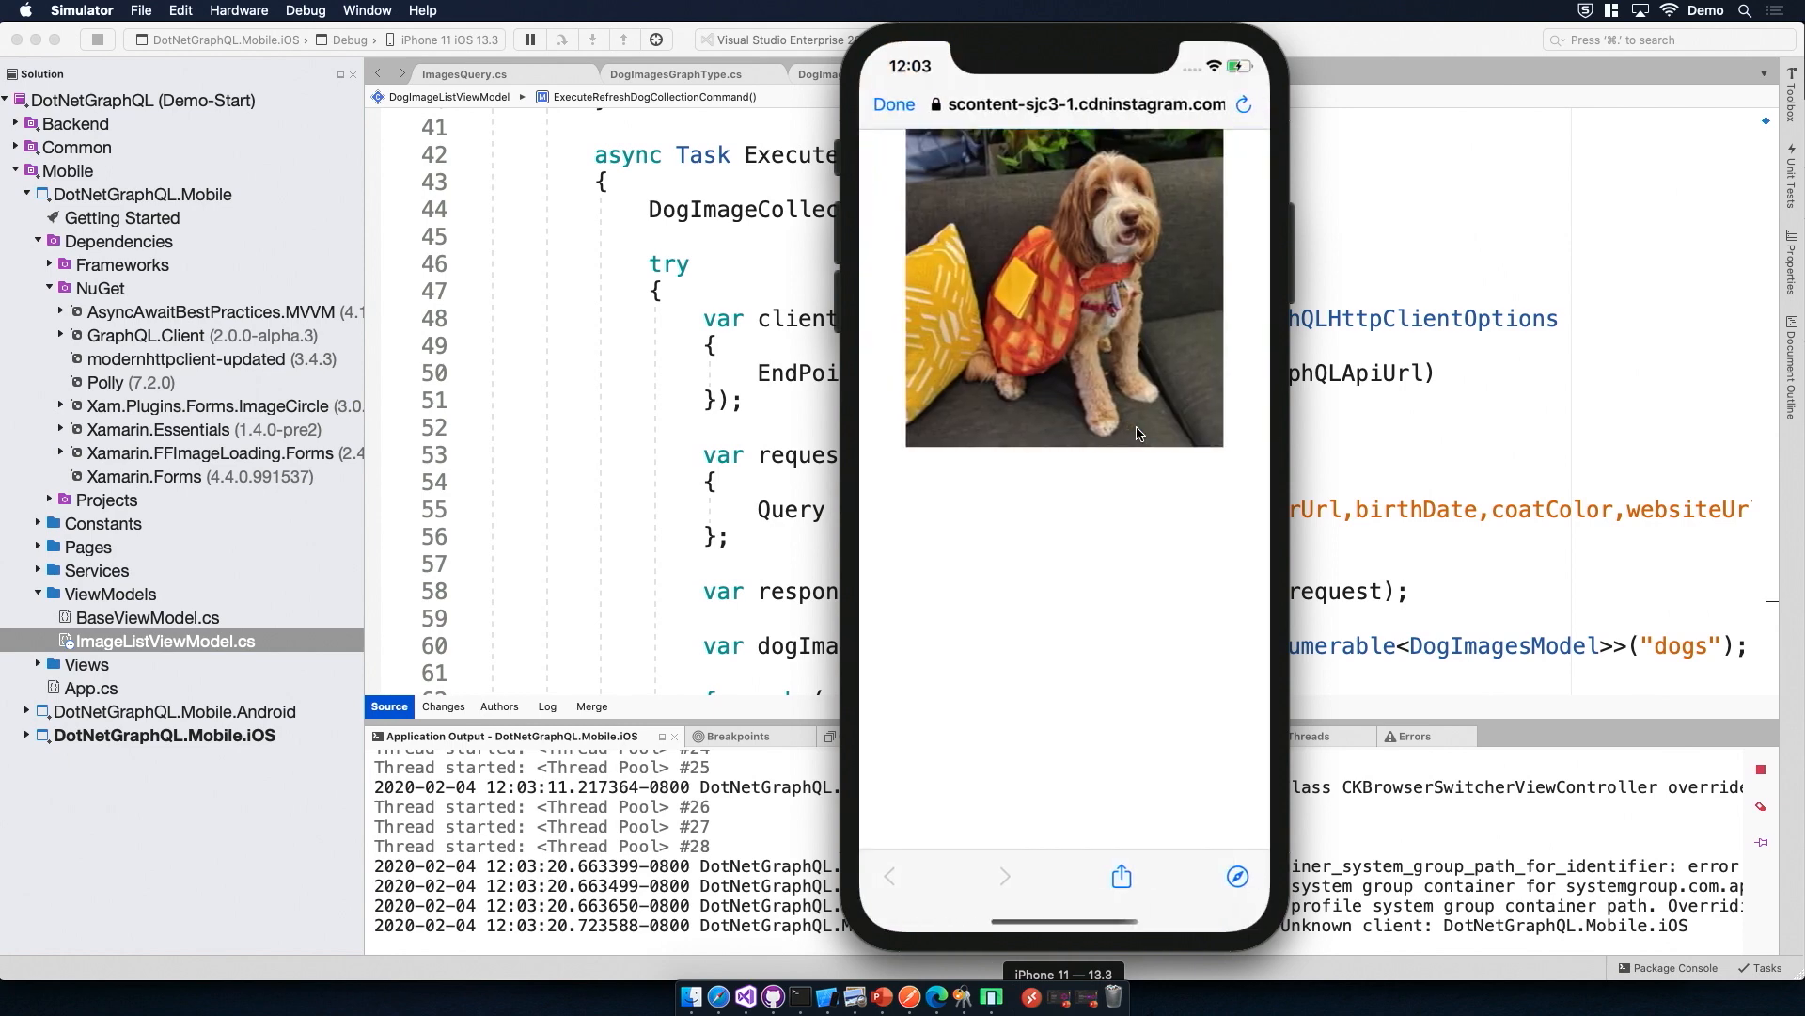
mouse_move(1102, 417)
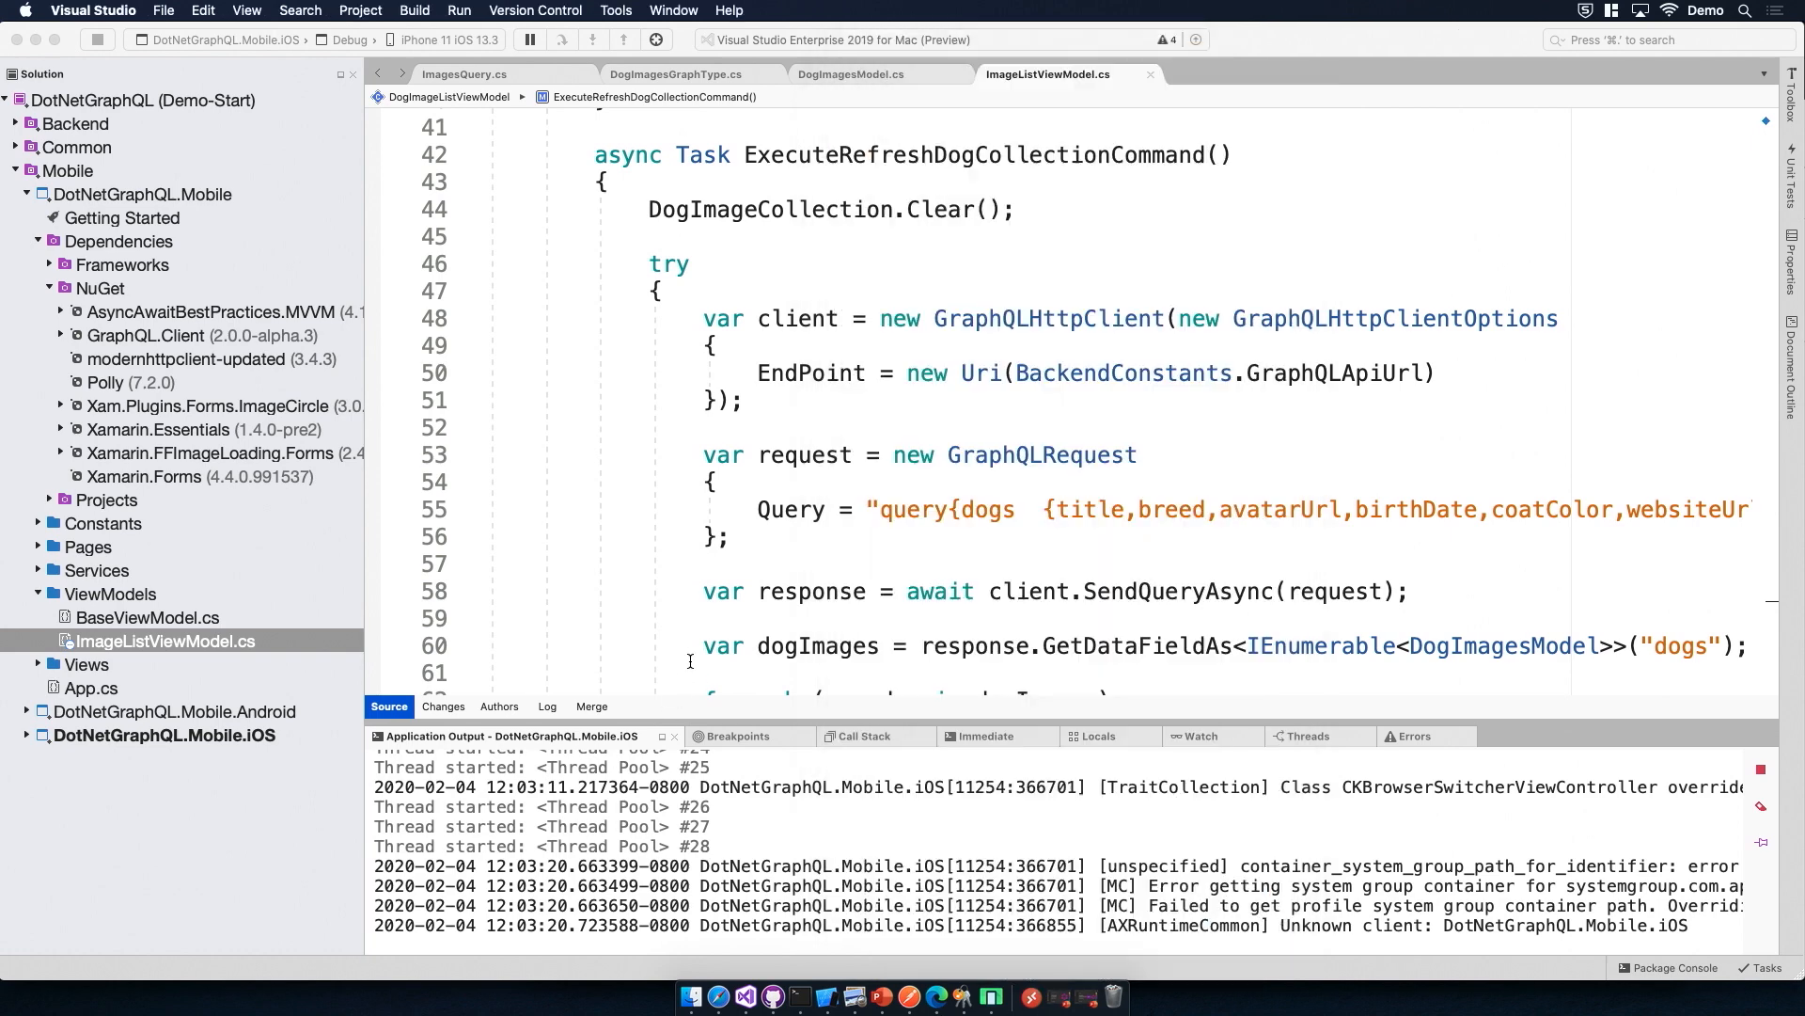
Step: Scroll the editor to review the finished refresh method that adds each dog to DogImageCollection
scroll(down, 3)
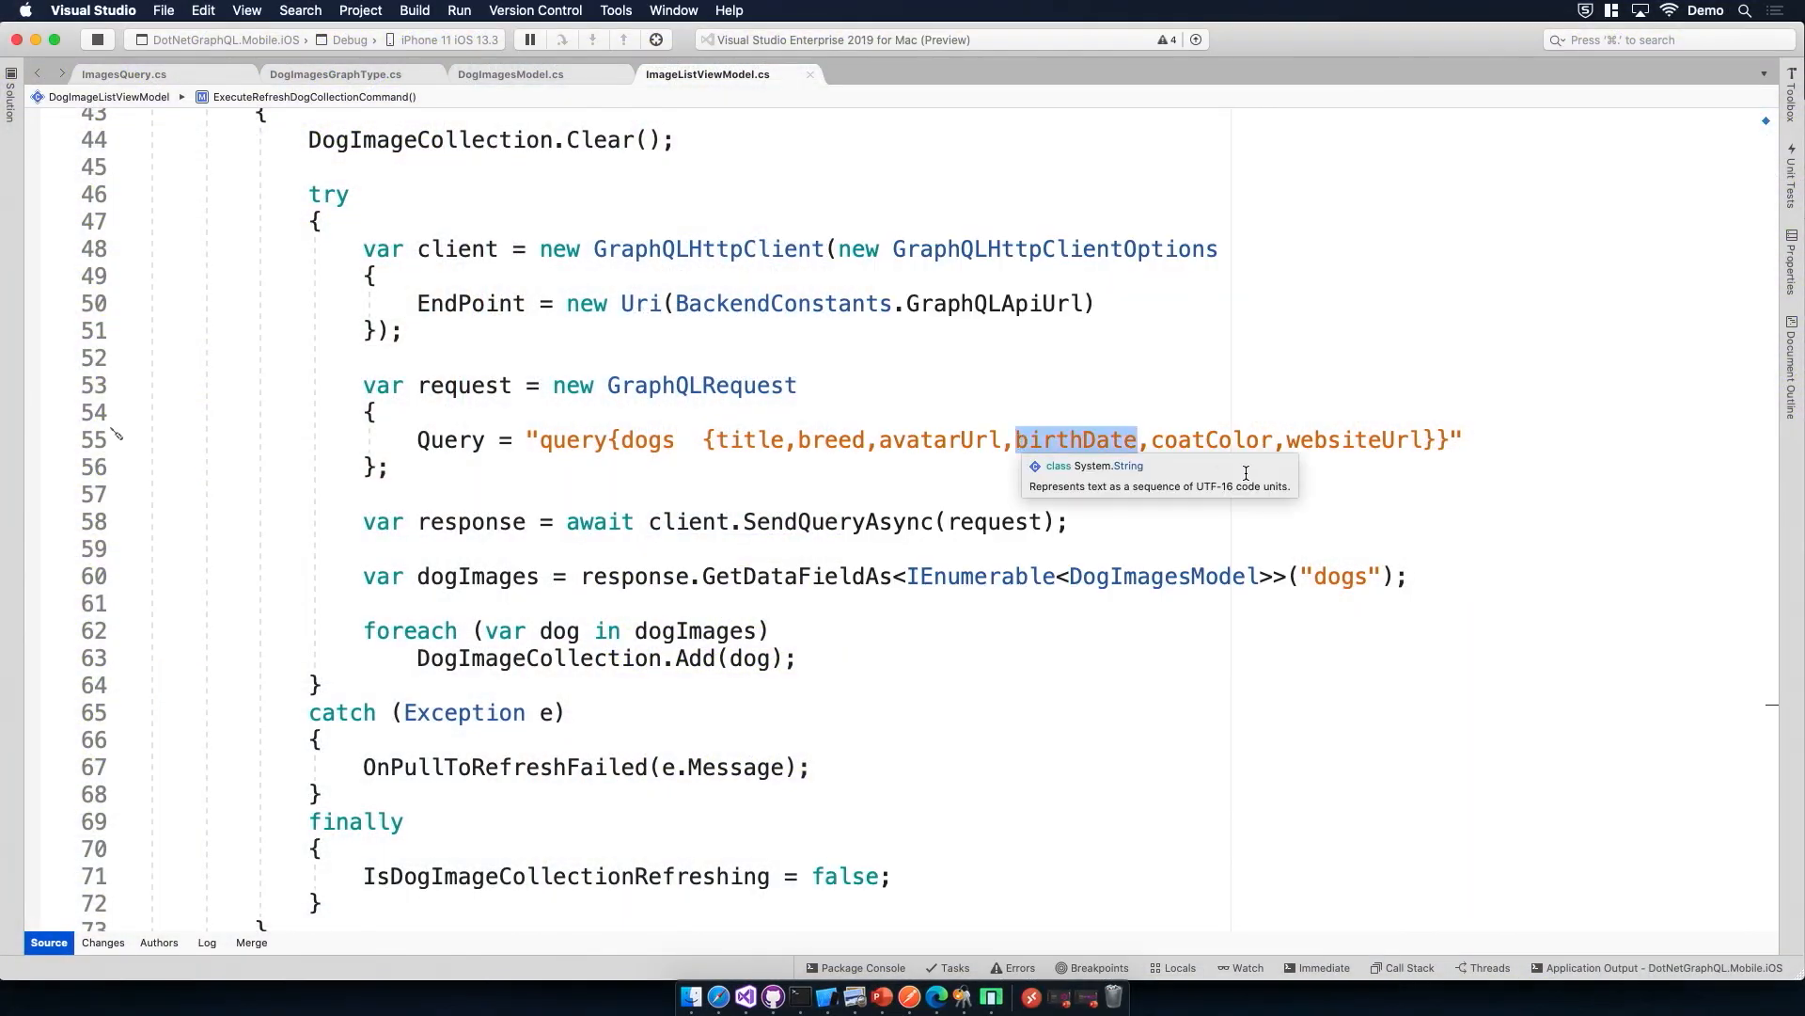
mouse_move(1097, 426)
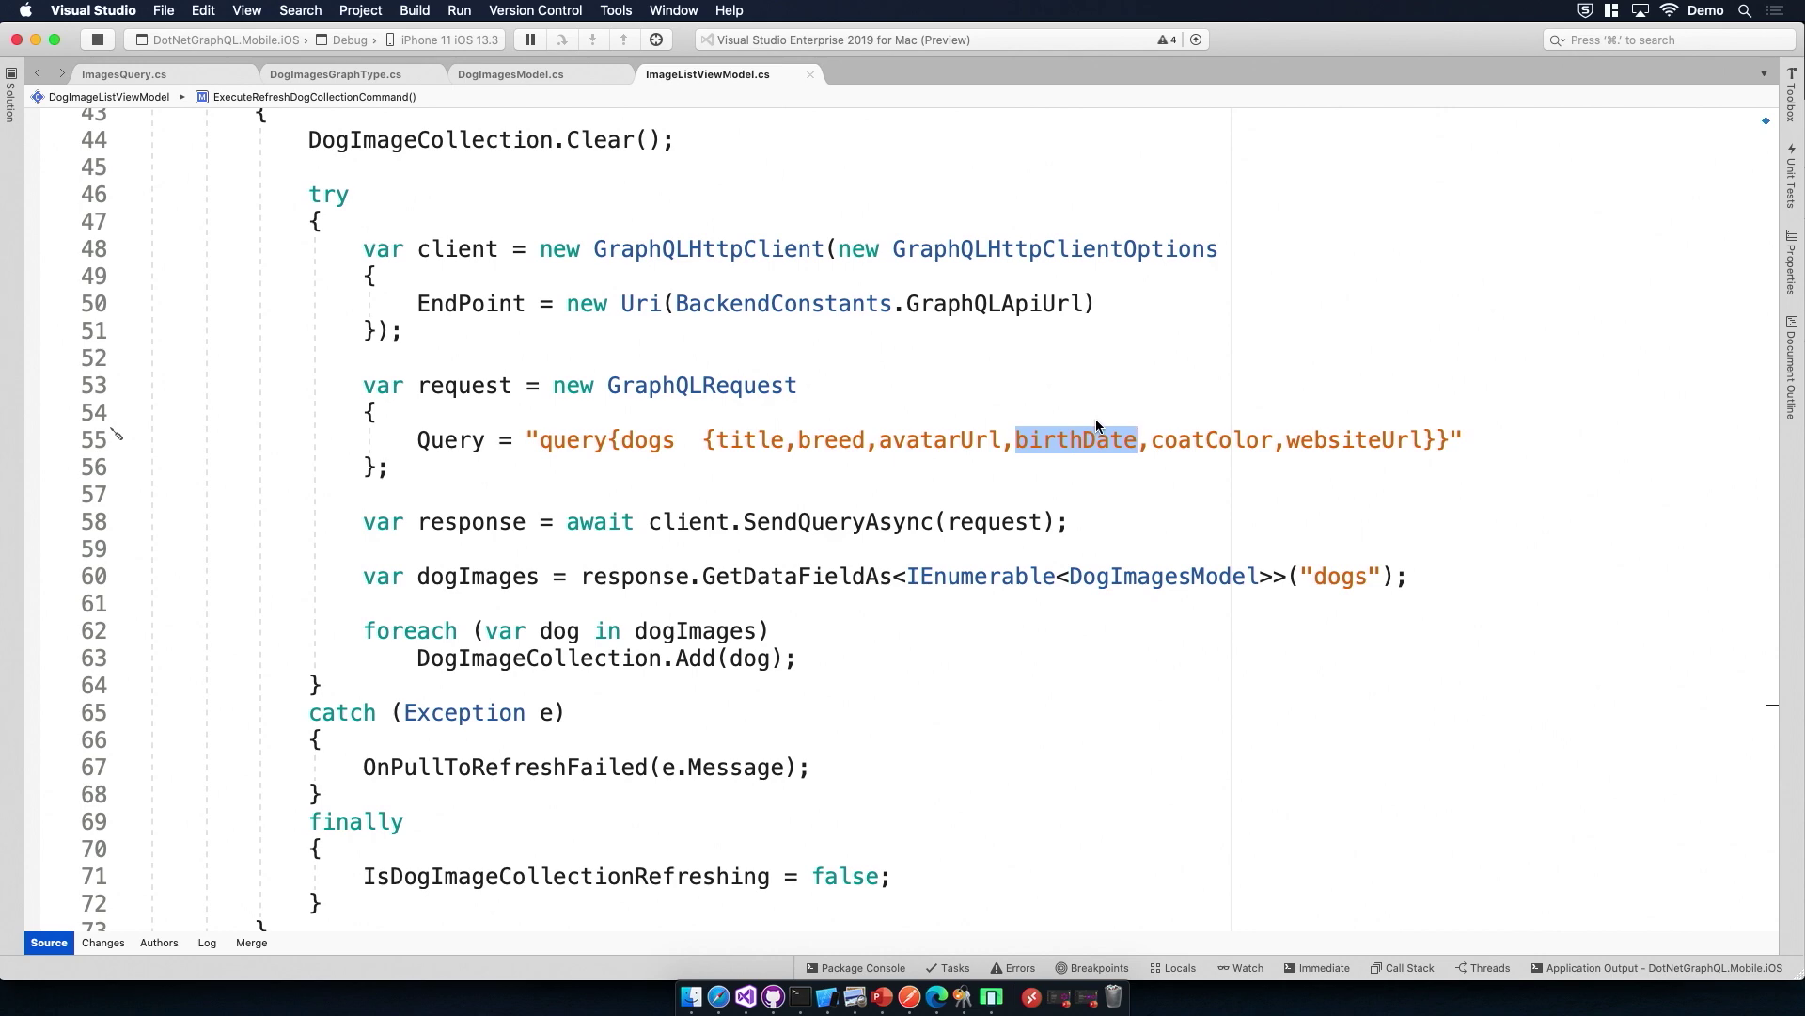